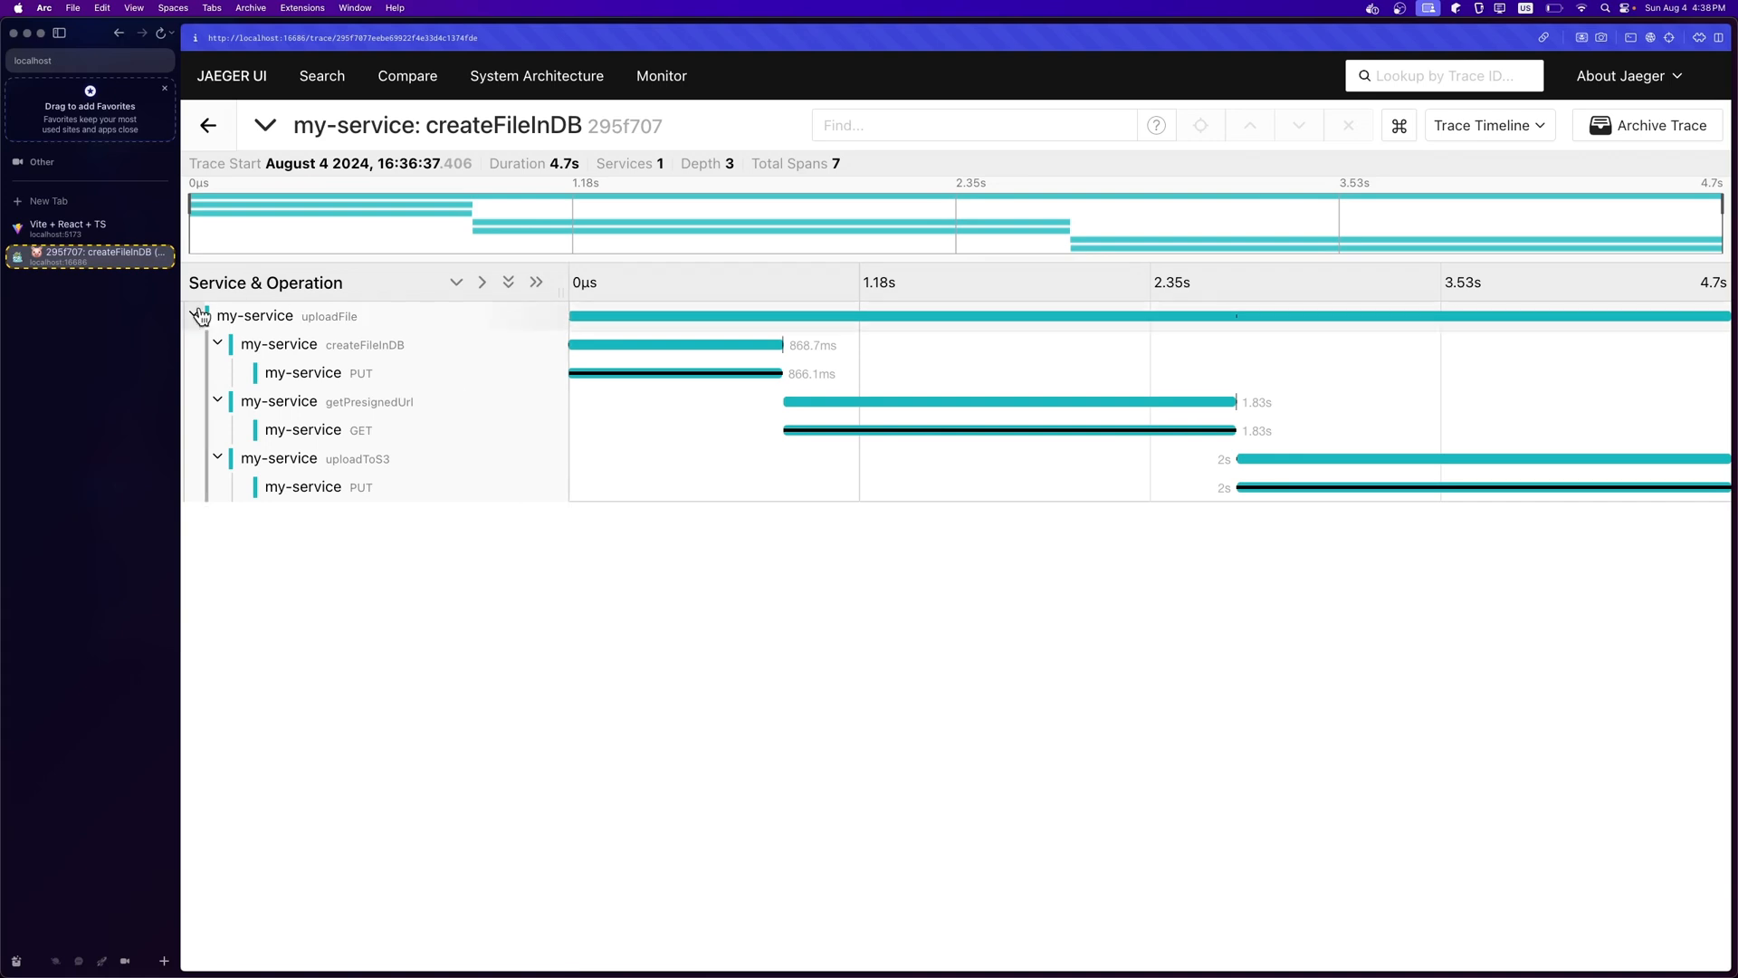
Collapse the uploadFile span briefly, then collapse the createFileInDB and getPresignedUrl child spans
left_click(195, 315)
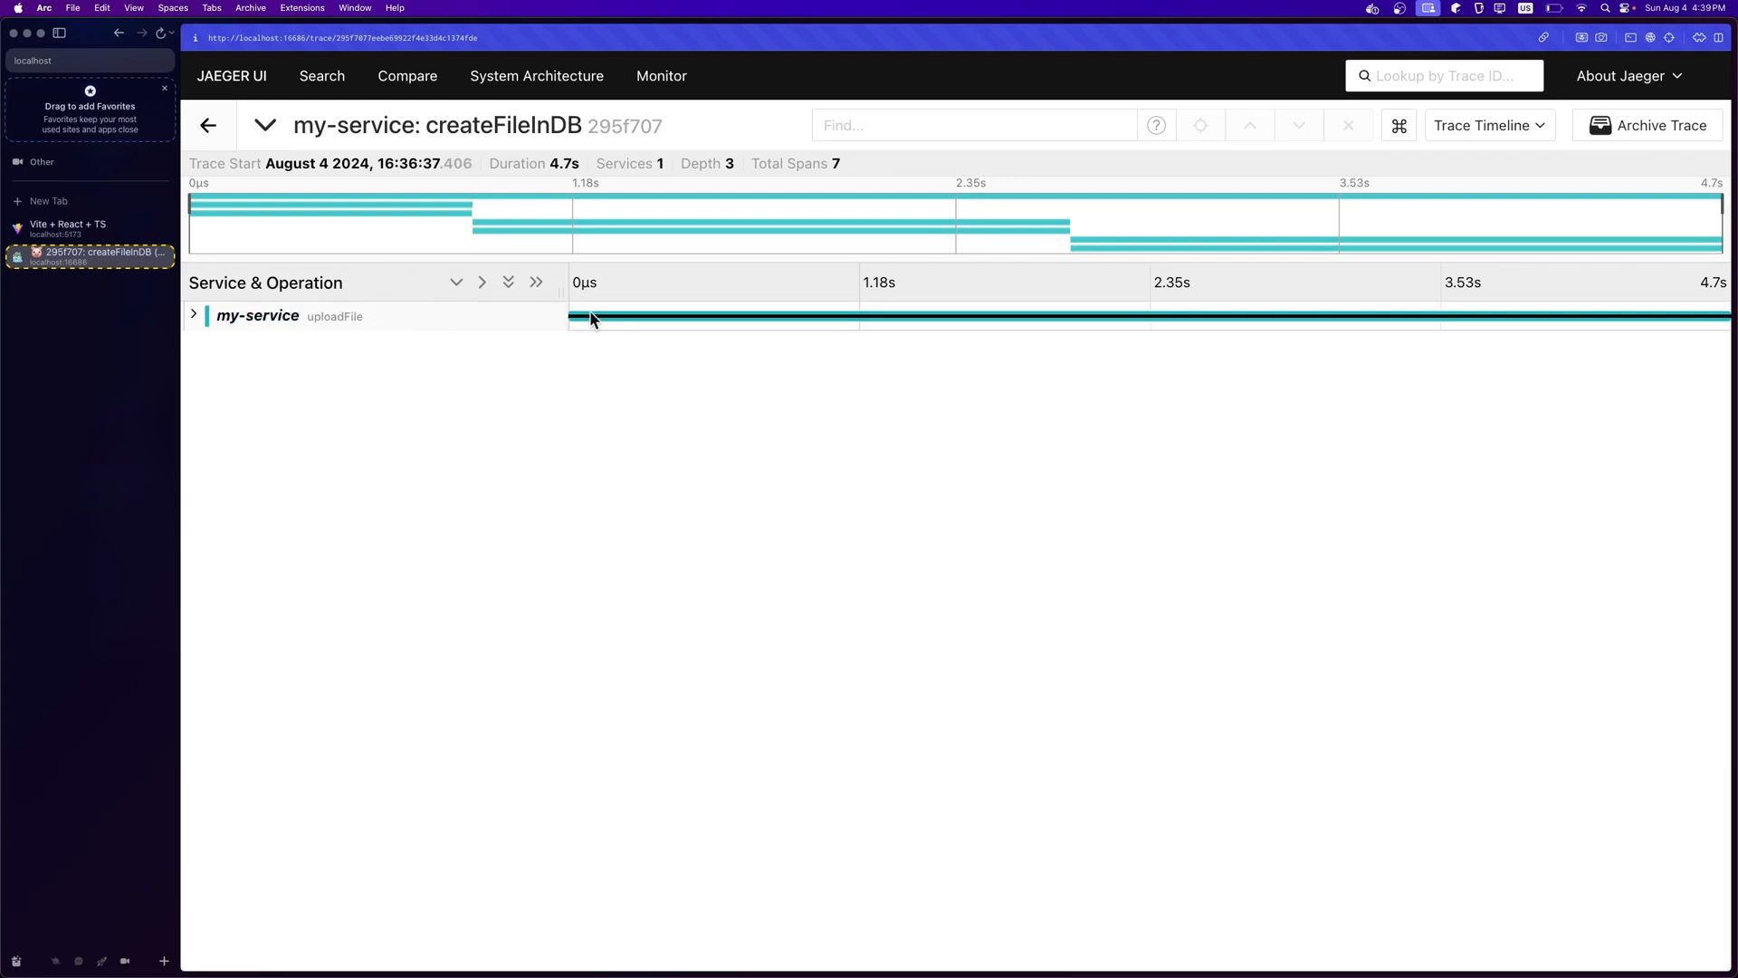
left_click(194, 314)
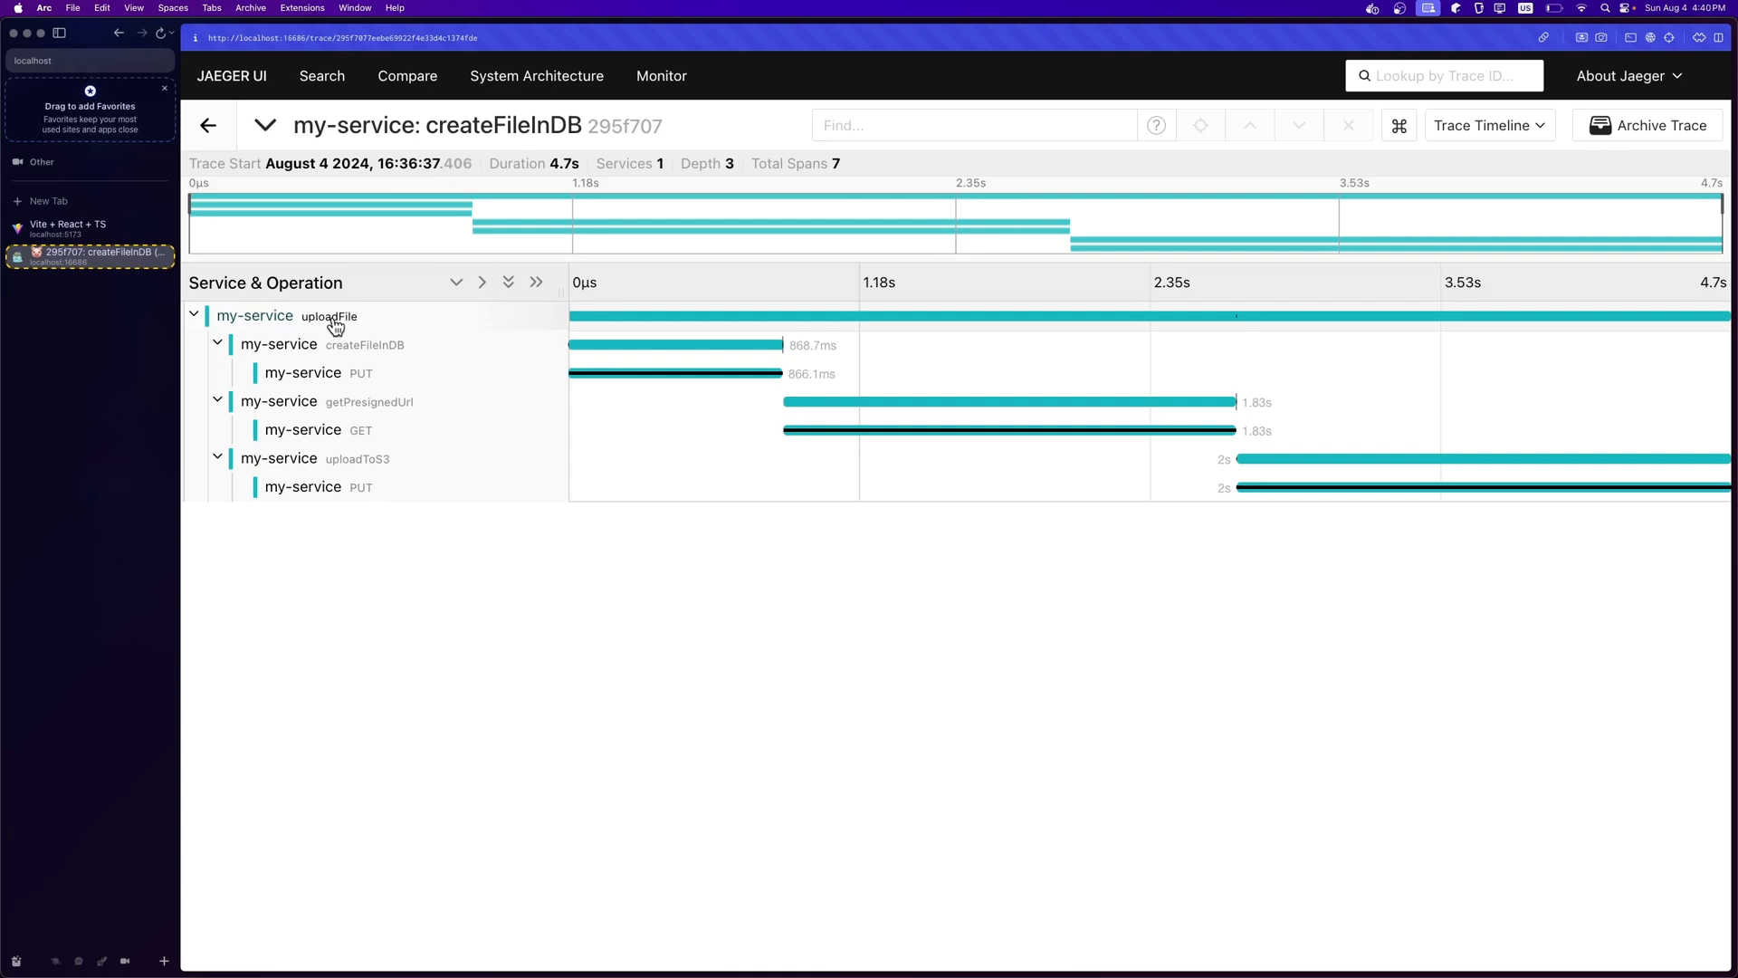
mouse_move(375, 362)
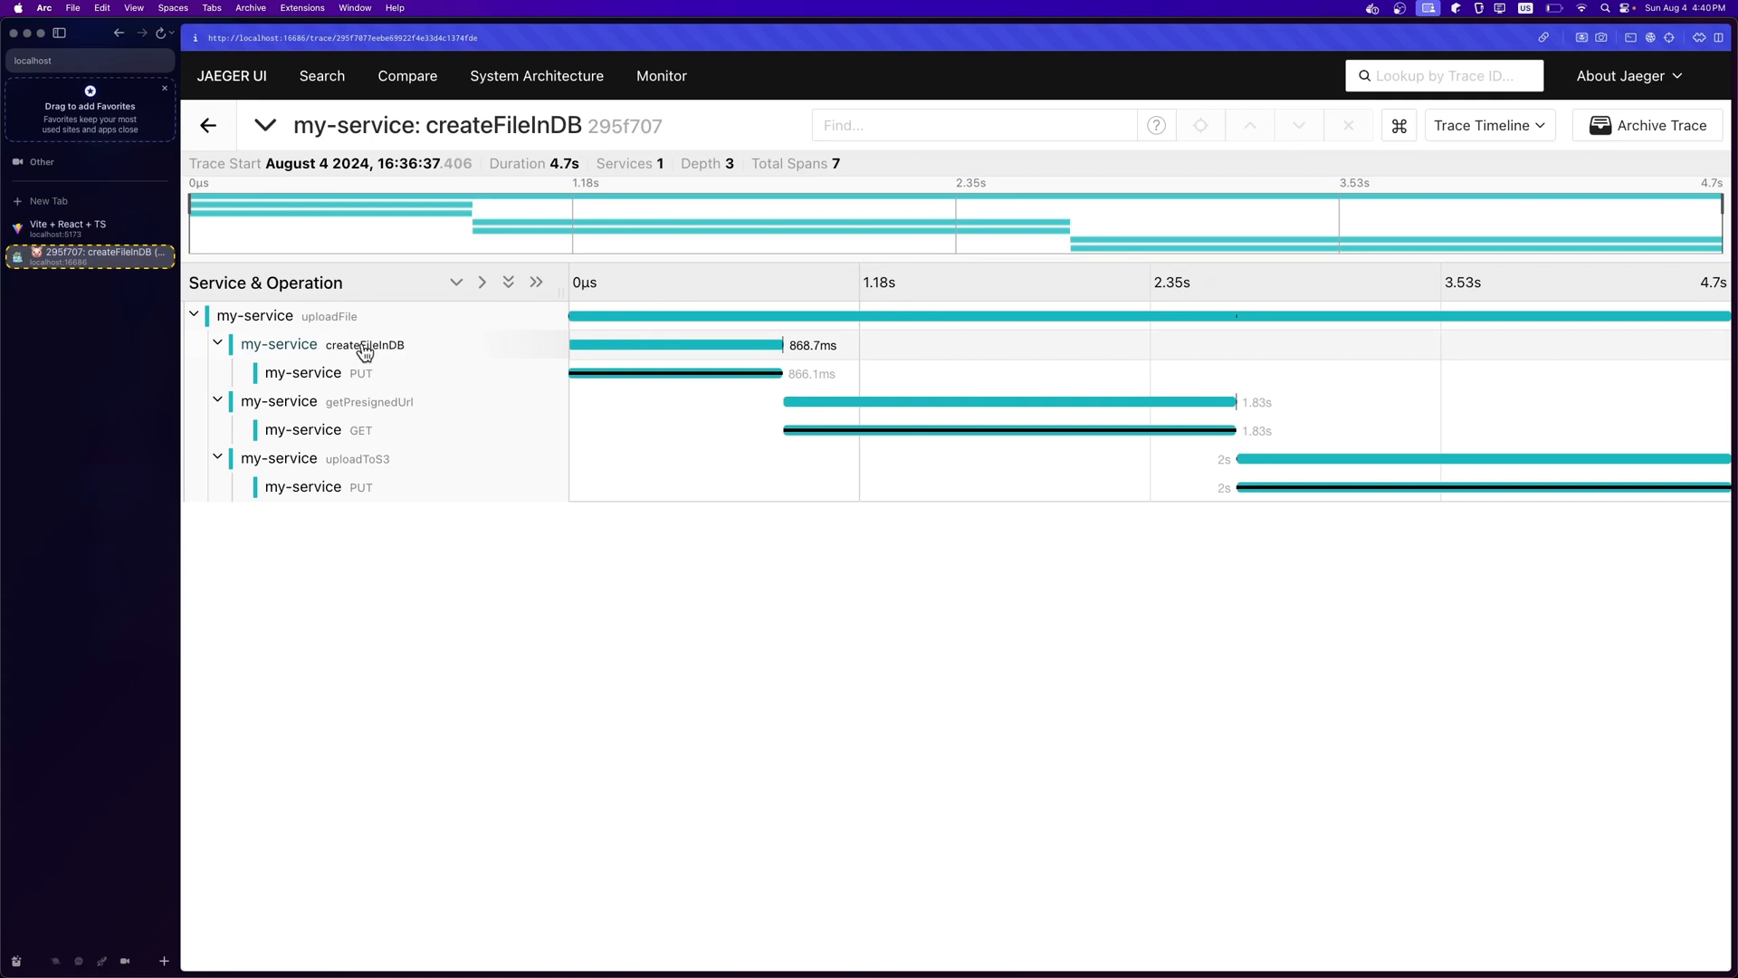
mouse_move(375, 355)
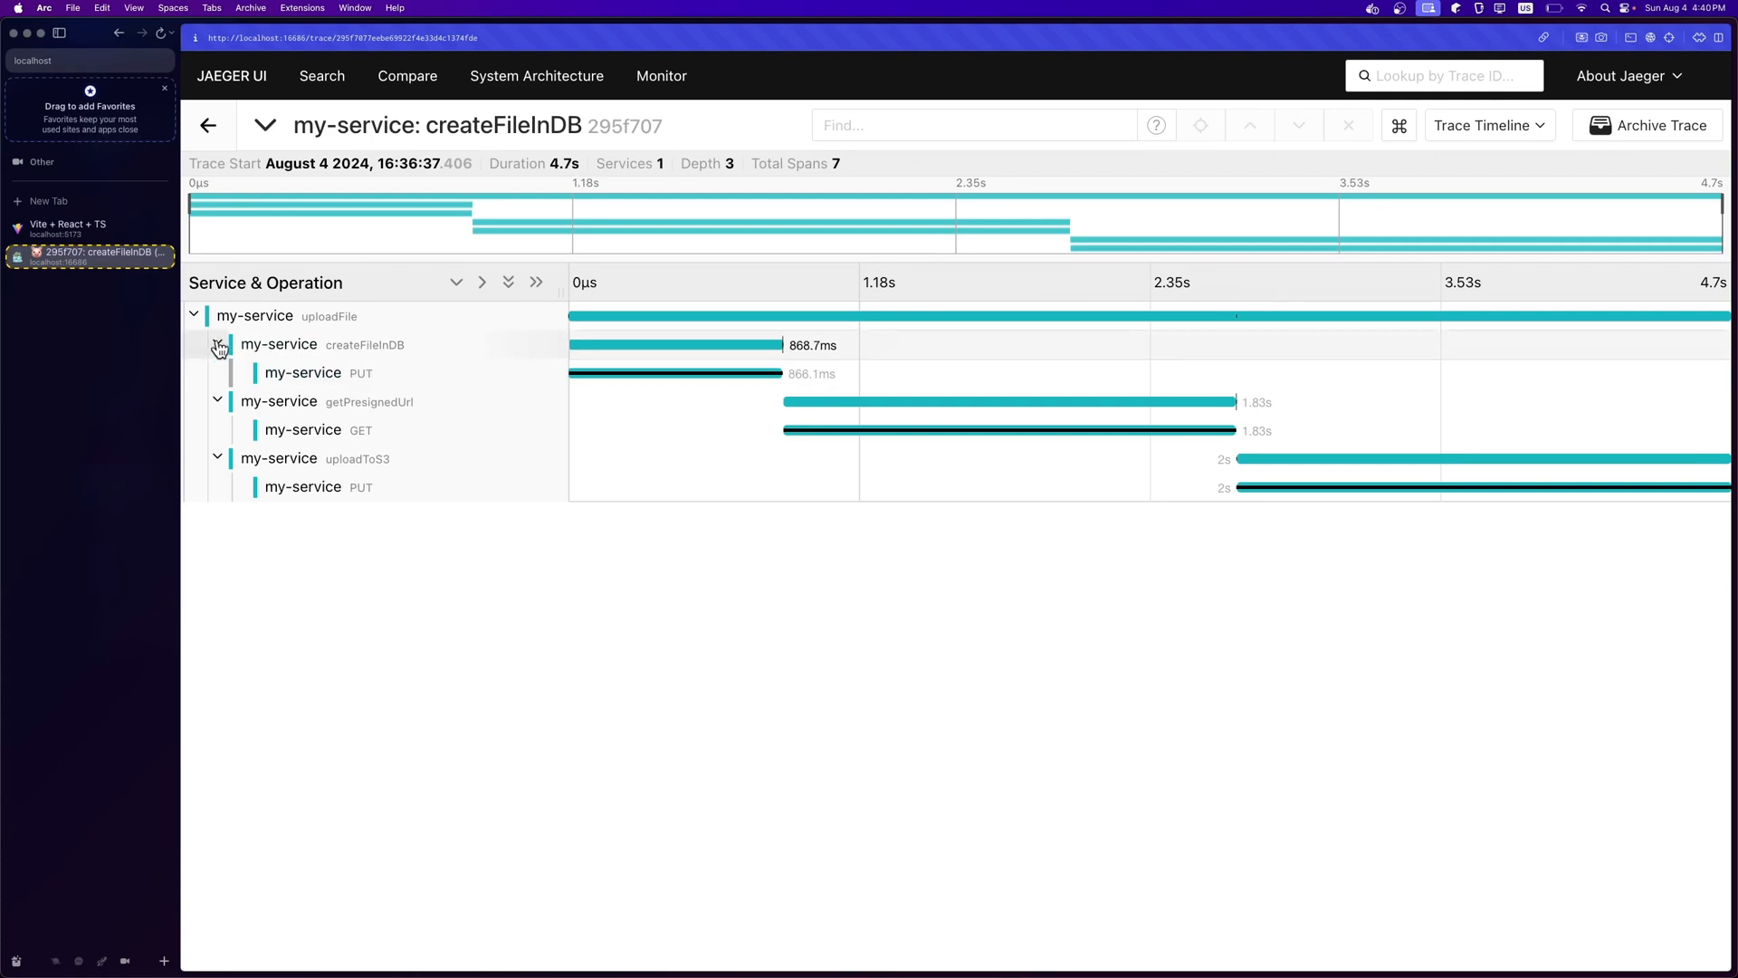
left_click(217, 344)
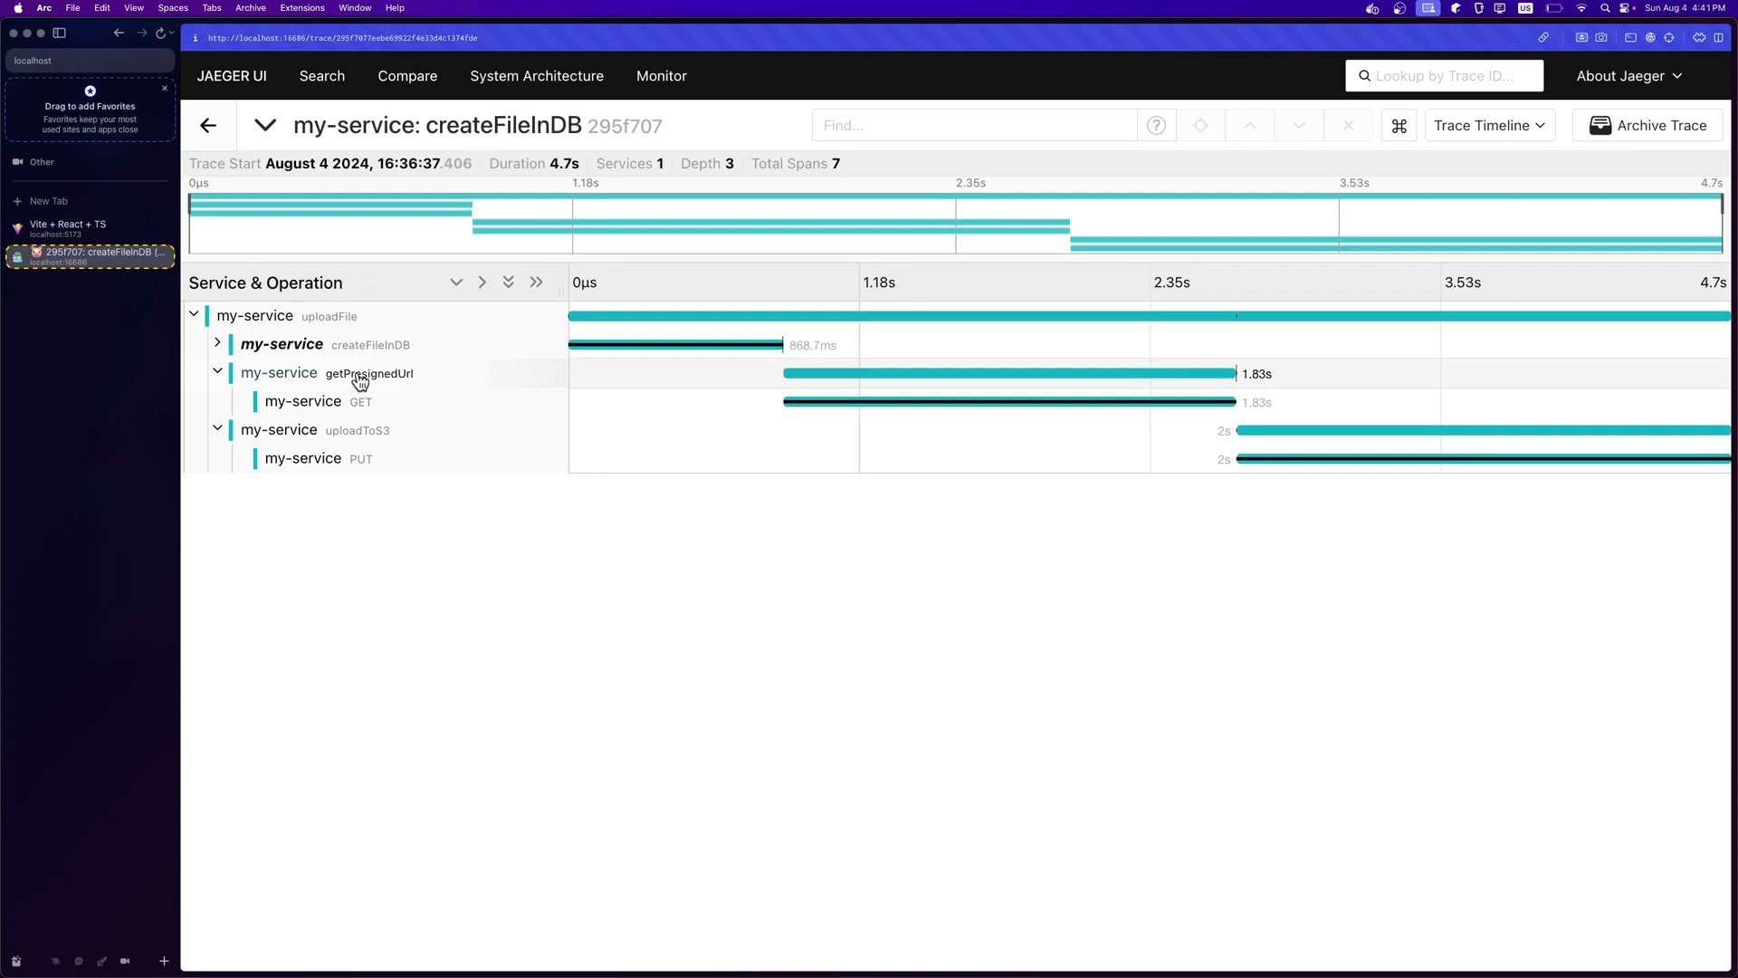
mouse_move(348, 413)
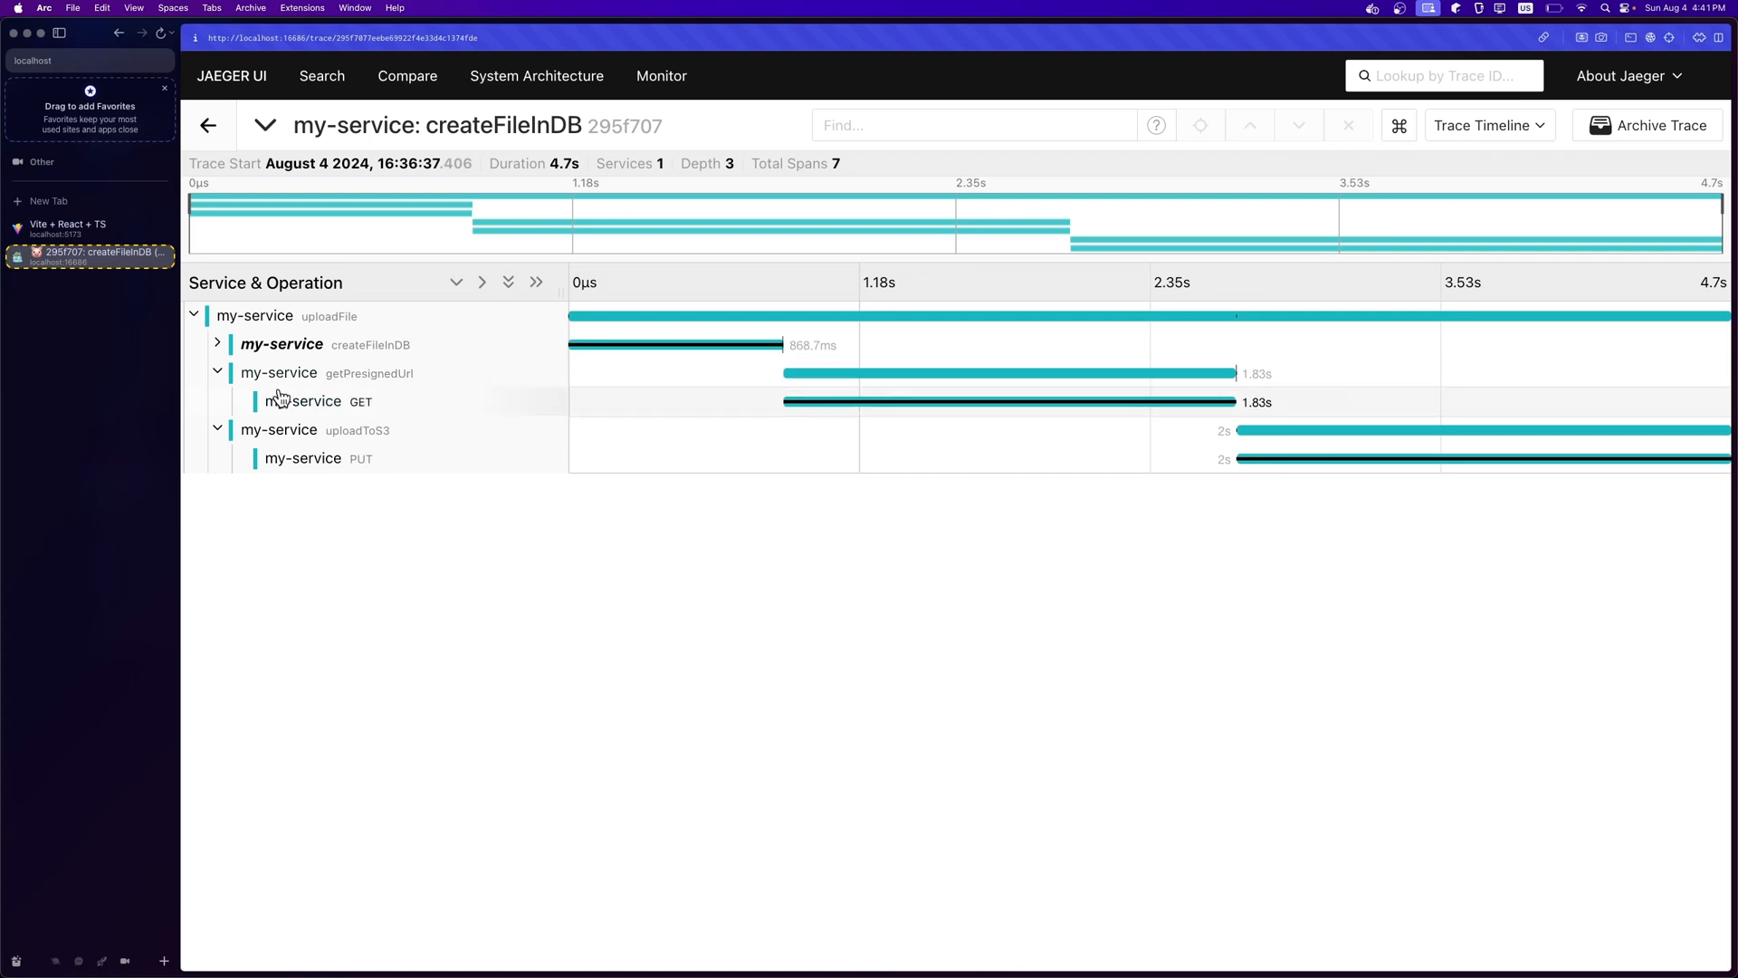
left_click(217, 373)
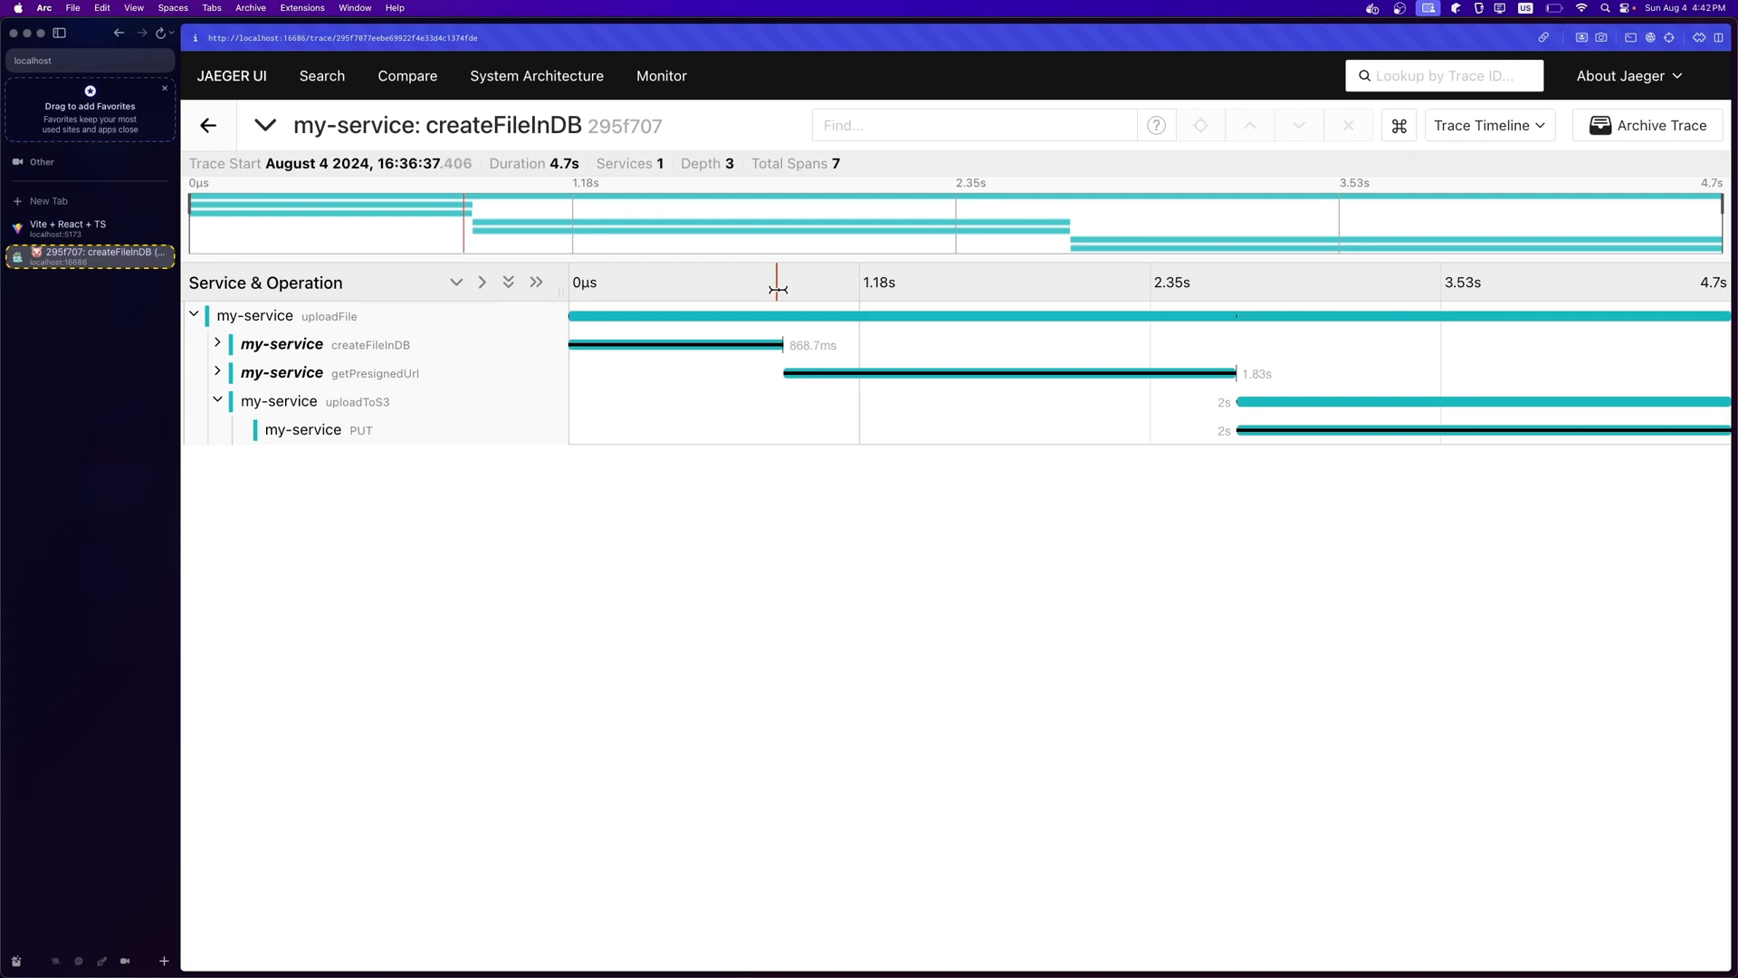
mouse_move(418, 311)
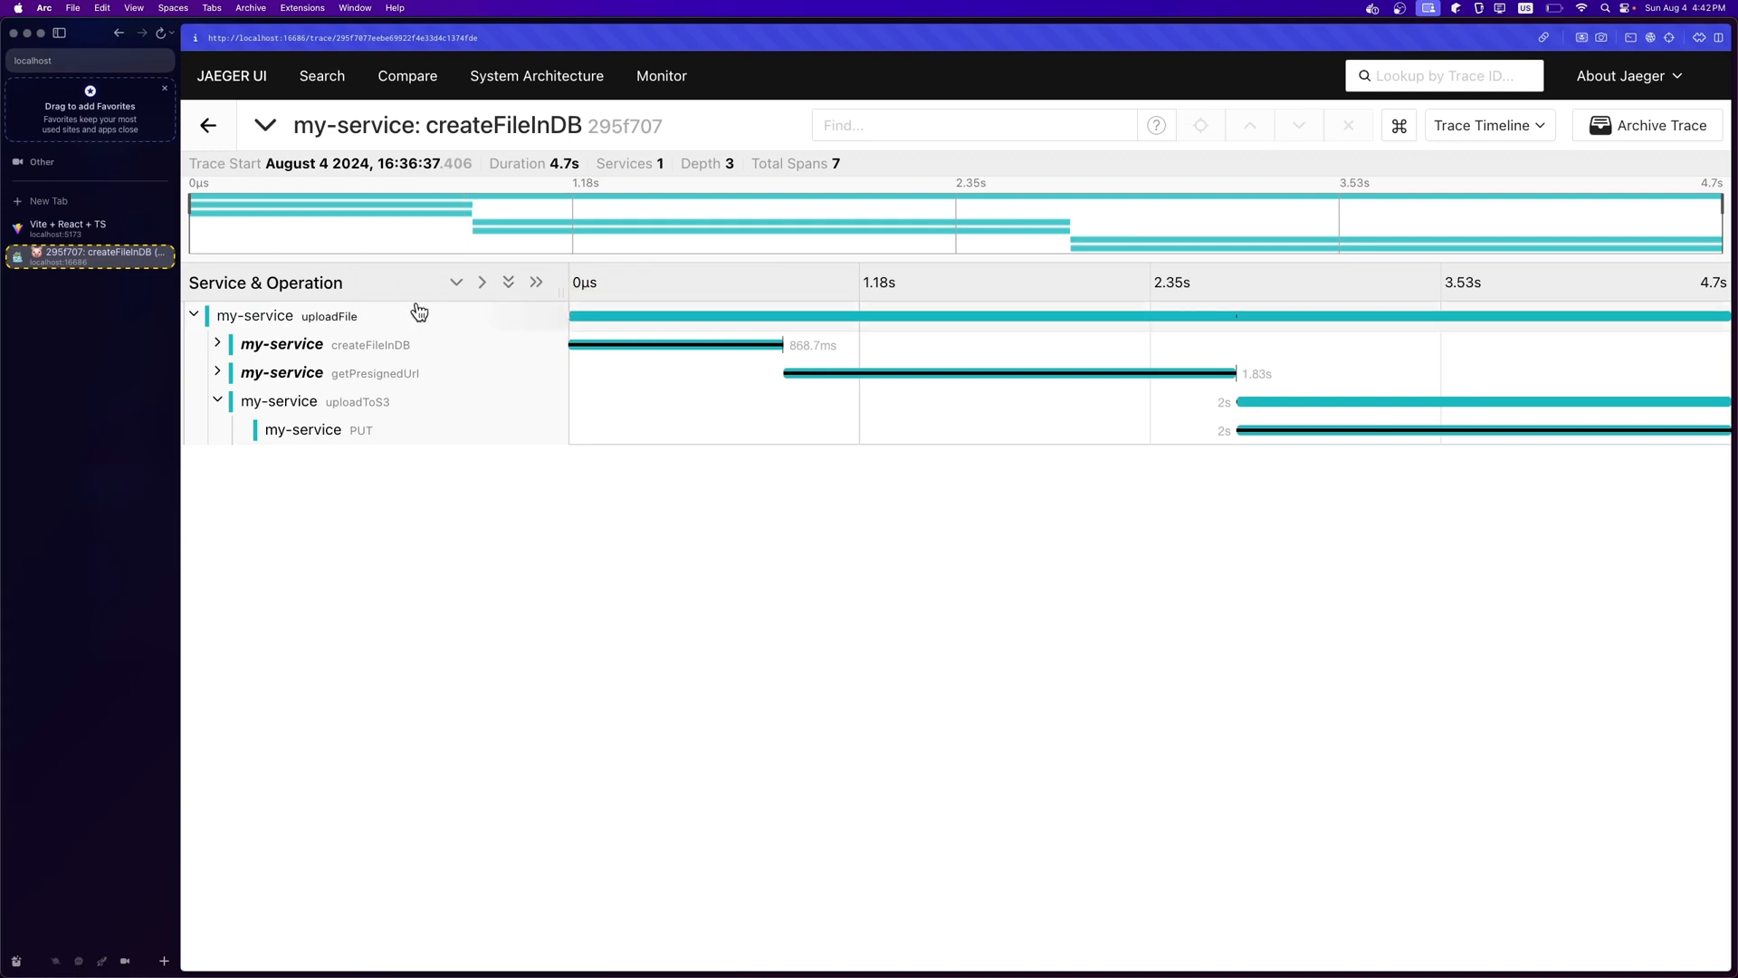
mouse_move(387, 318)
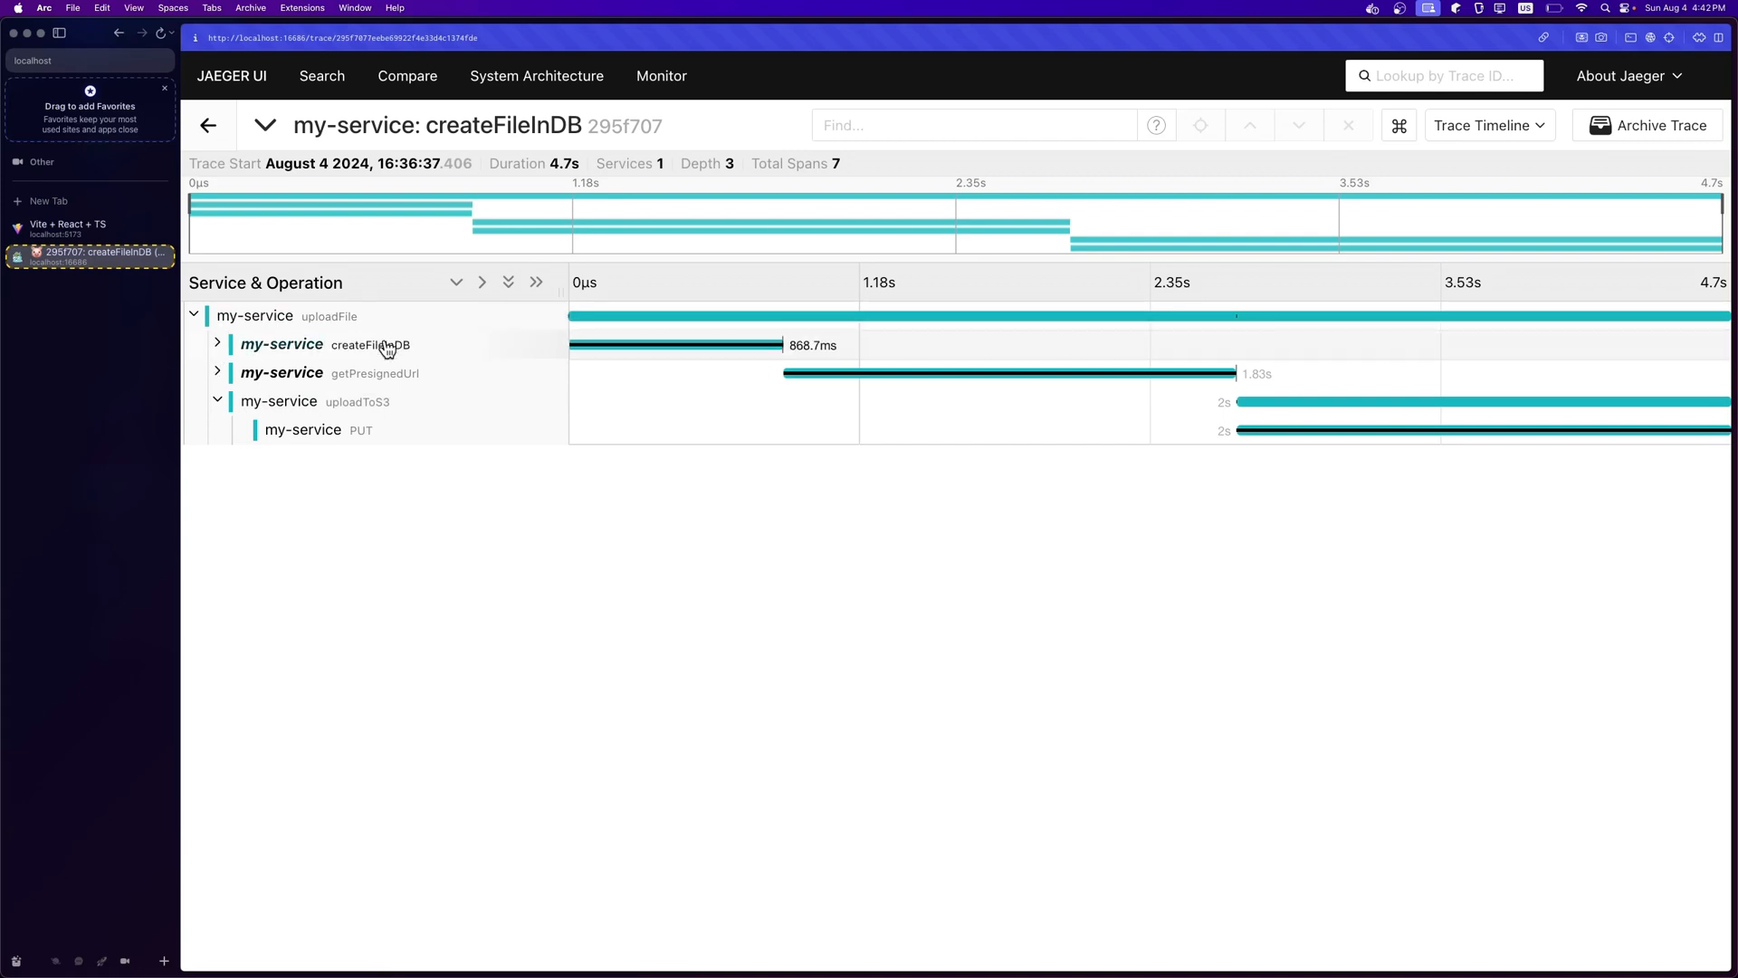
mouse_move(795, 353)
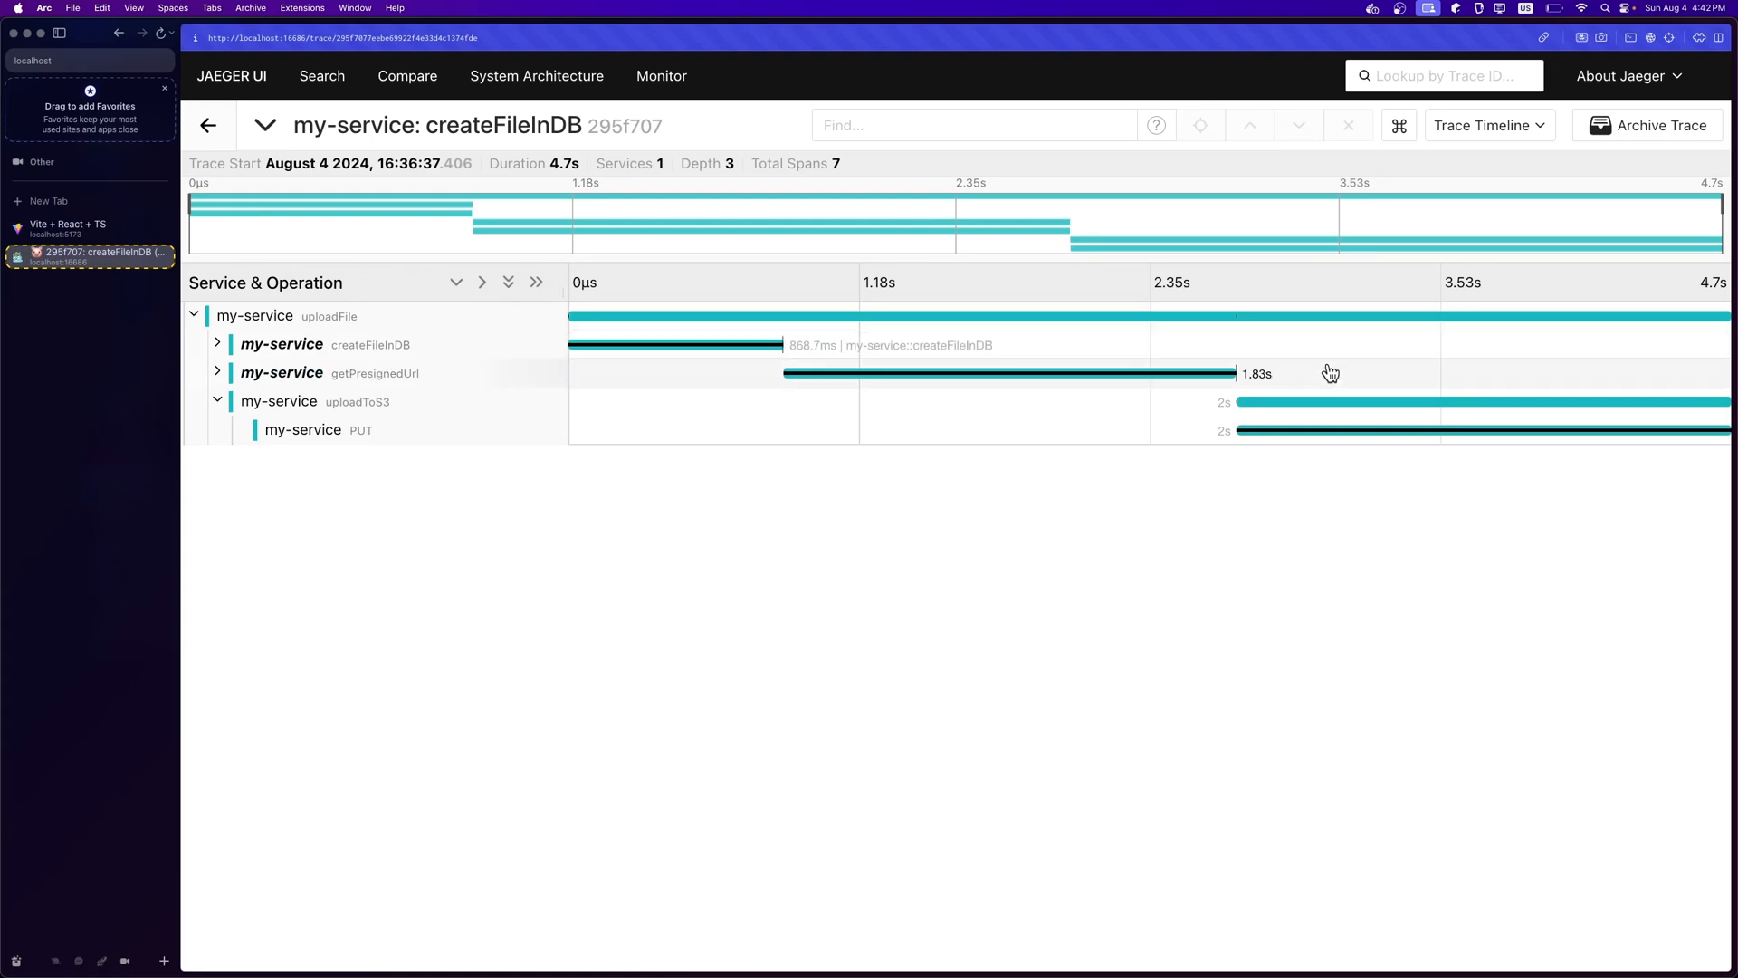
mouse_move(1259, 373)
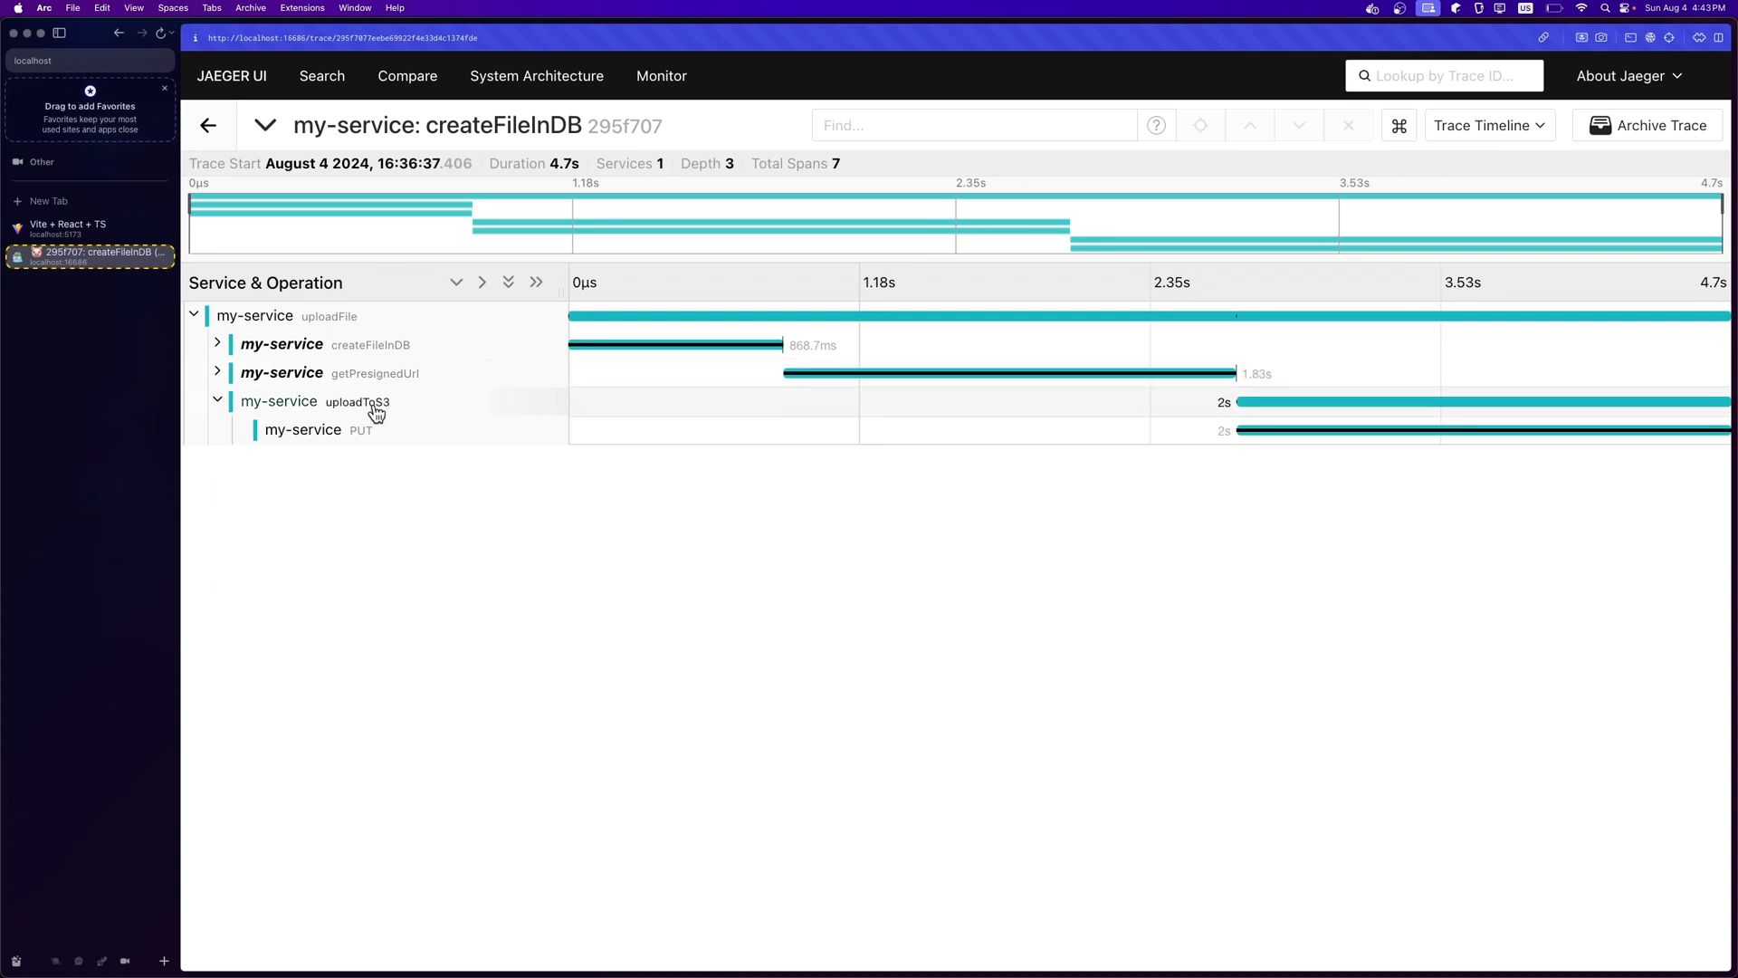
mouse_move(1233, 402)
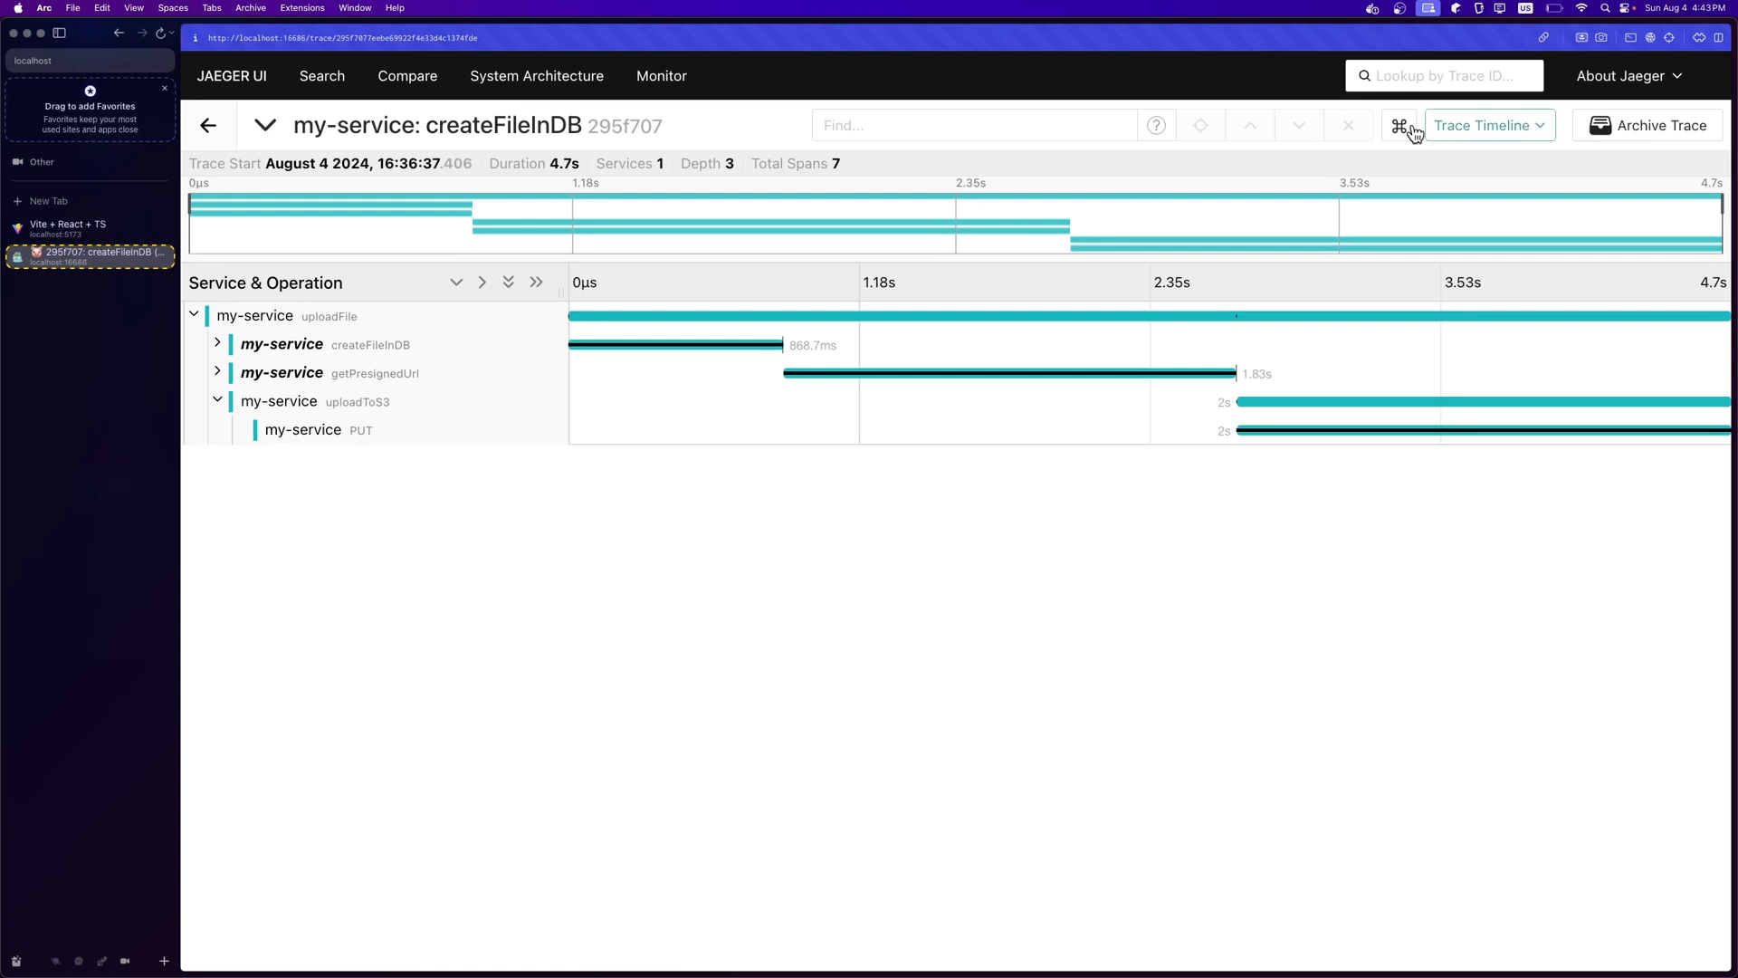
left_click(210, 124)
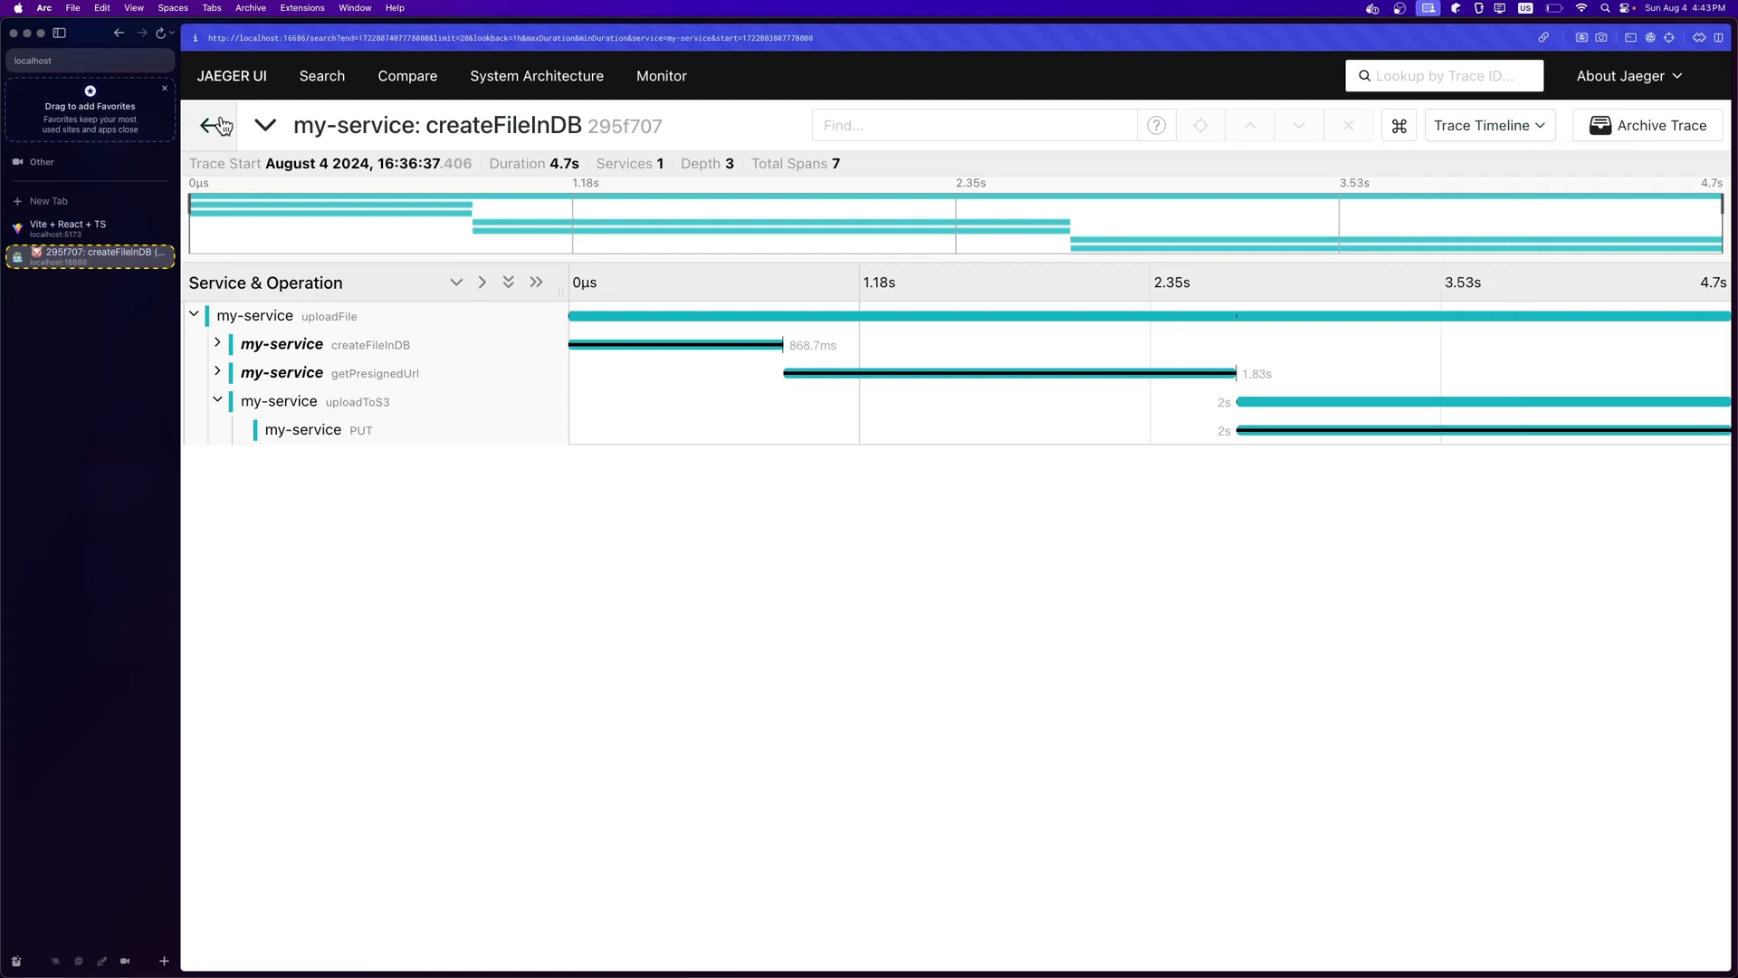
left_click(218, 125)
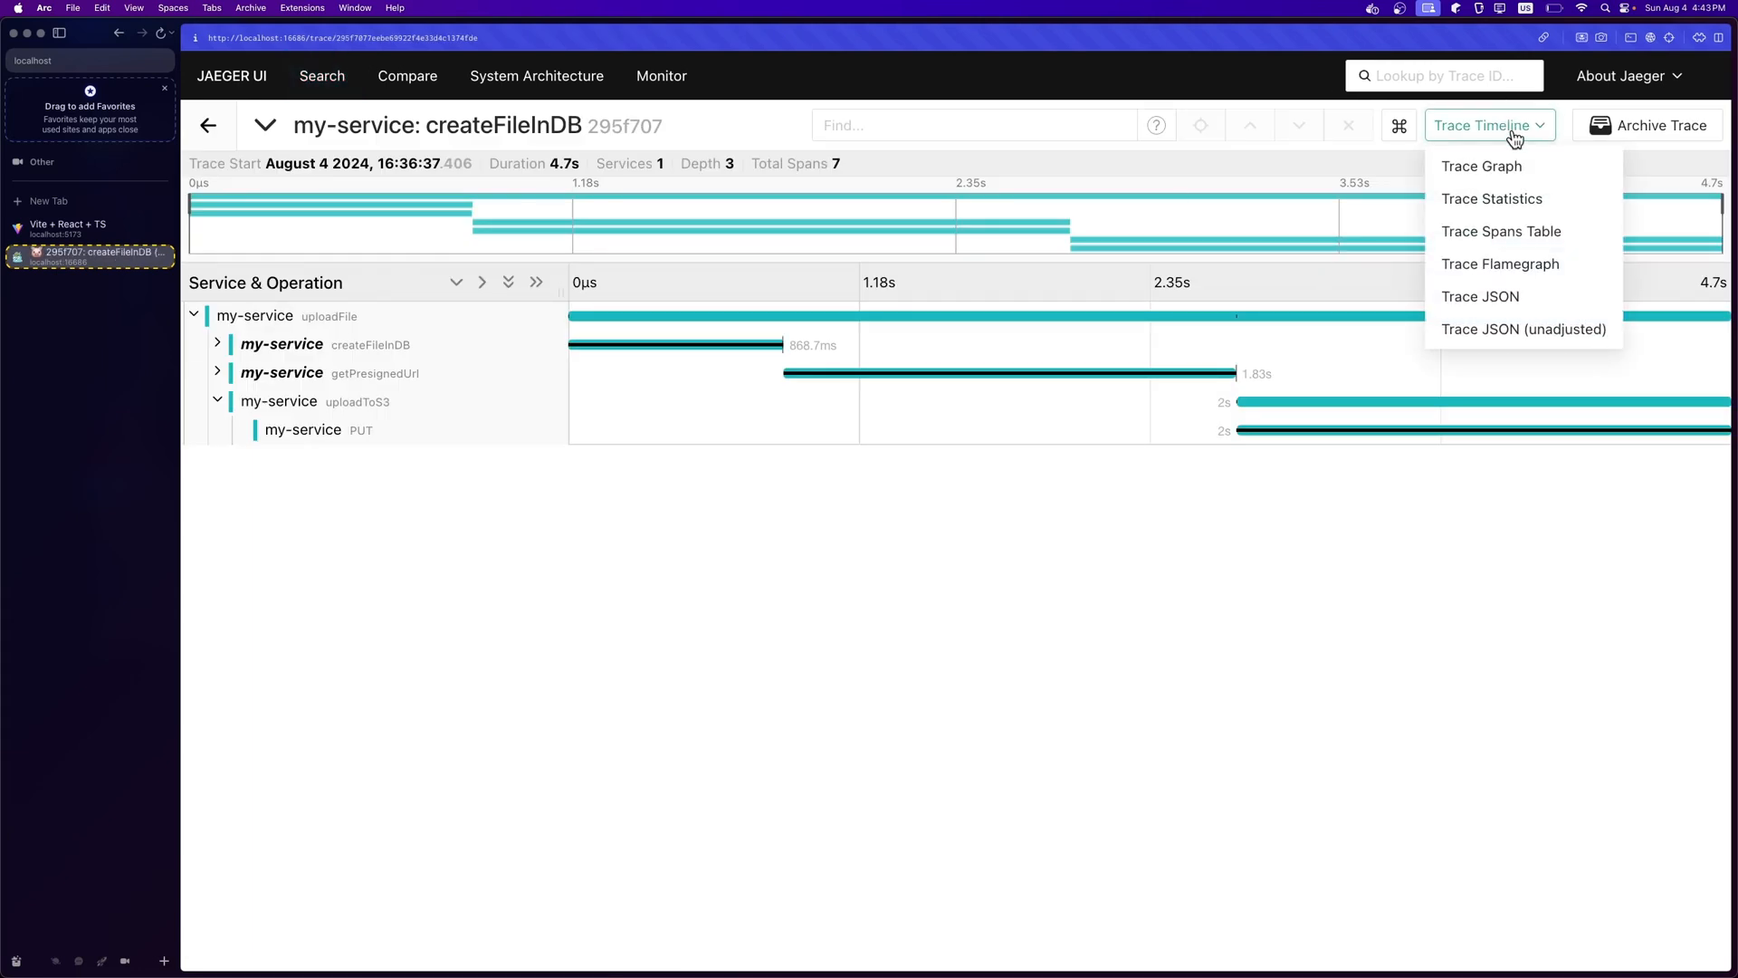
left_click(1504, 170)
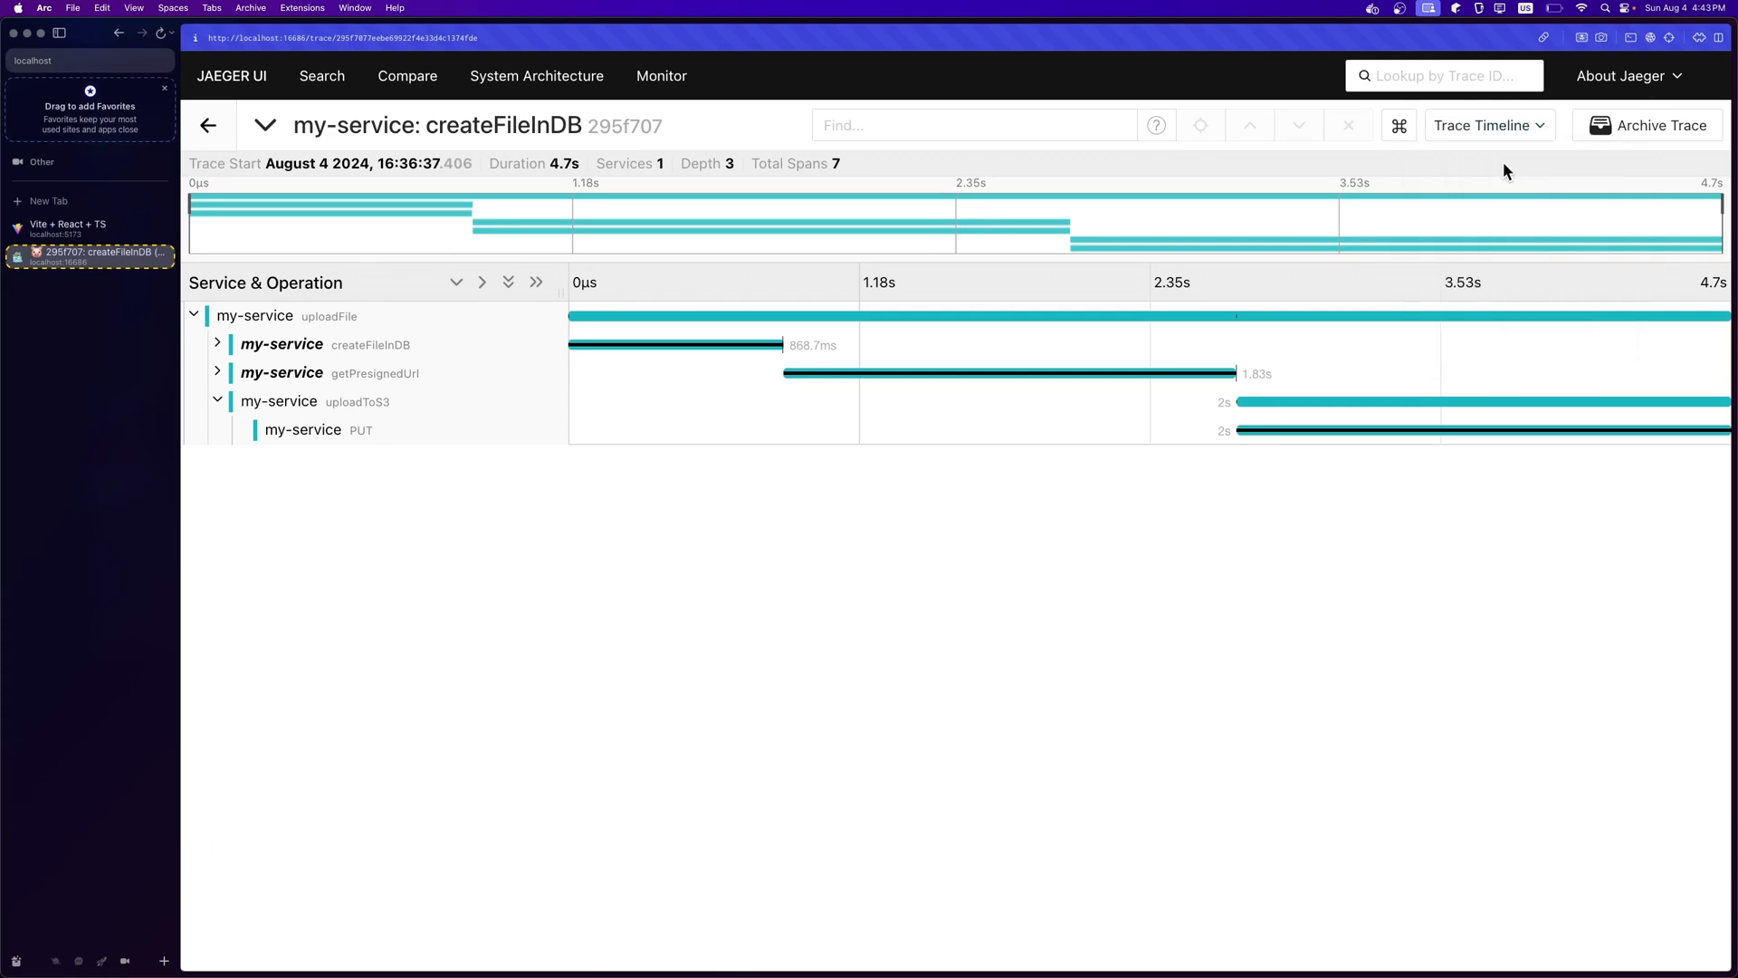
Switch the trace view from Trace Timeline to Trace Graph
left_click(1488, 125)
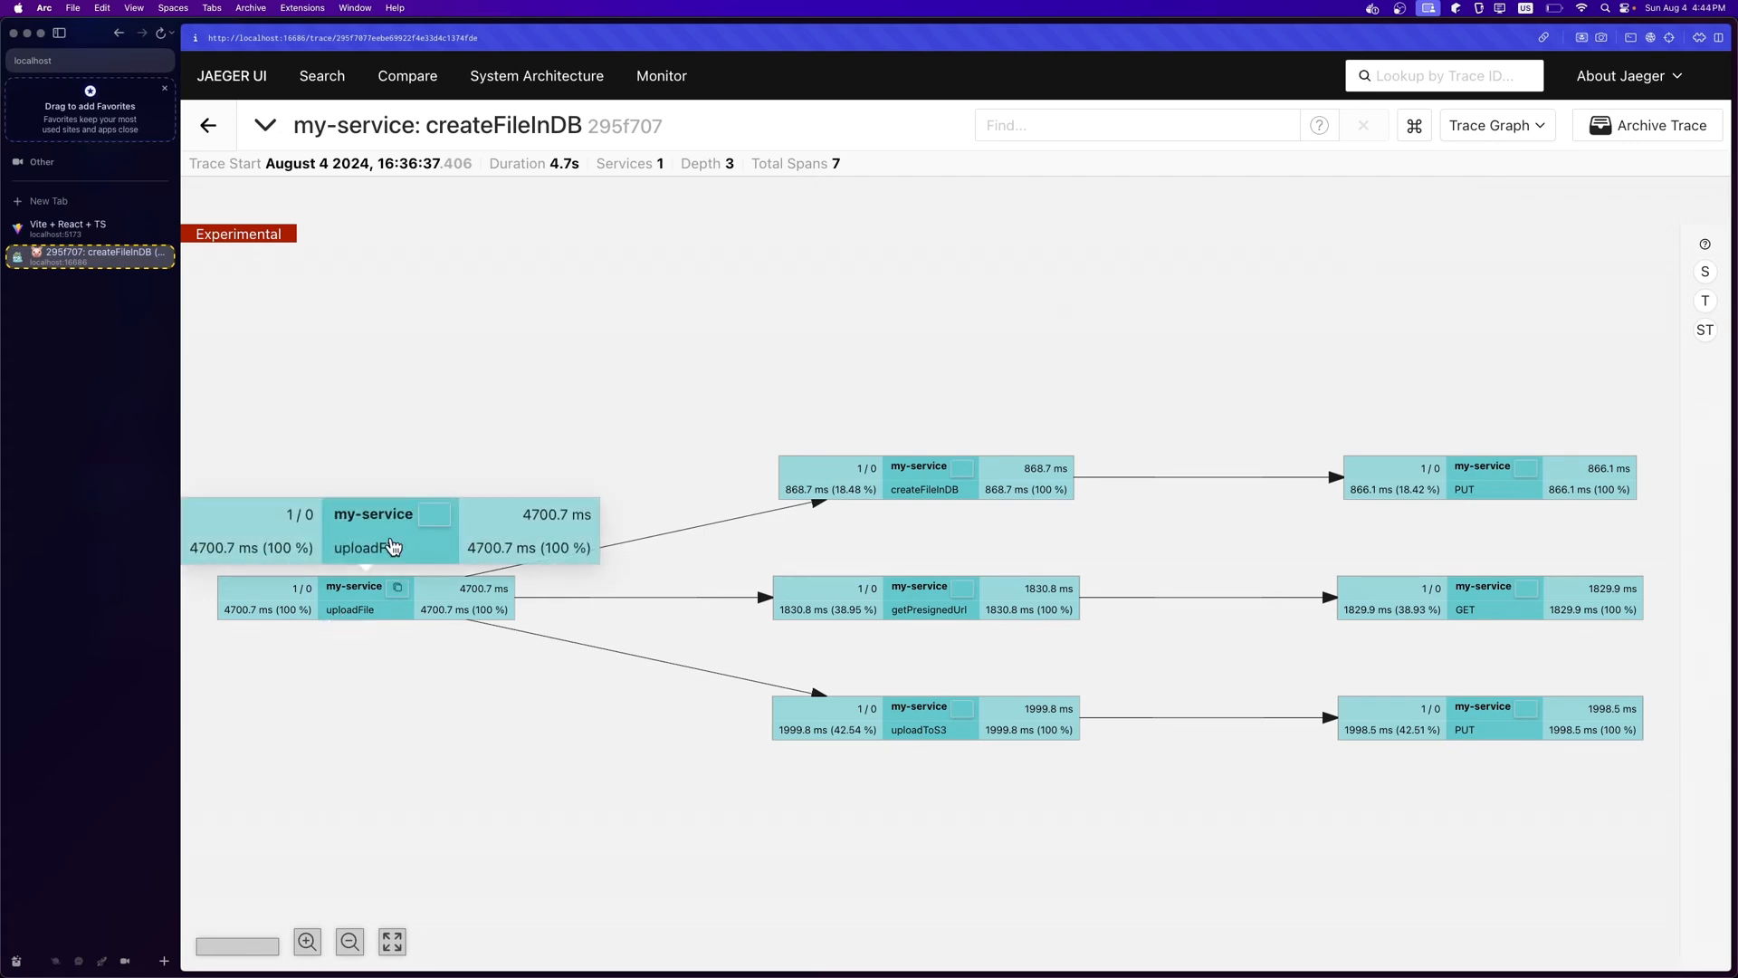
mouse_move(382, 554)
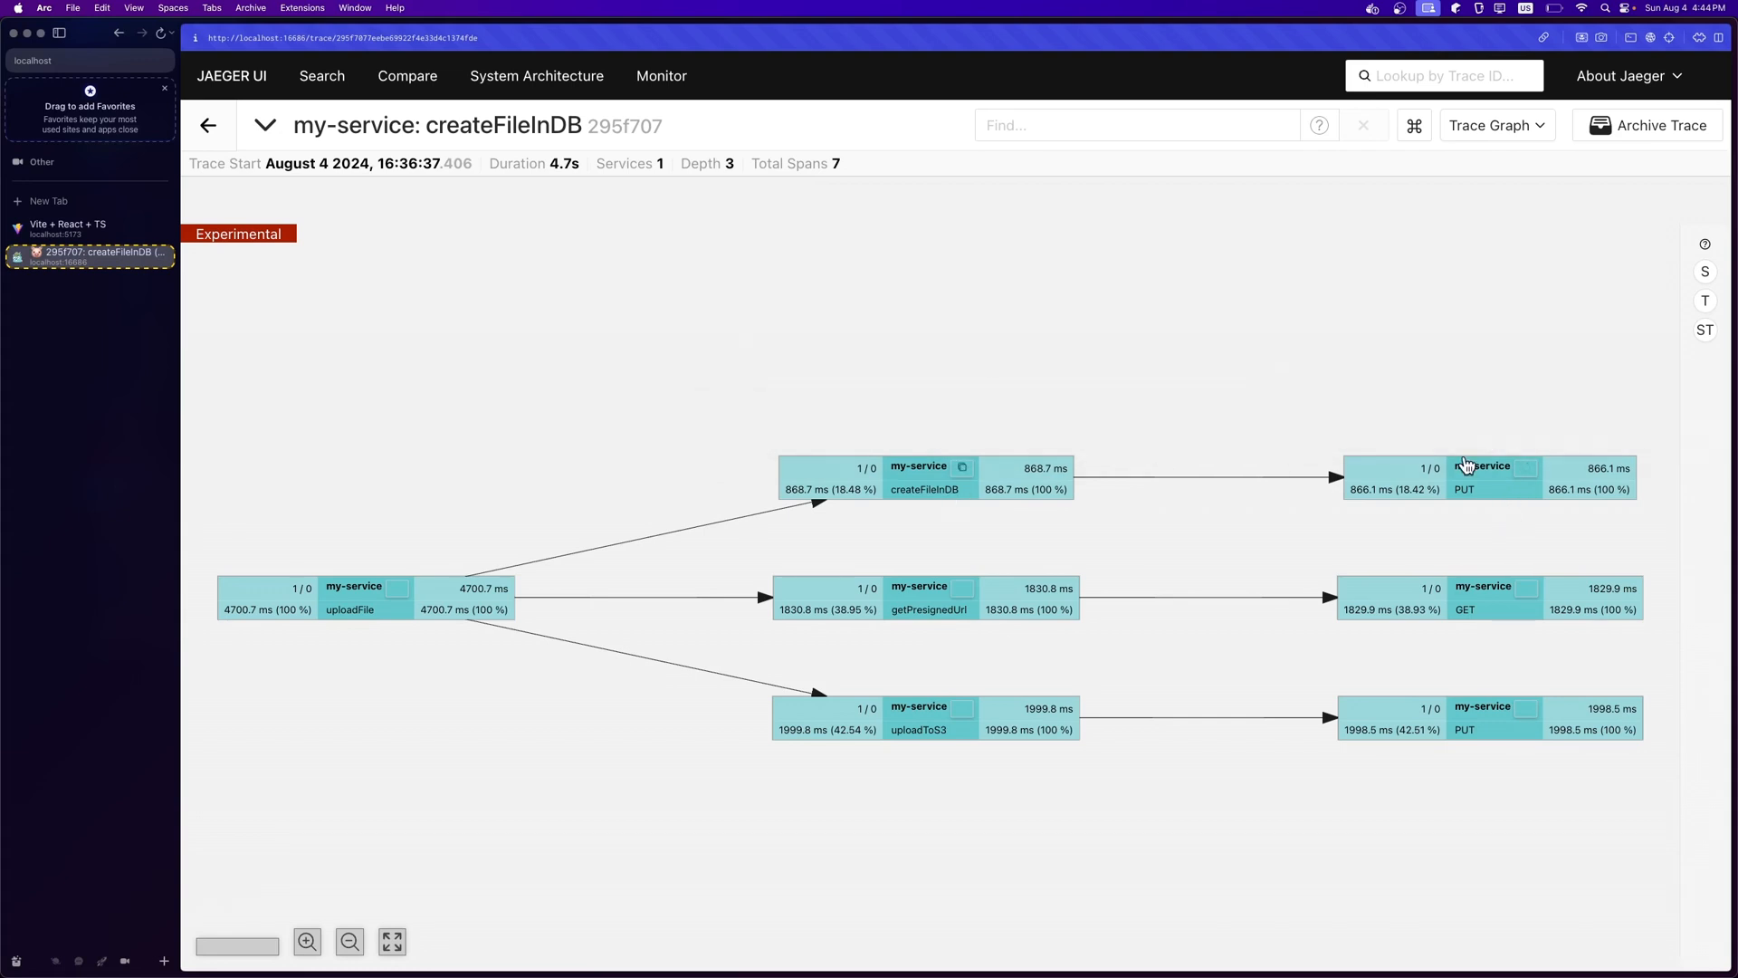
mouse_move(887, 599)
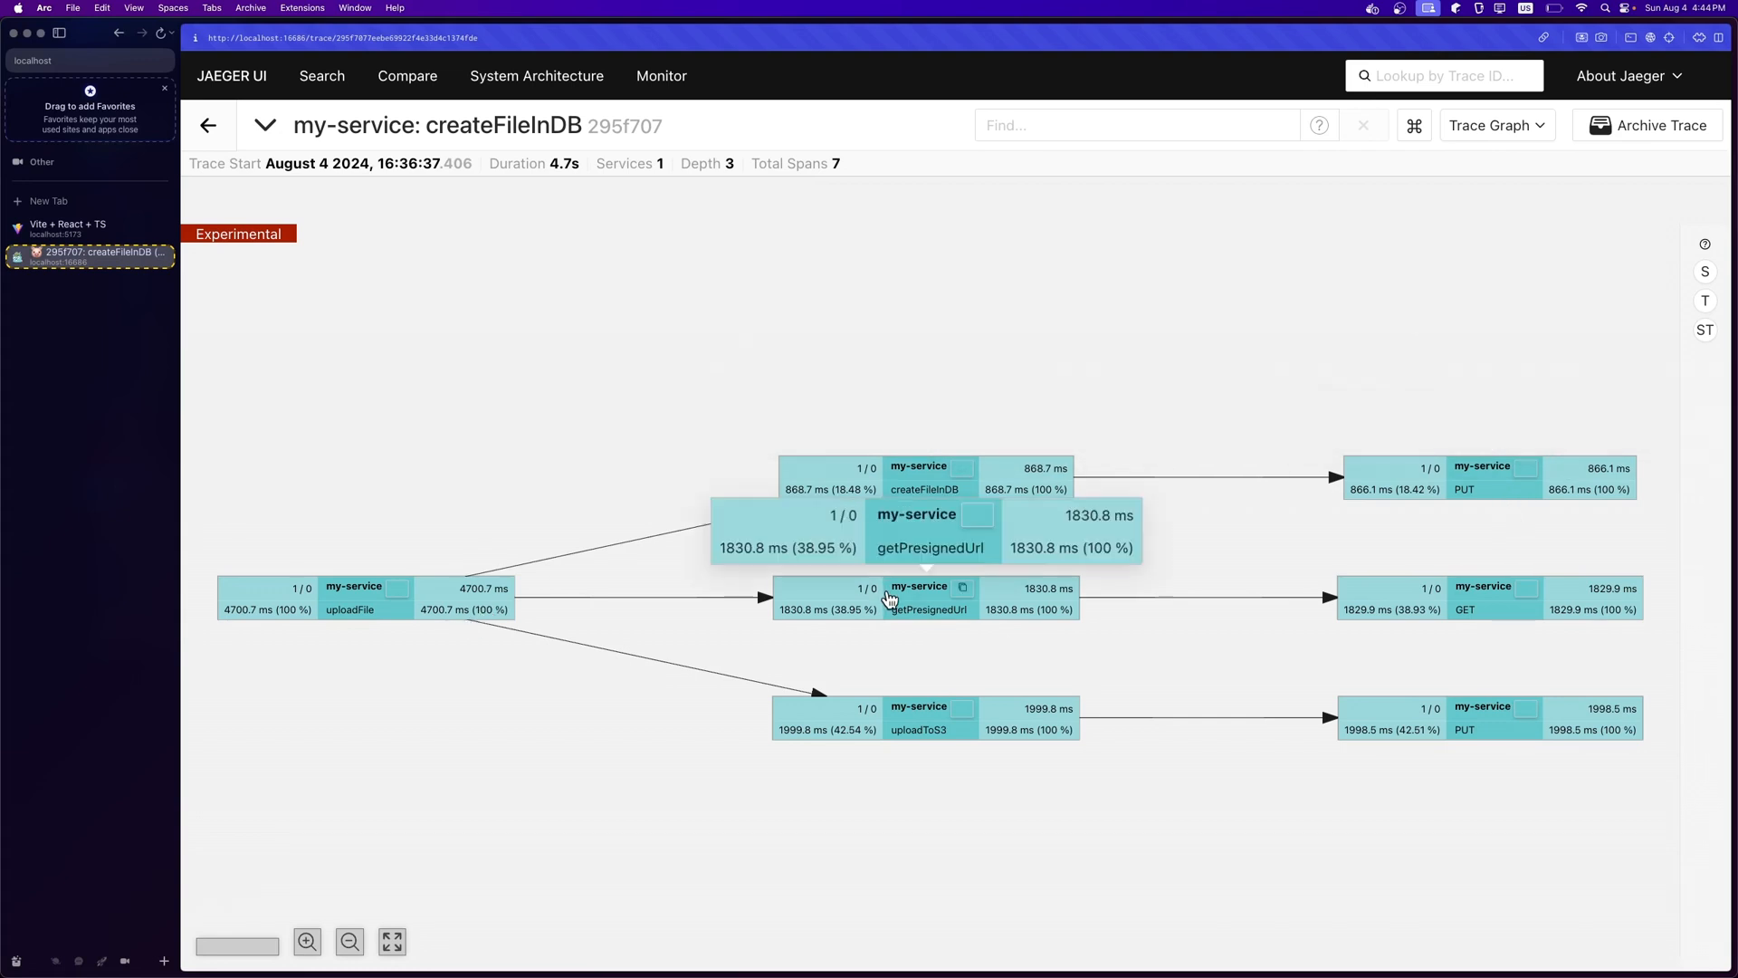
mouse_move(1205, 485)
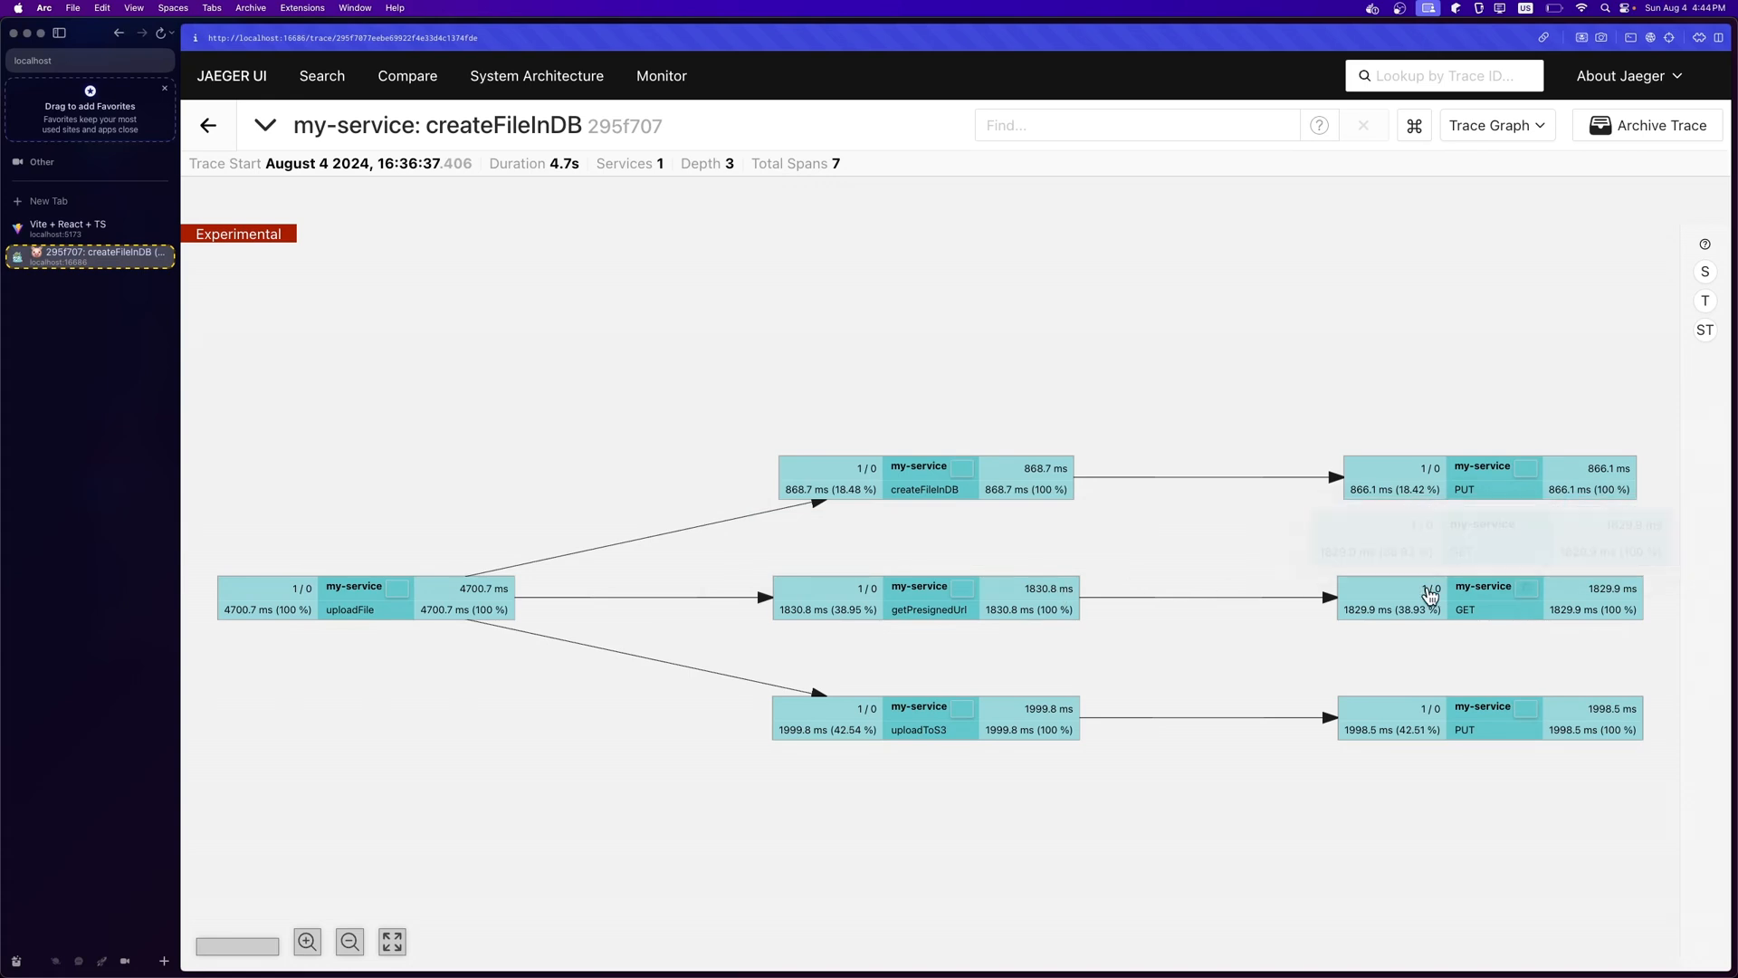
mouse_move(945, 735)
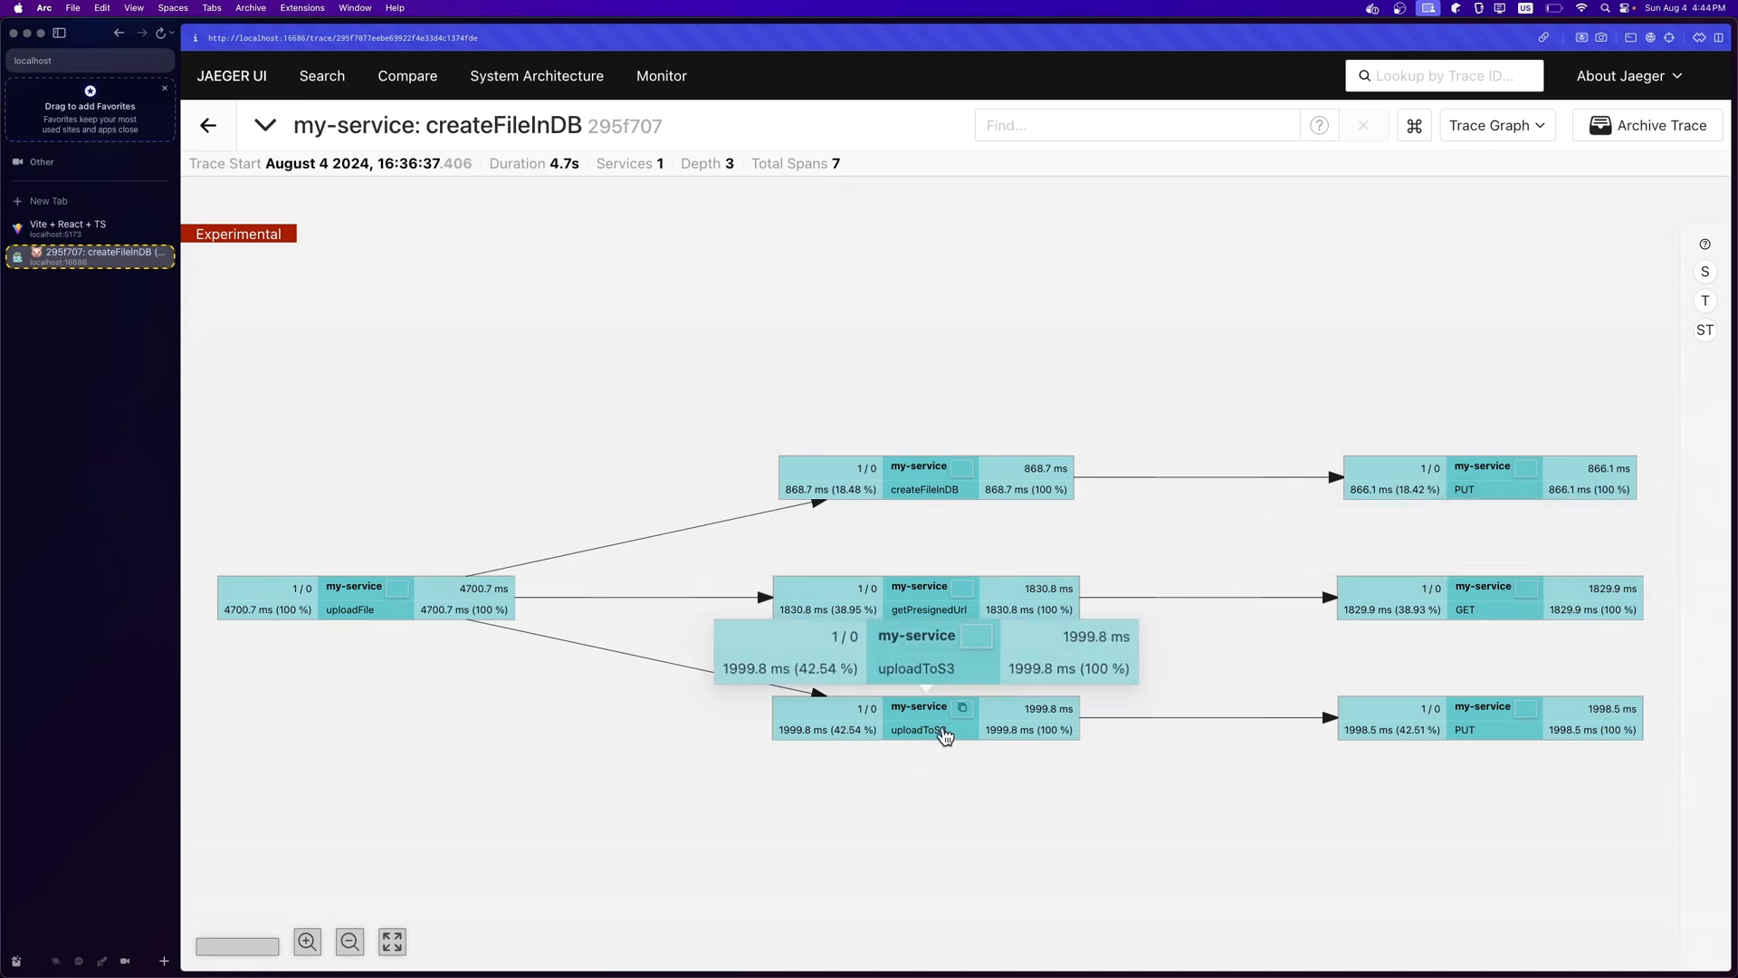
mouse_move(1462, 726)
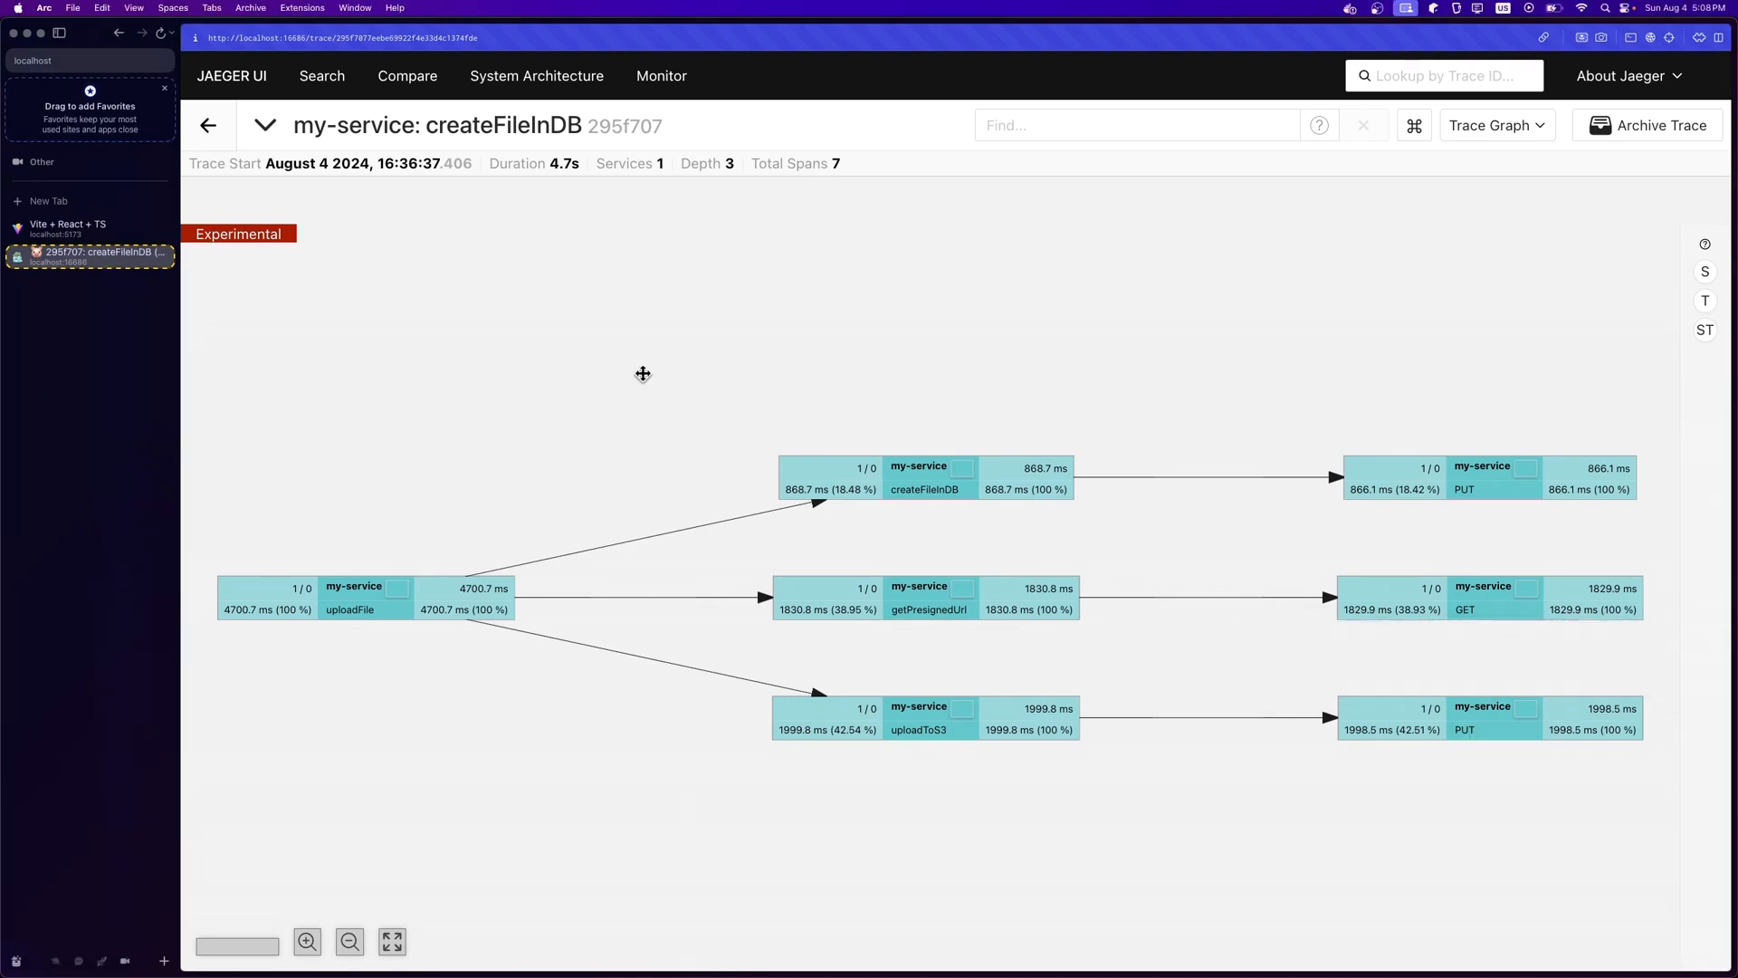
mouse_move(861, 365)
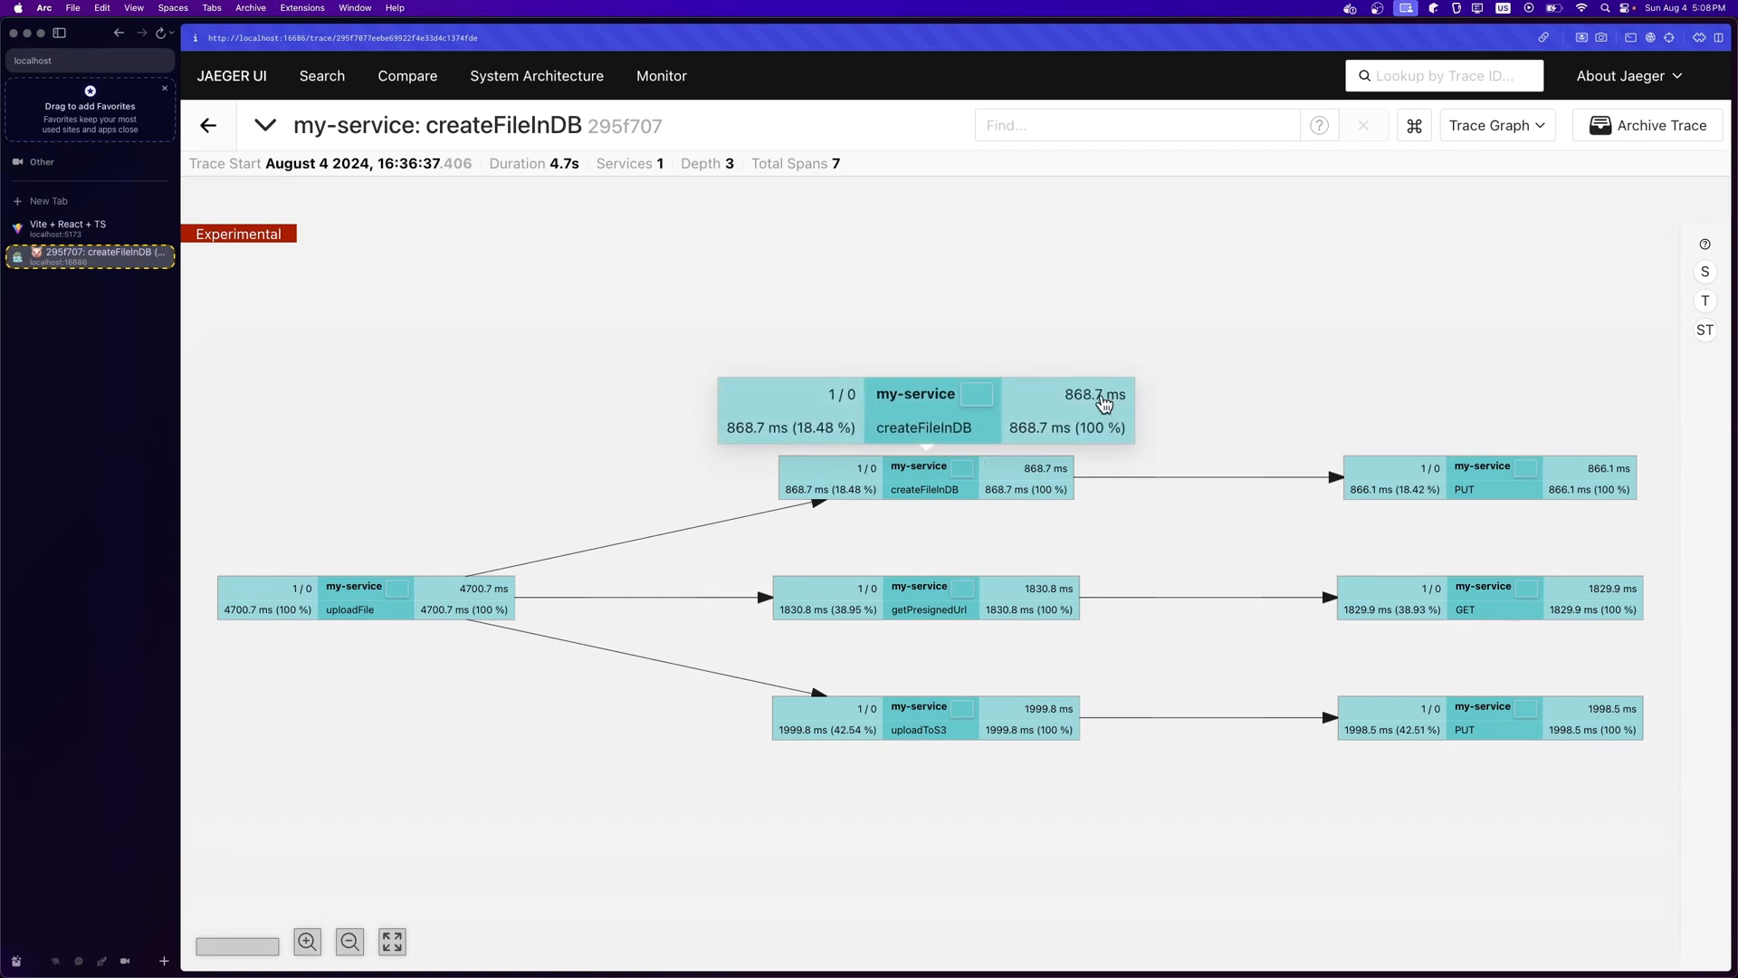
mouse_move(820, 433)
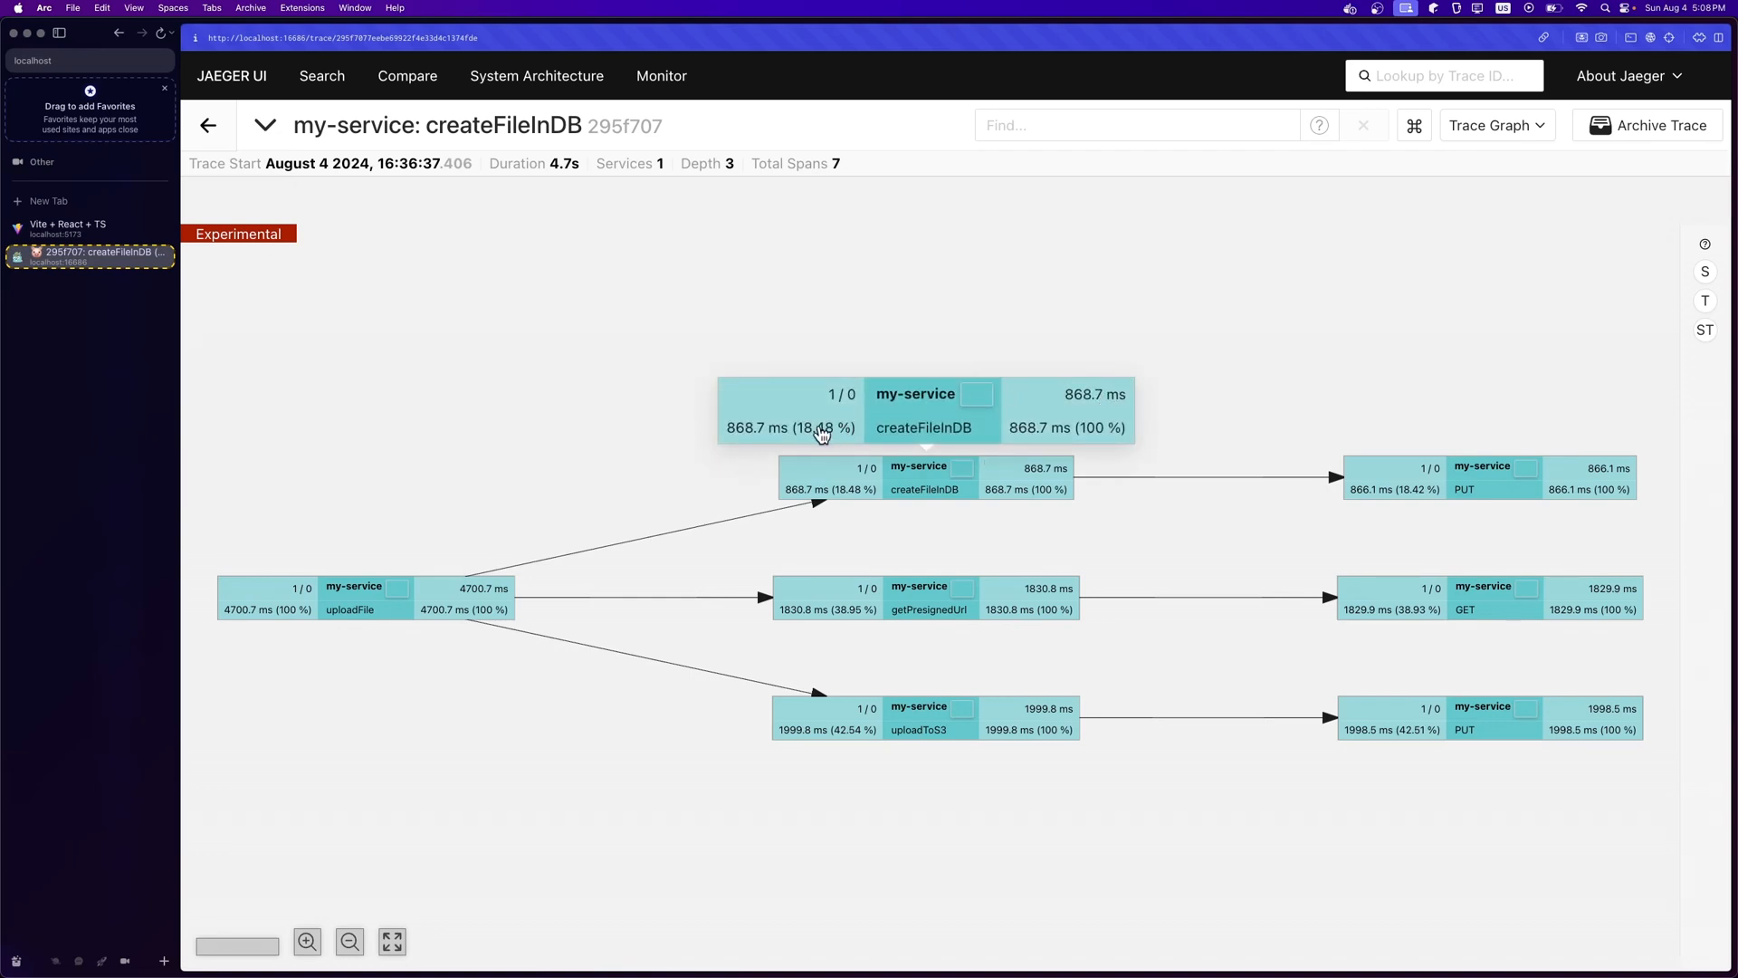
mouse_move(936, 410)
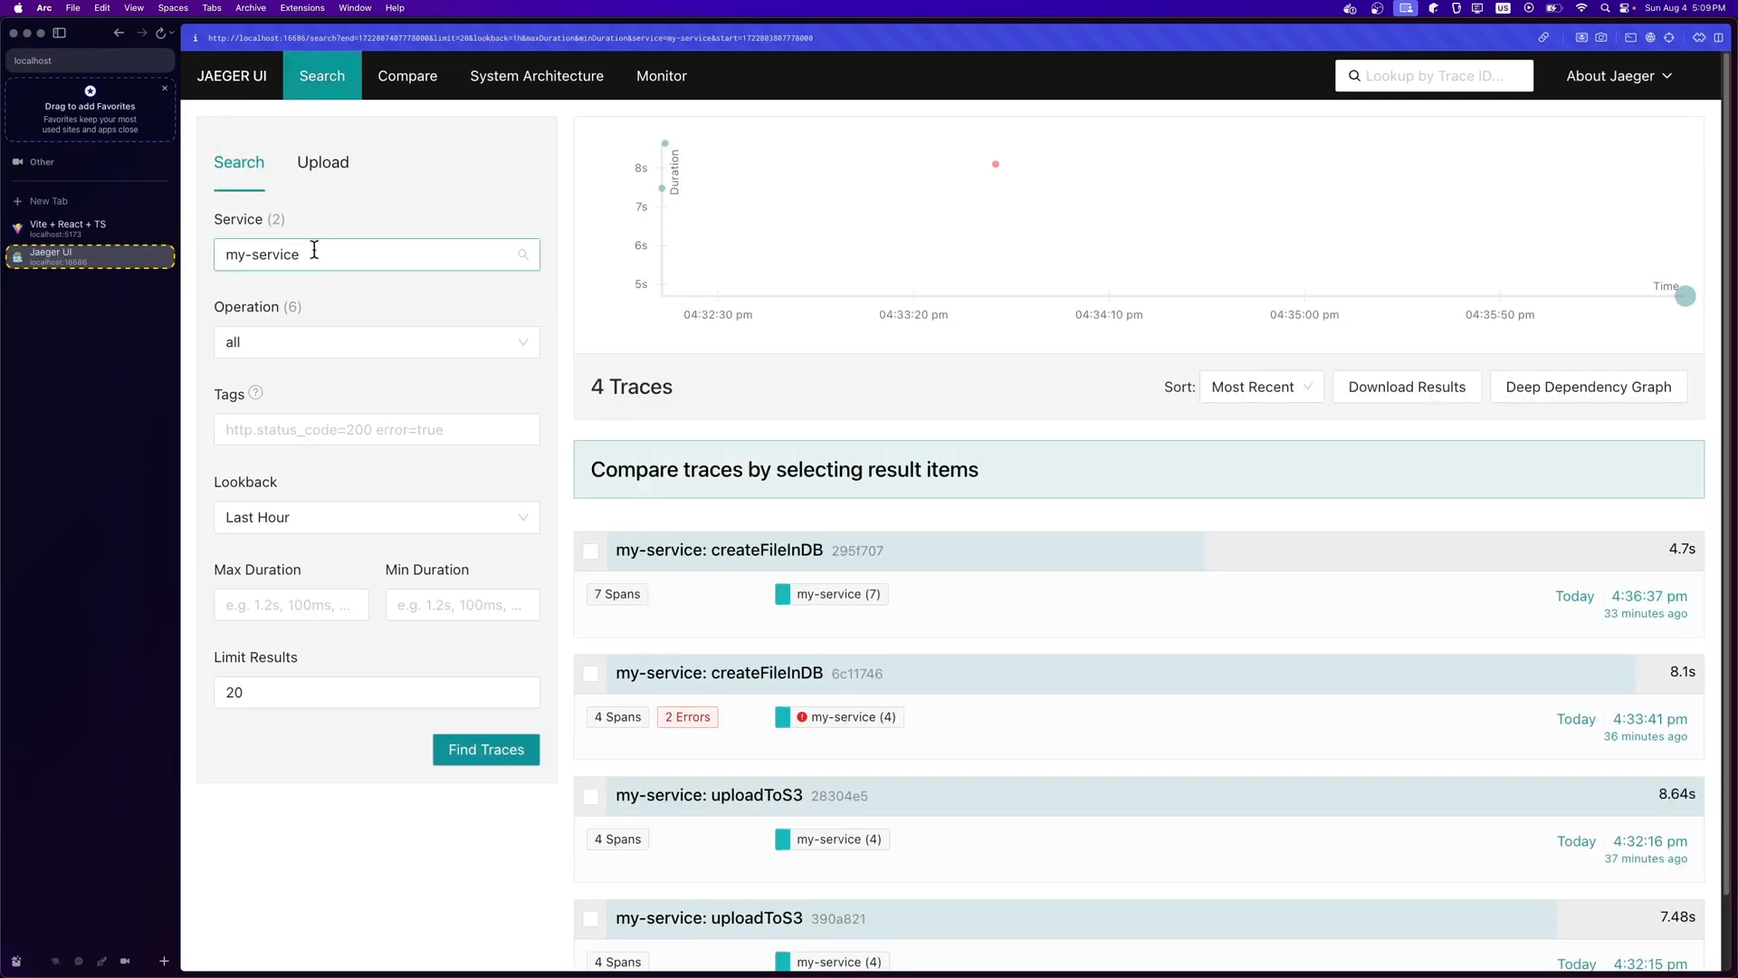
Keep the search set to my-service with a Last Hour lookback period
left_click(374, 253)
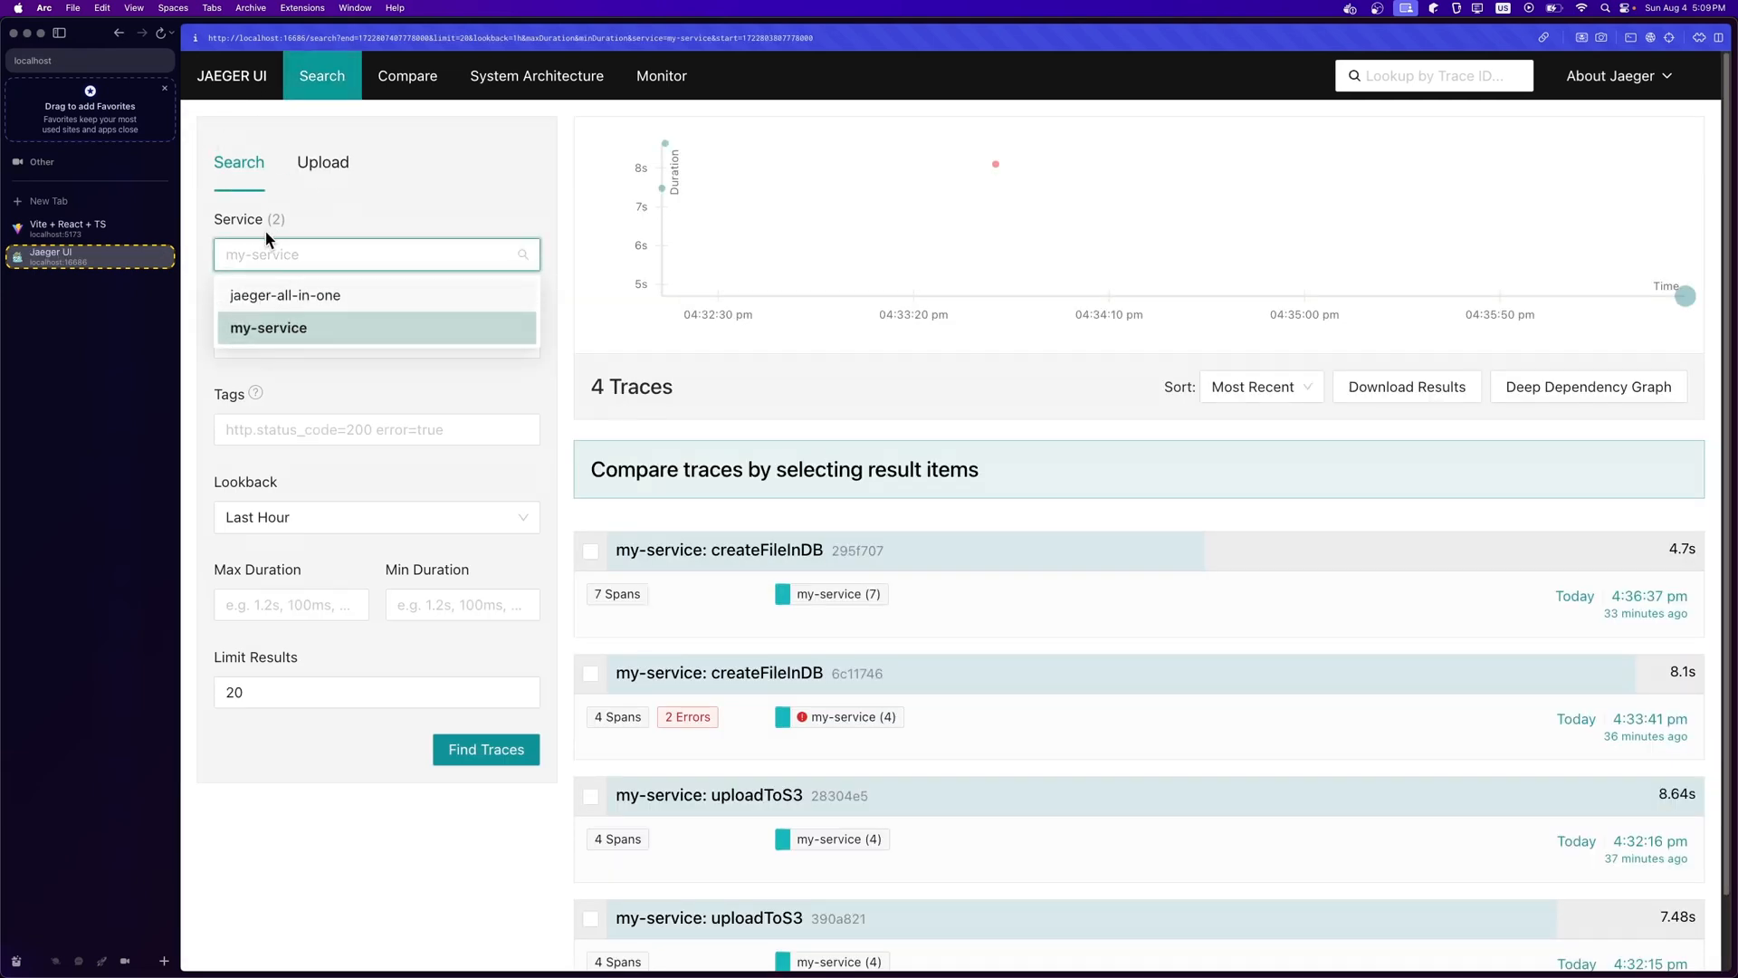
mouse_move(408, 309)
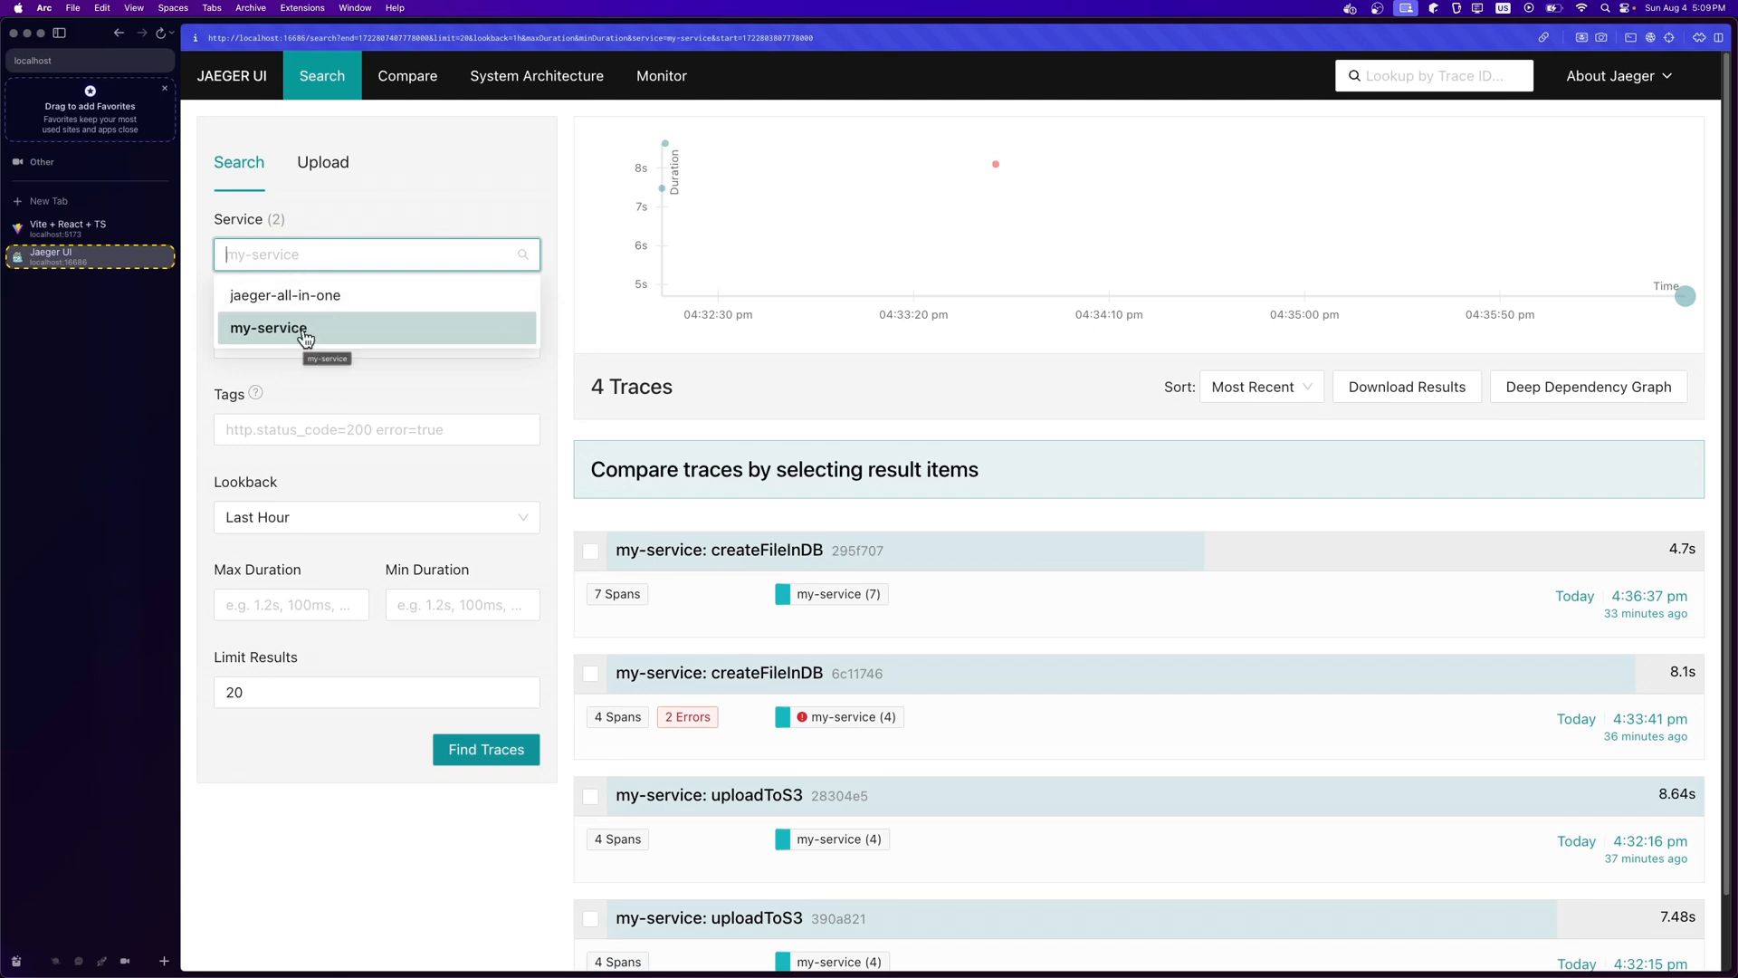
left_click(268, 328)
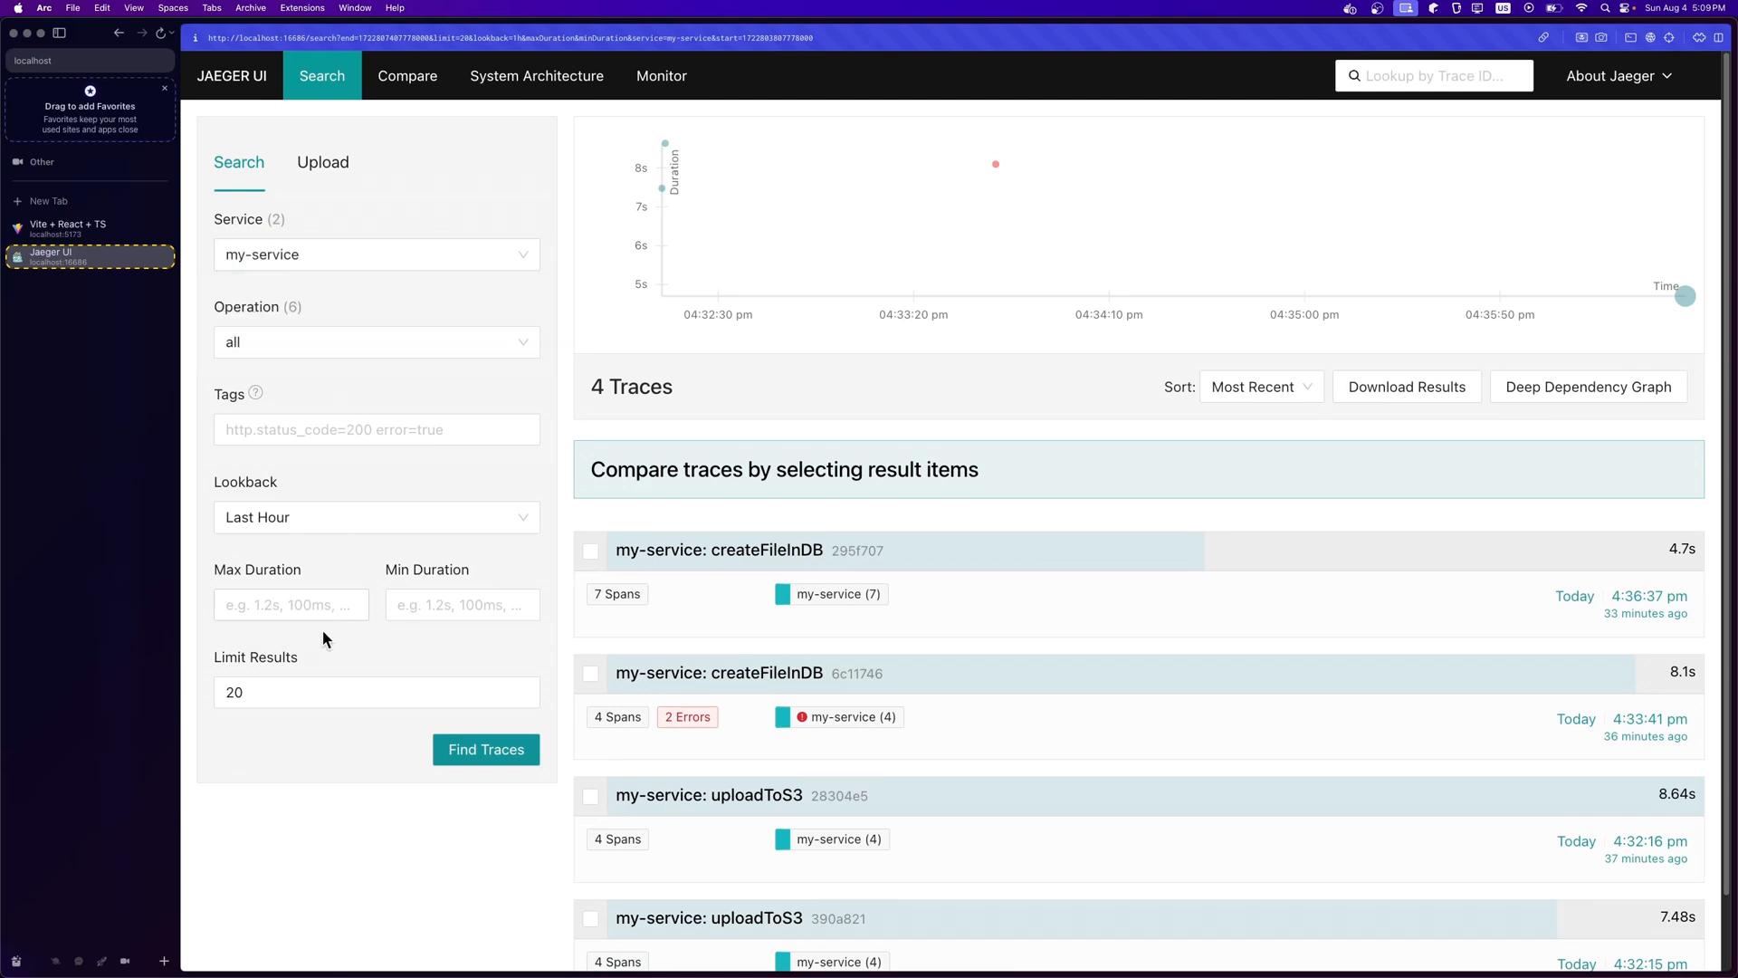
left_click(290, 604)
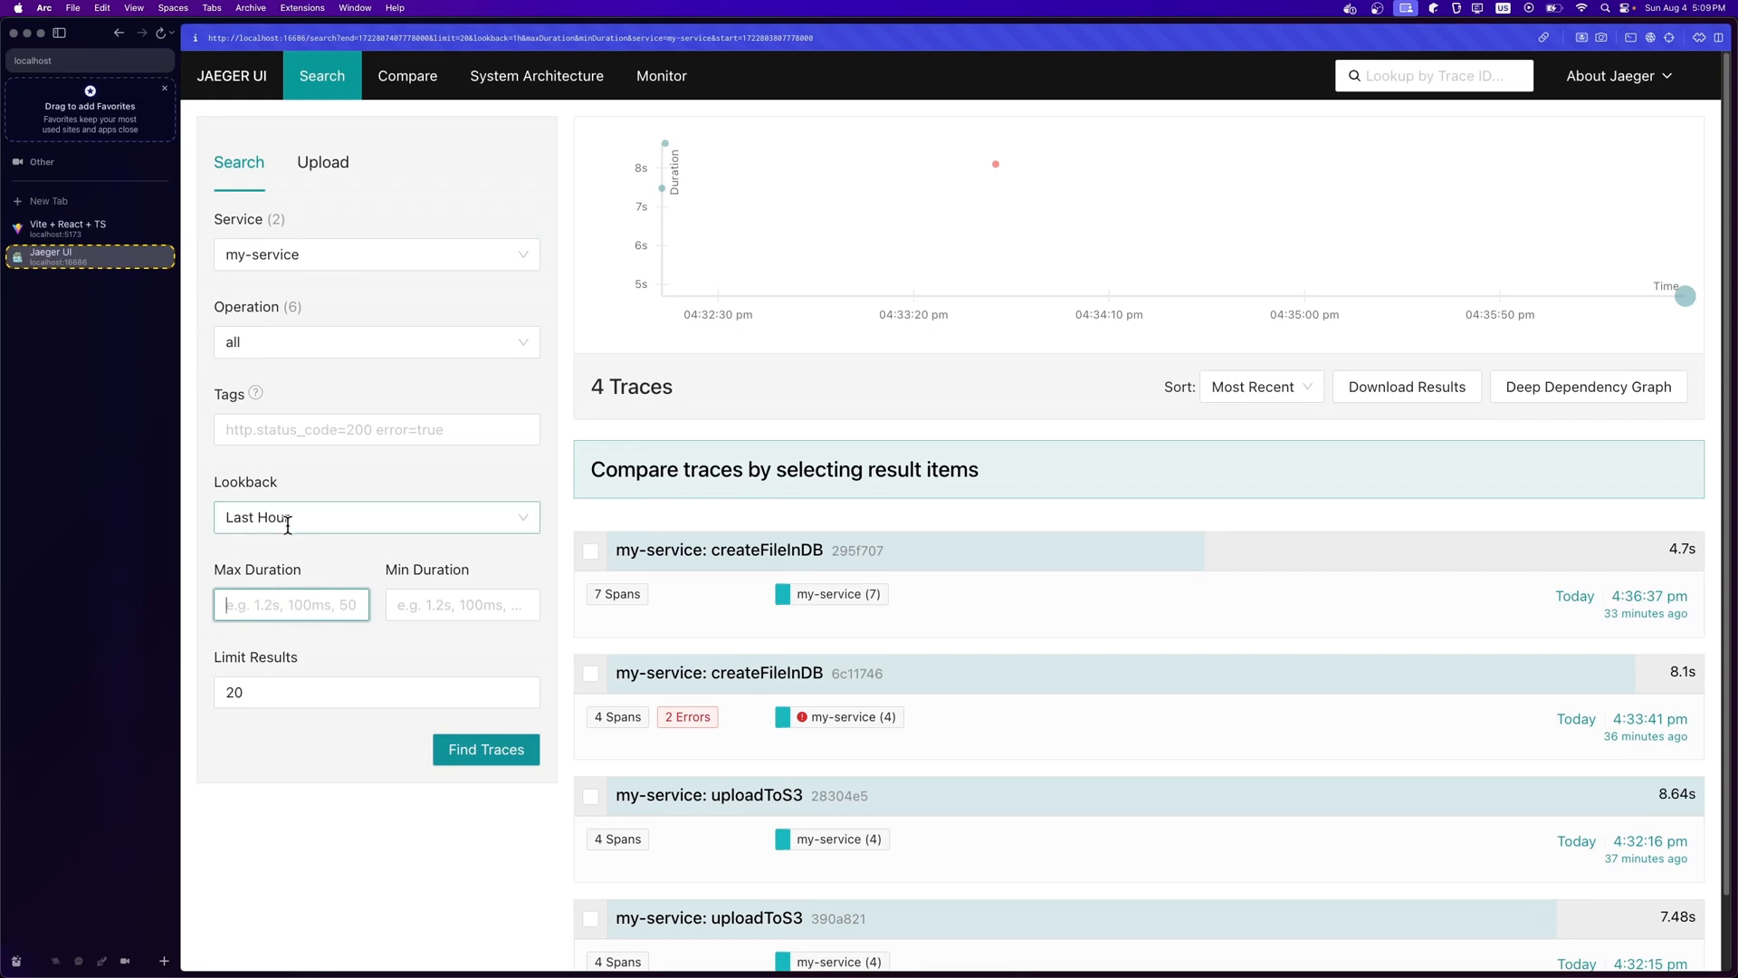
left_click(375, 516)
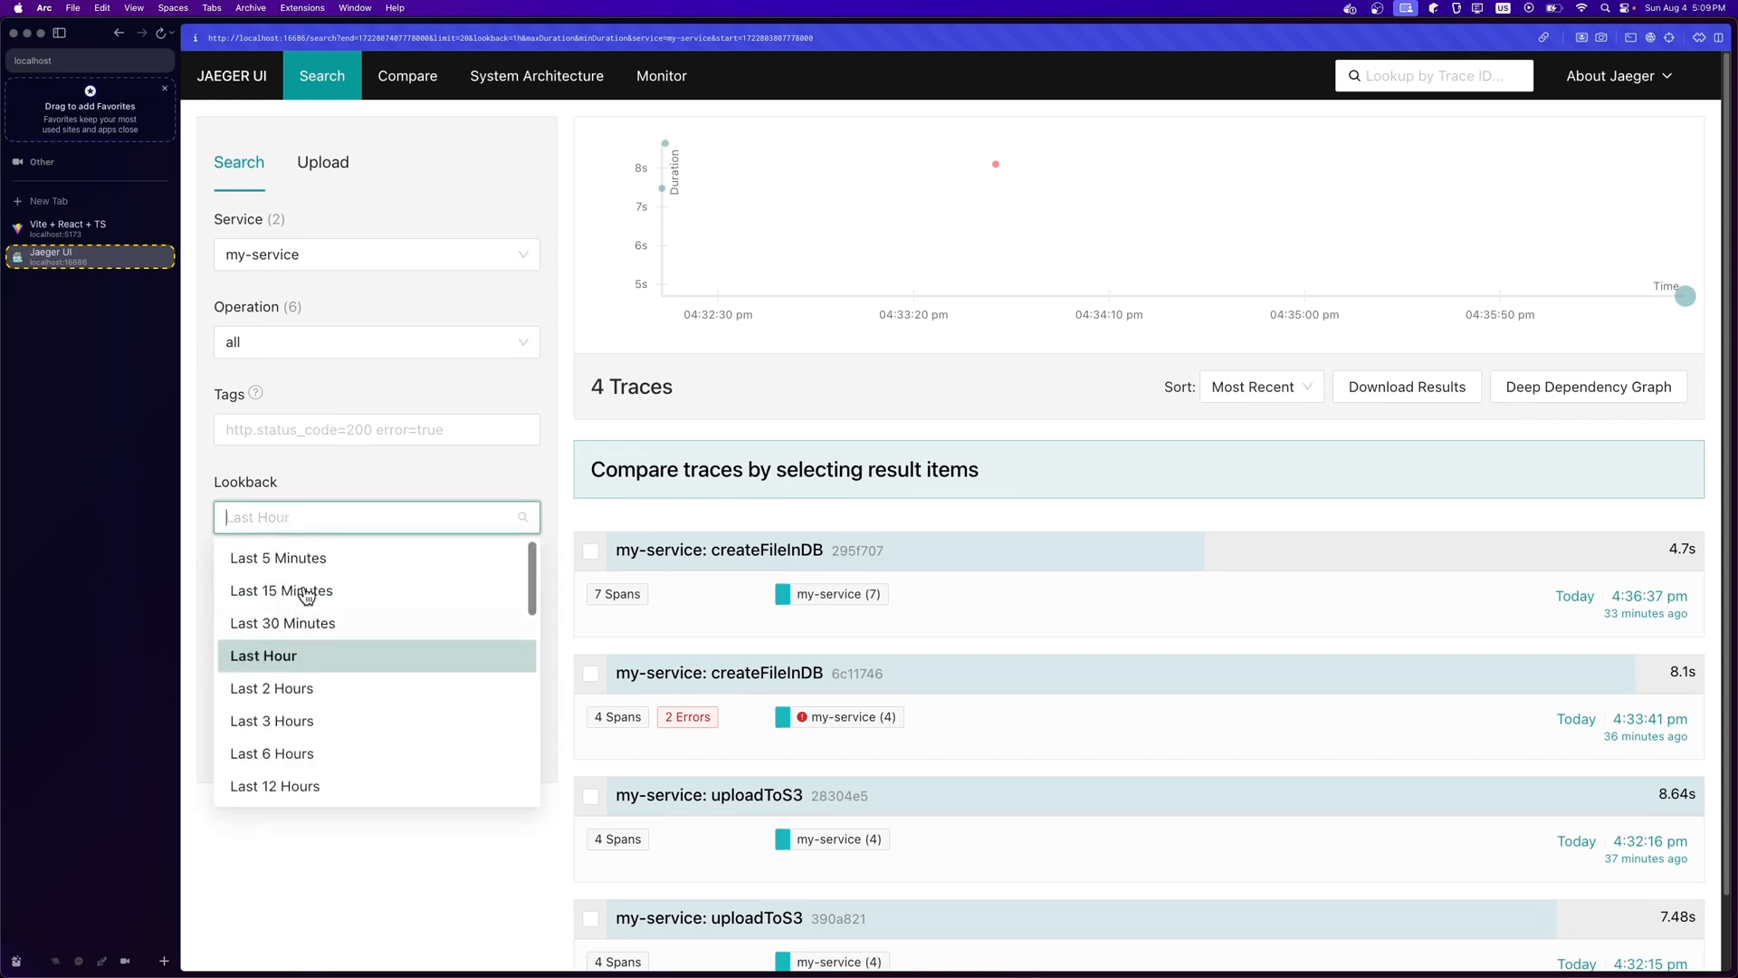
scroll("down", 3)
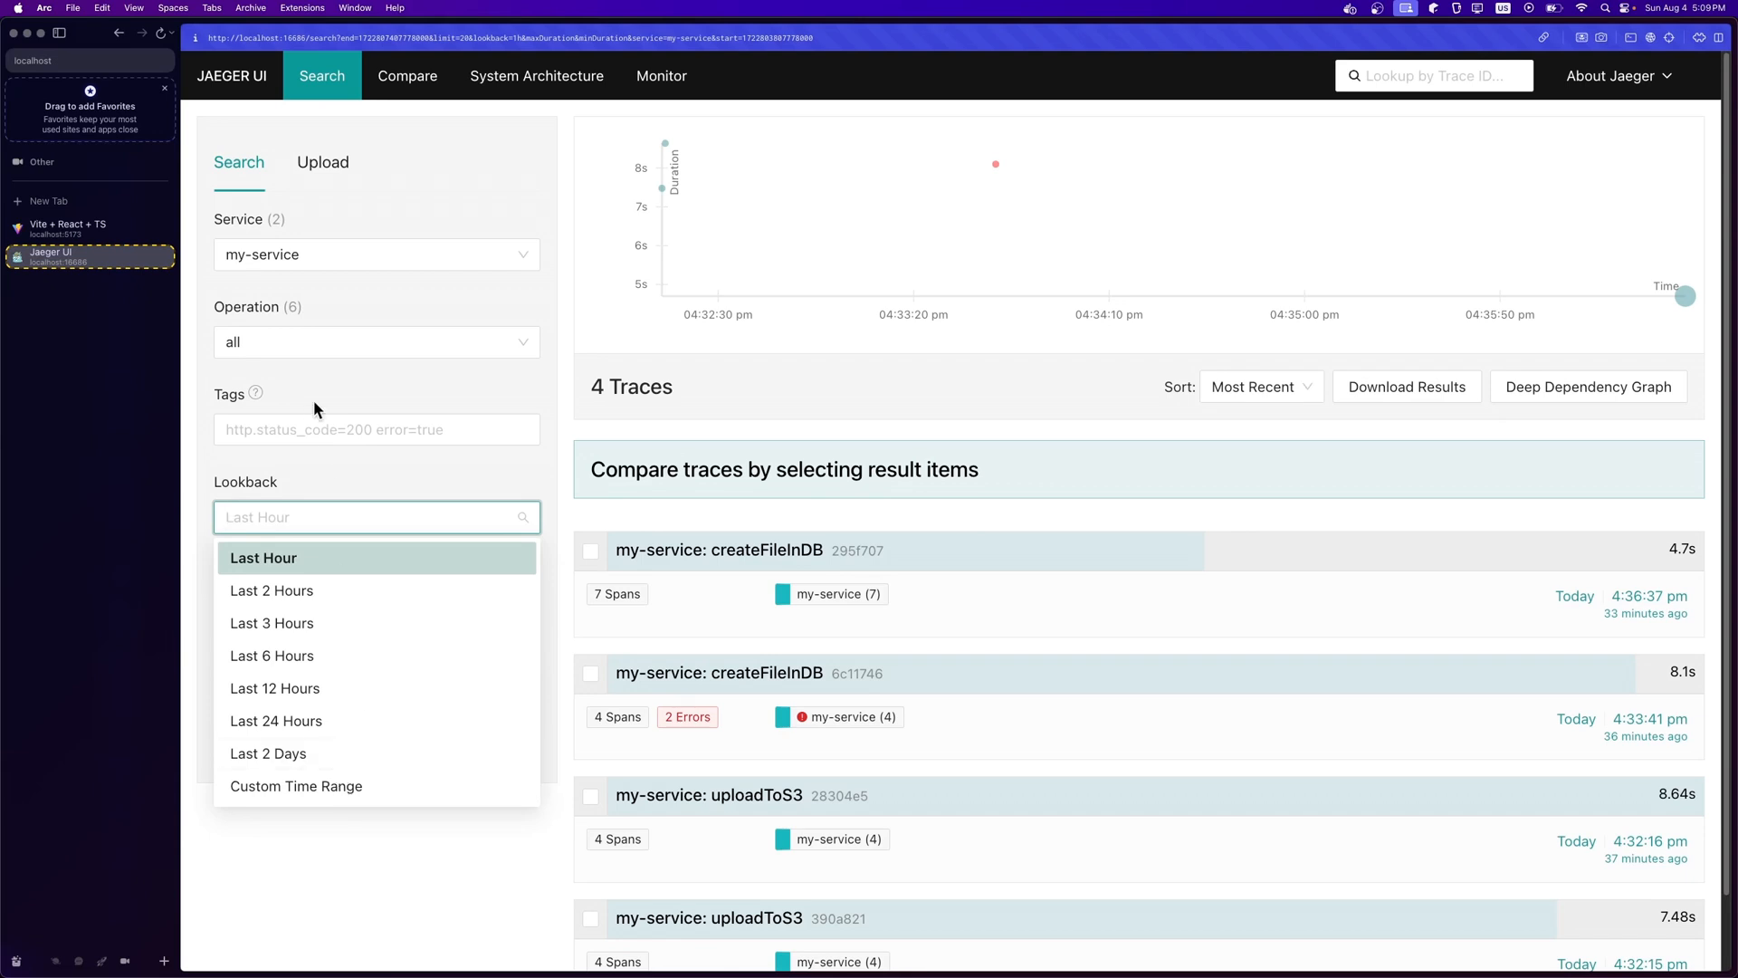
left_click(719, 550)
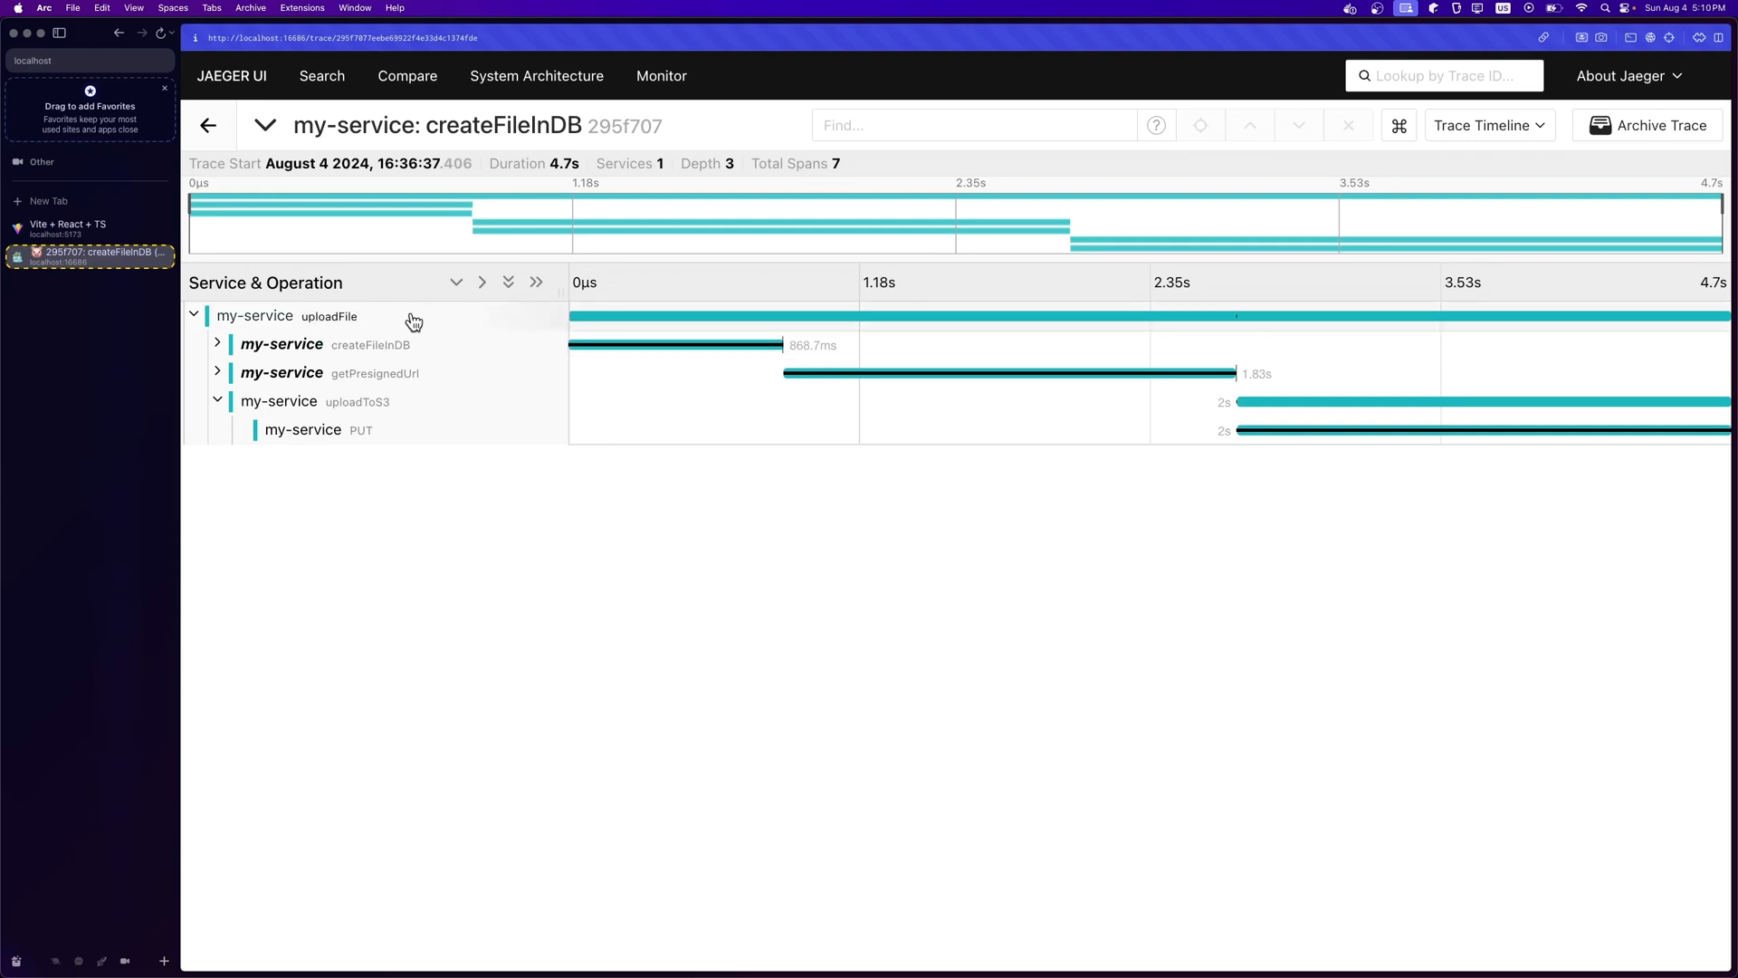
Expand the uploadFile and createFileInDB span details and the 'Created file with id 95' log entry
left_click(329, 315)
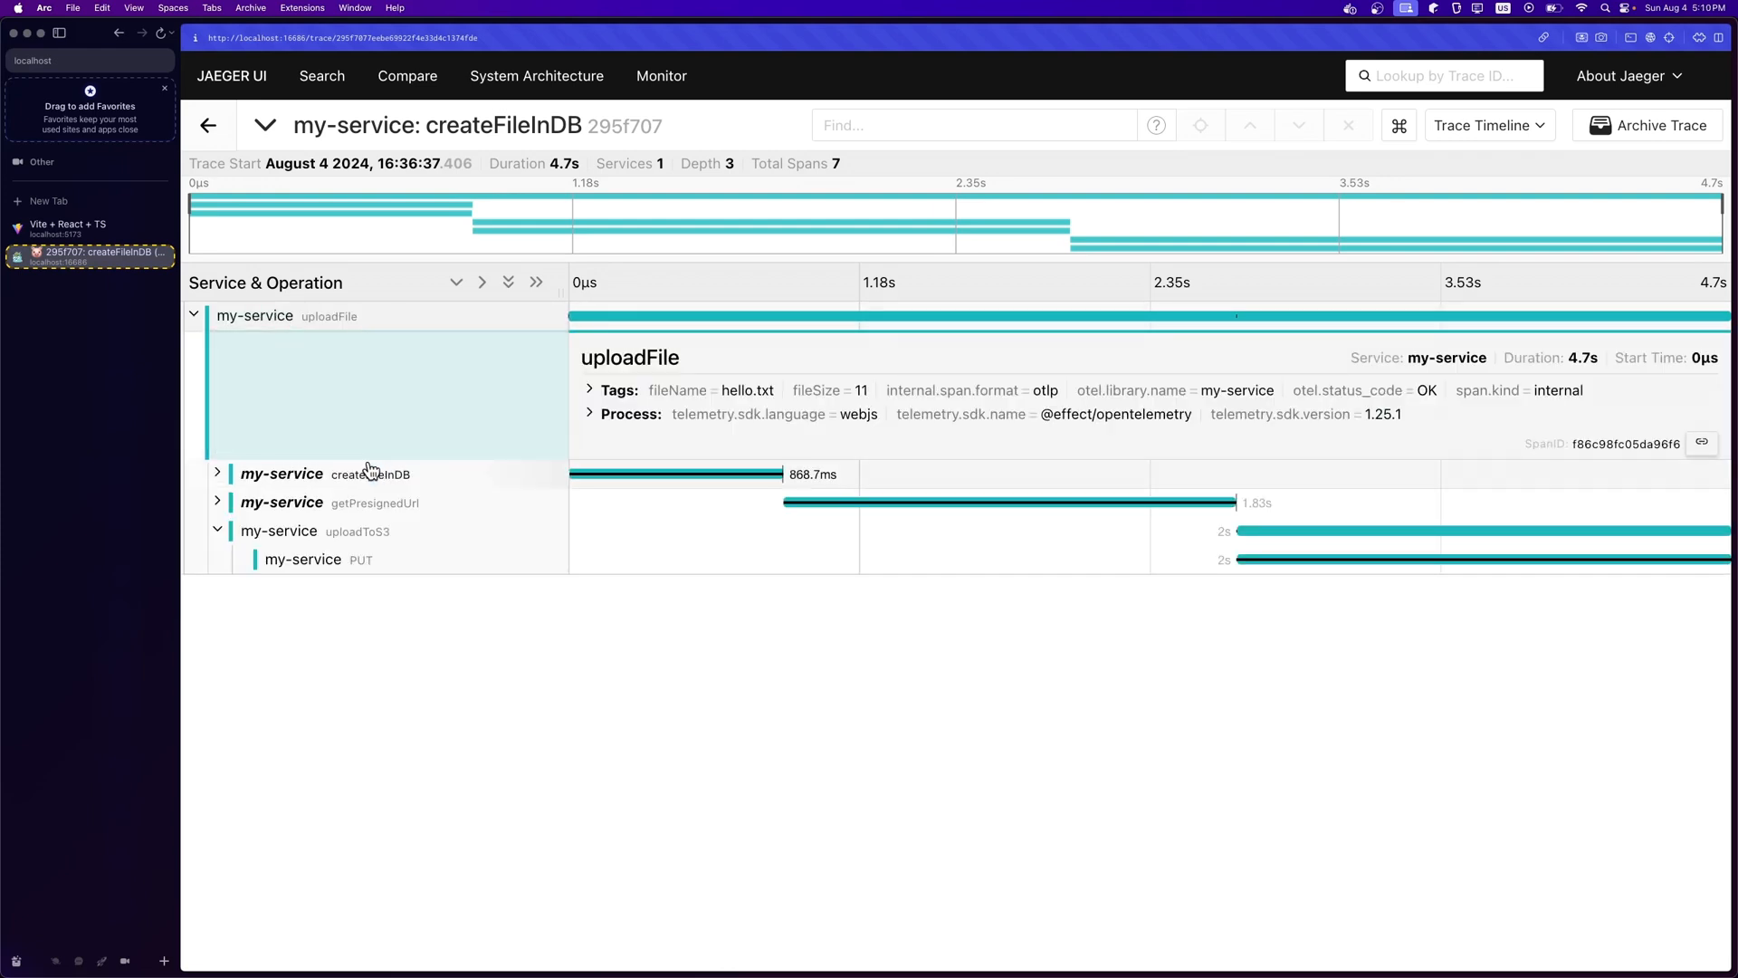
left_click(370, 473)
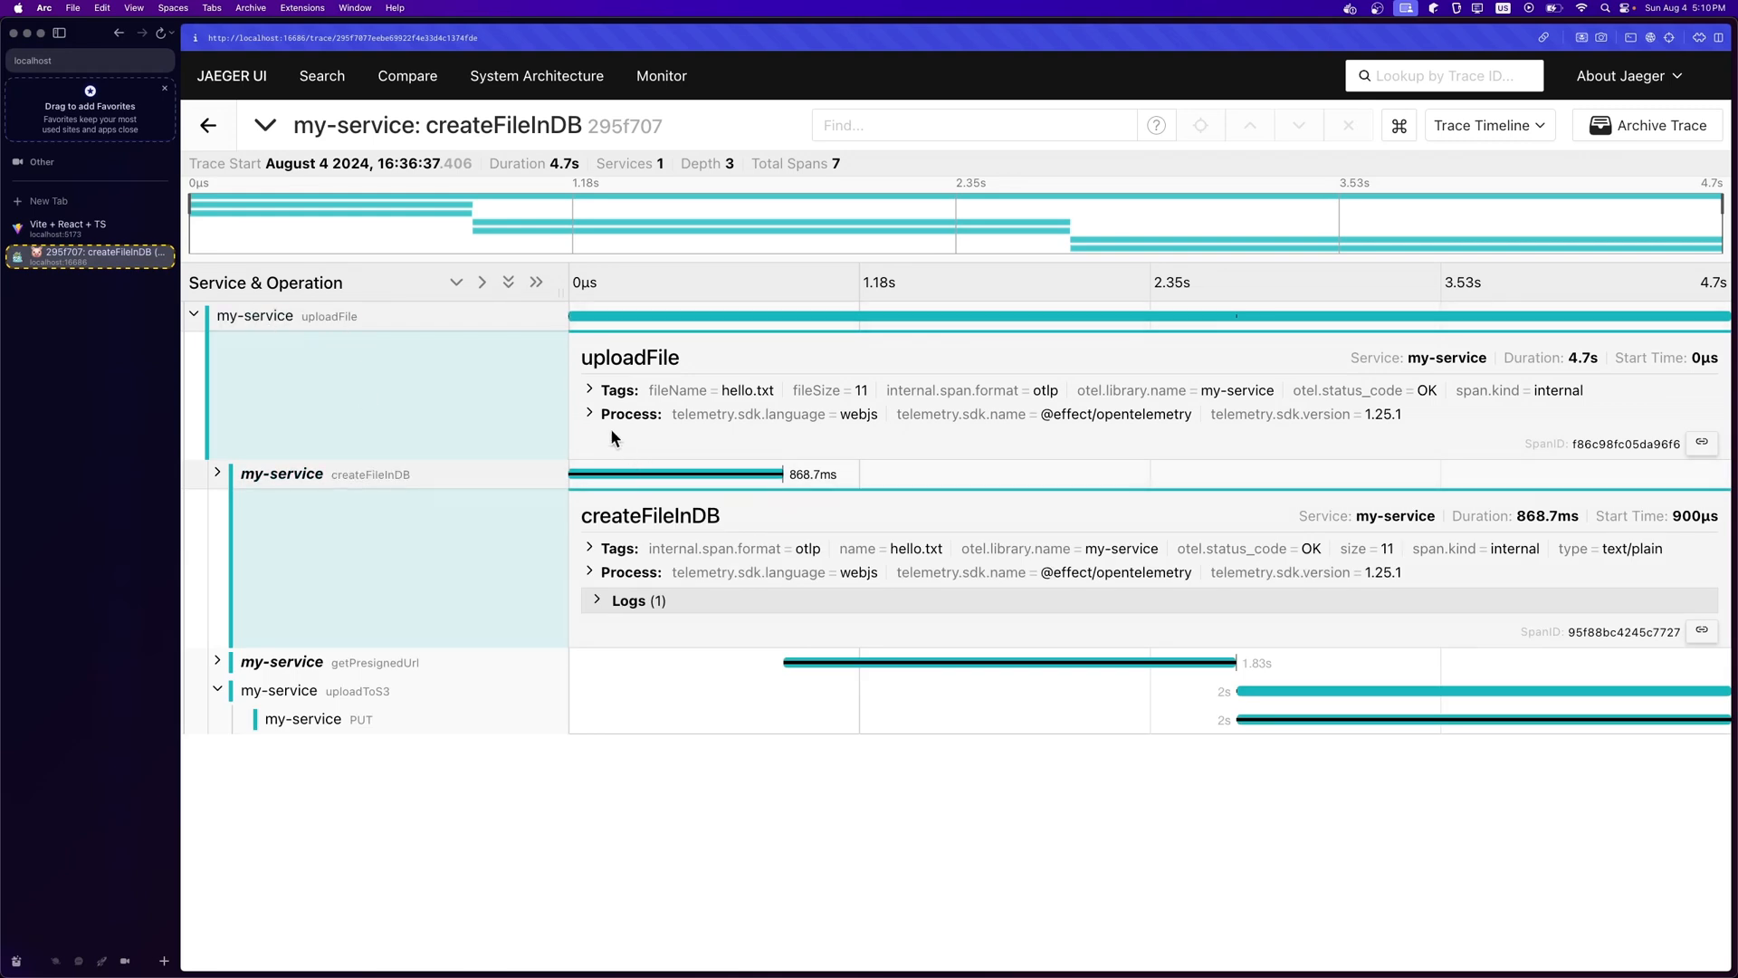
mouse_move(337, 327)
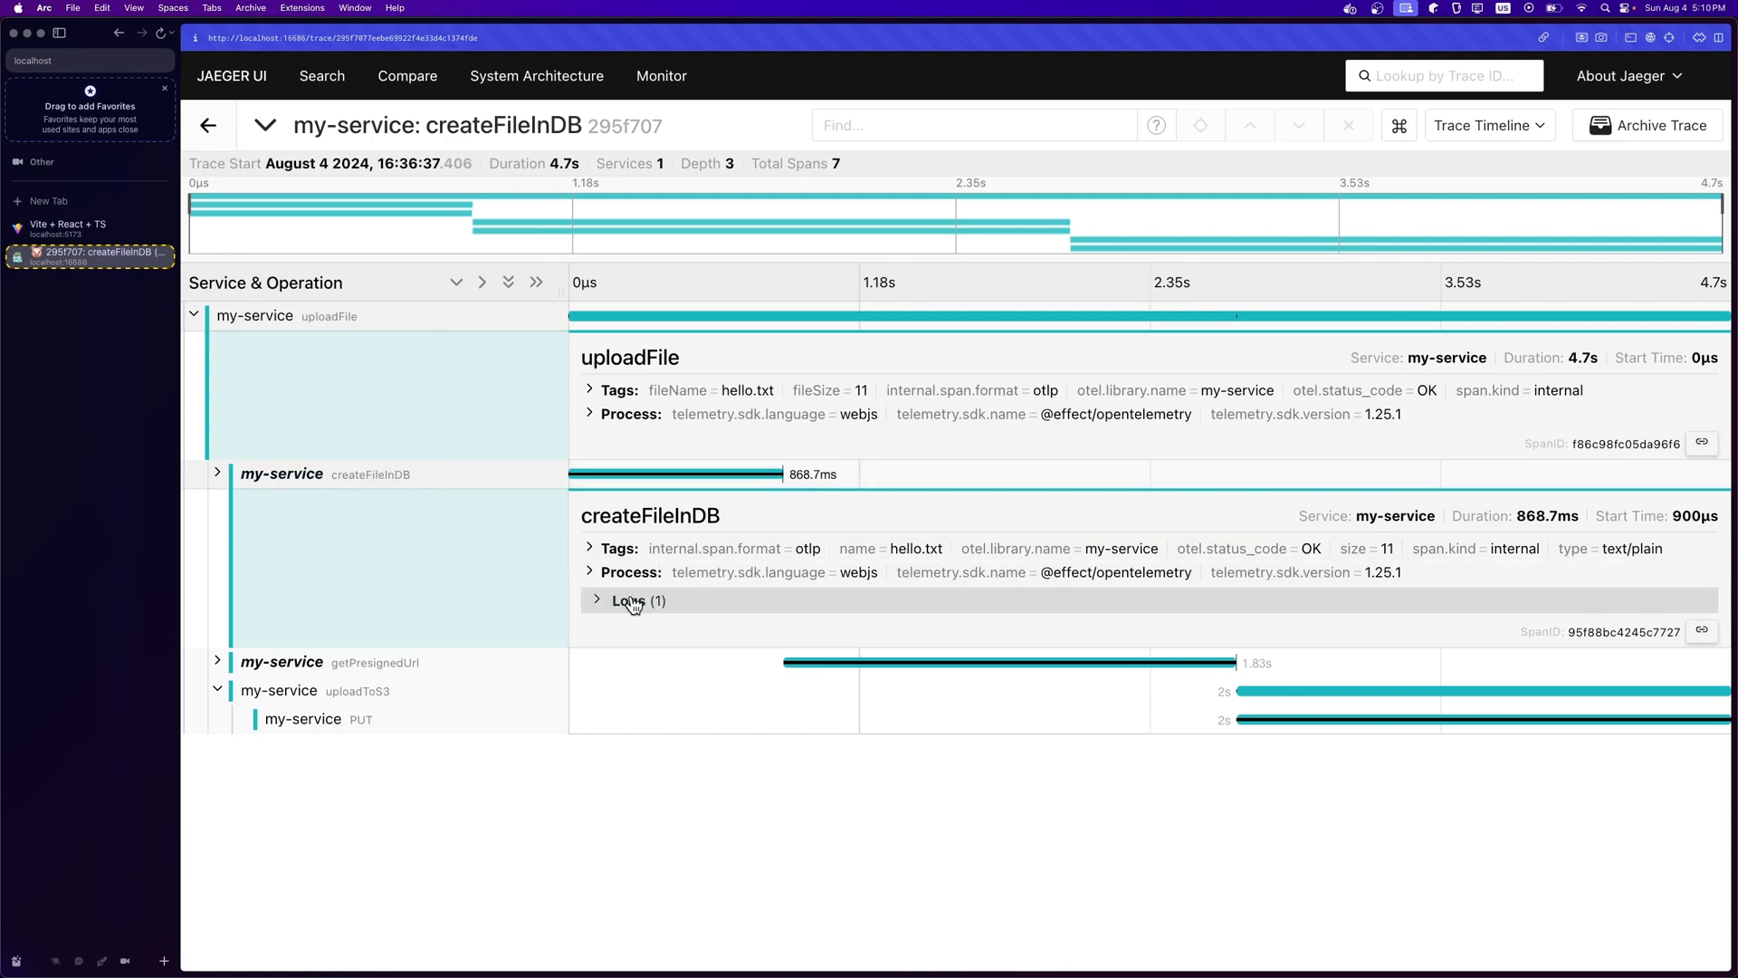
left_click(628, 599)
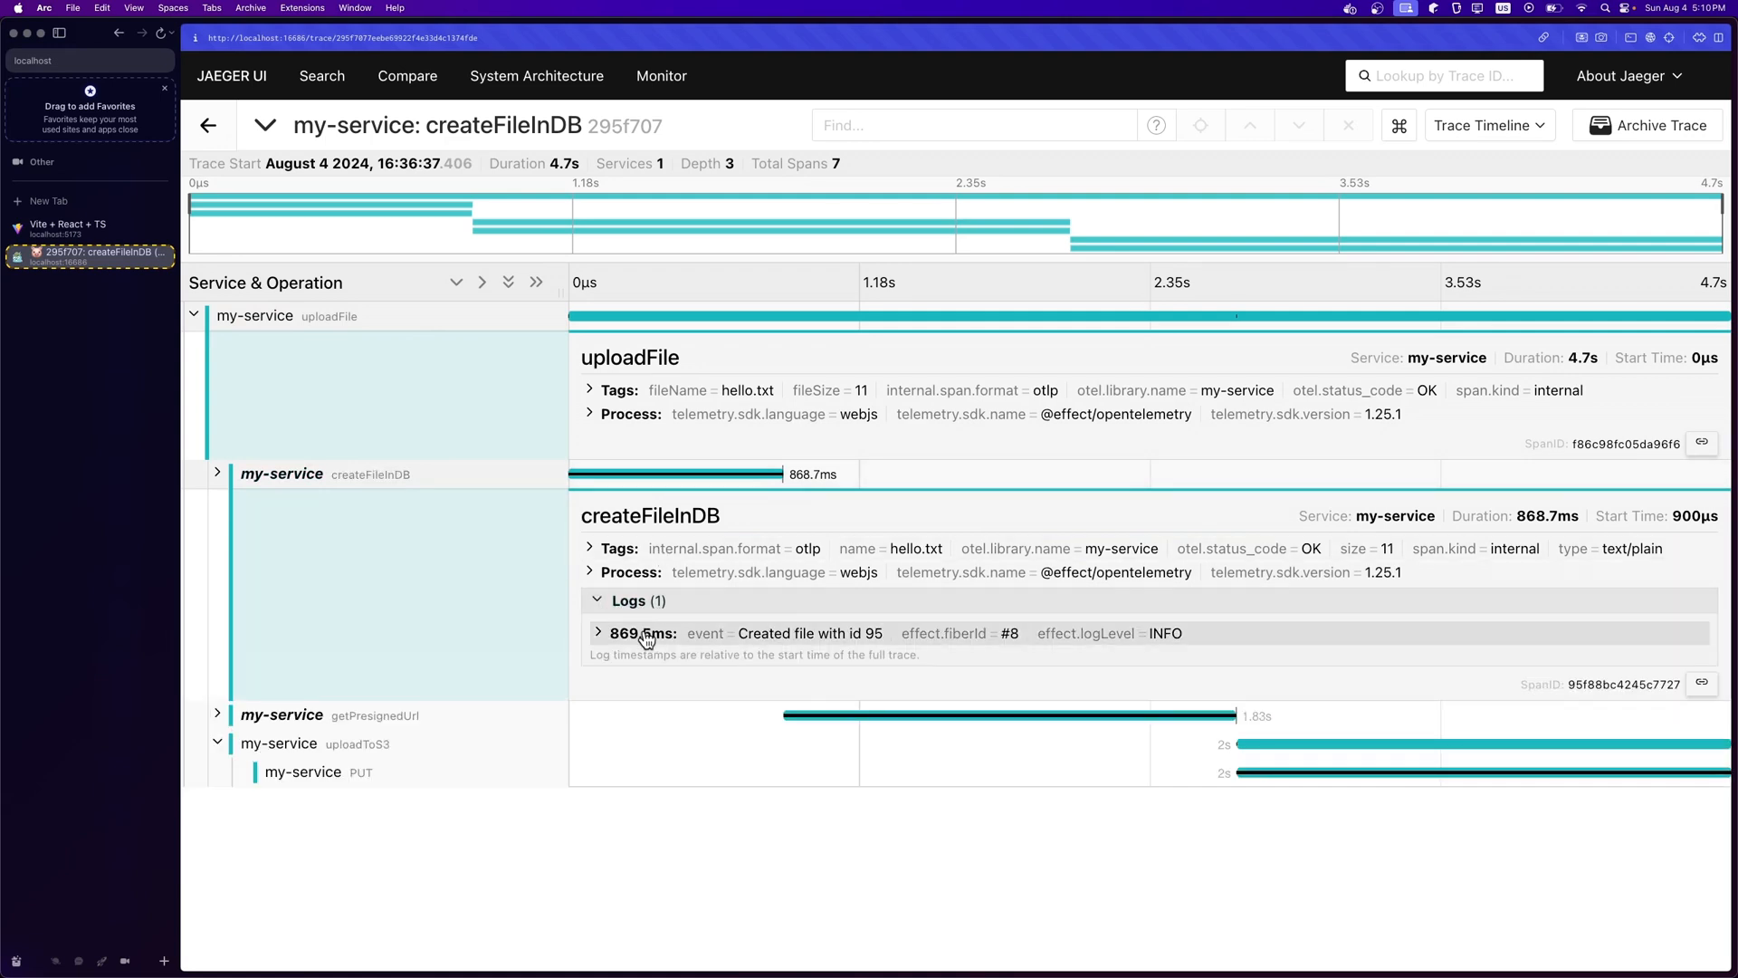
left_click(597, 634)
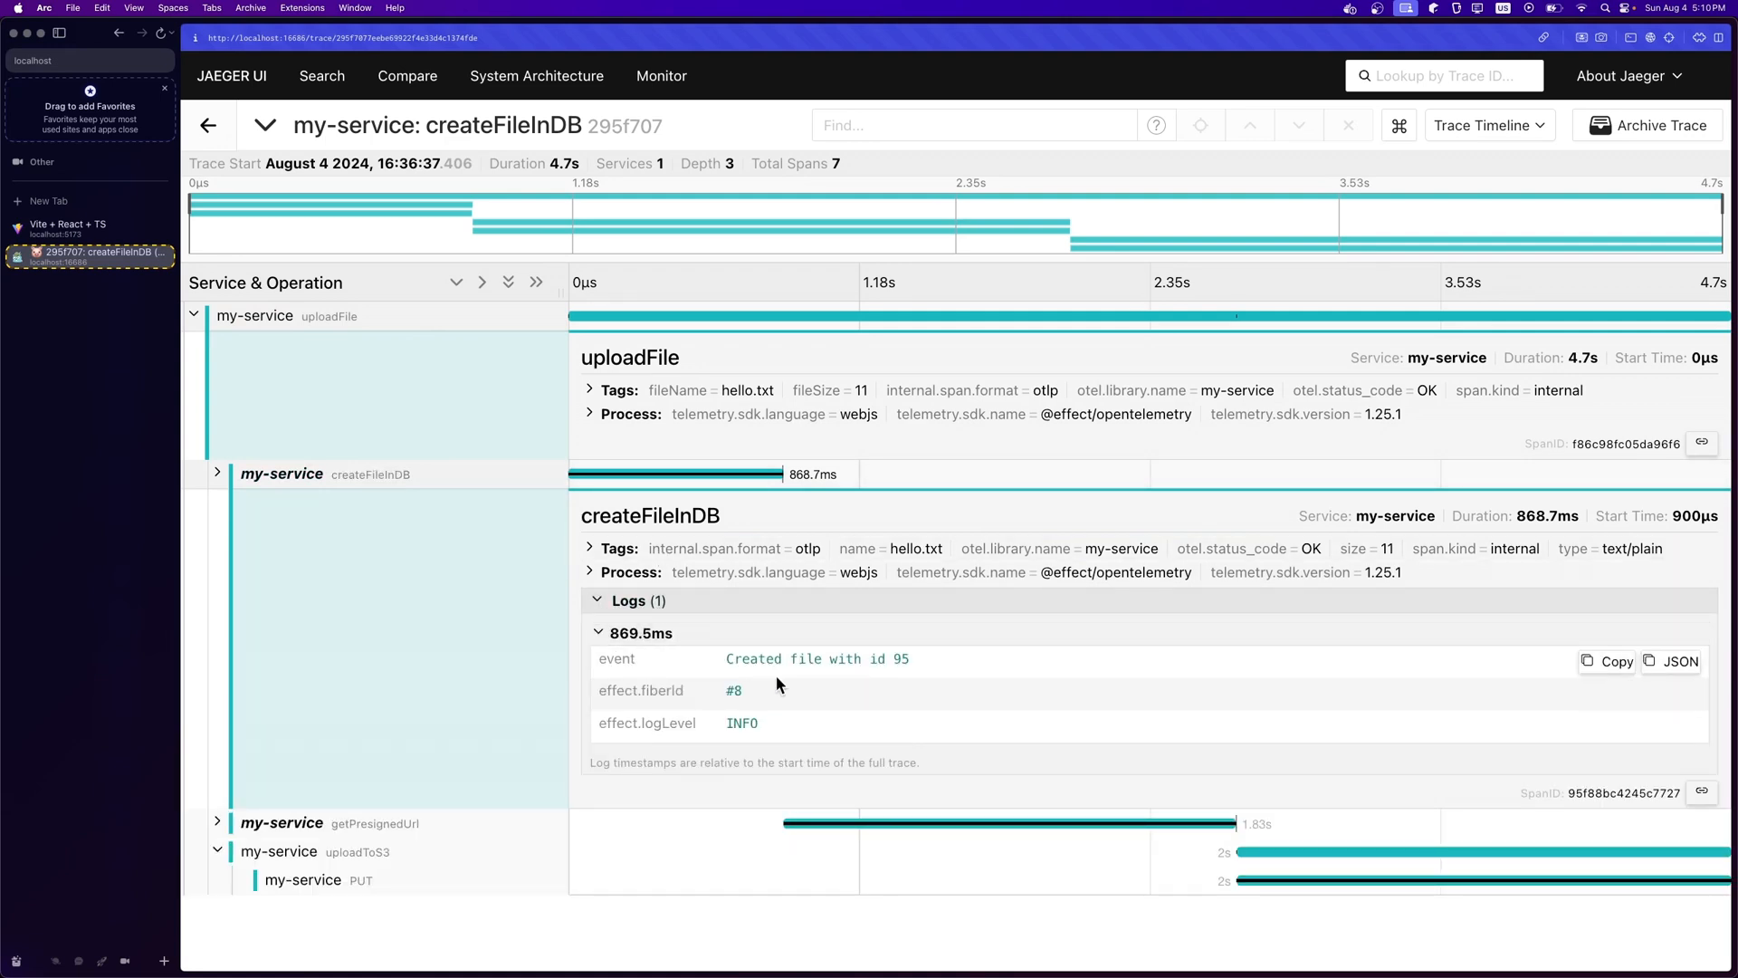
mouse_move(852, 663)
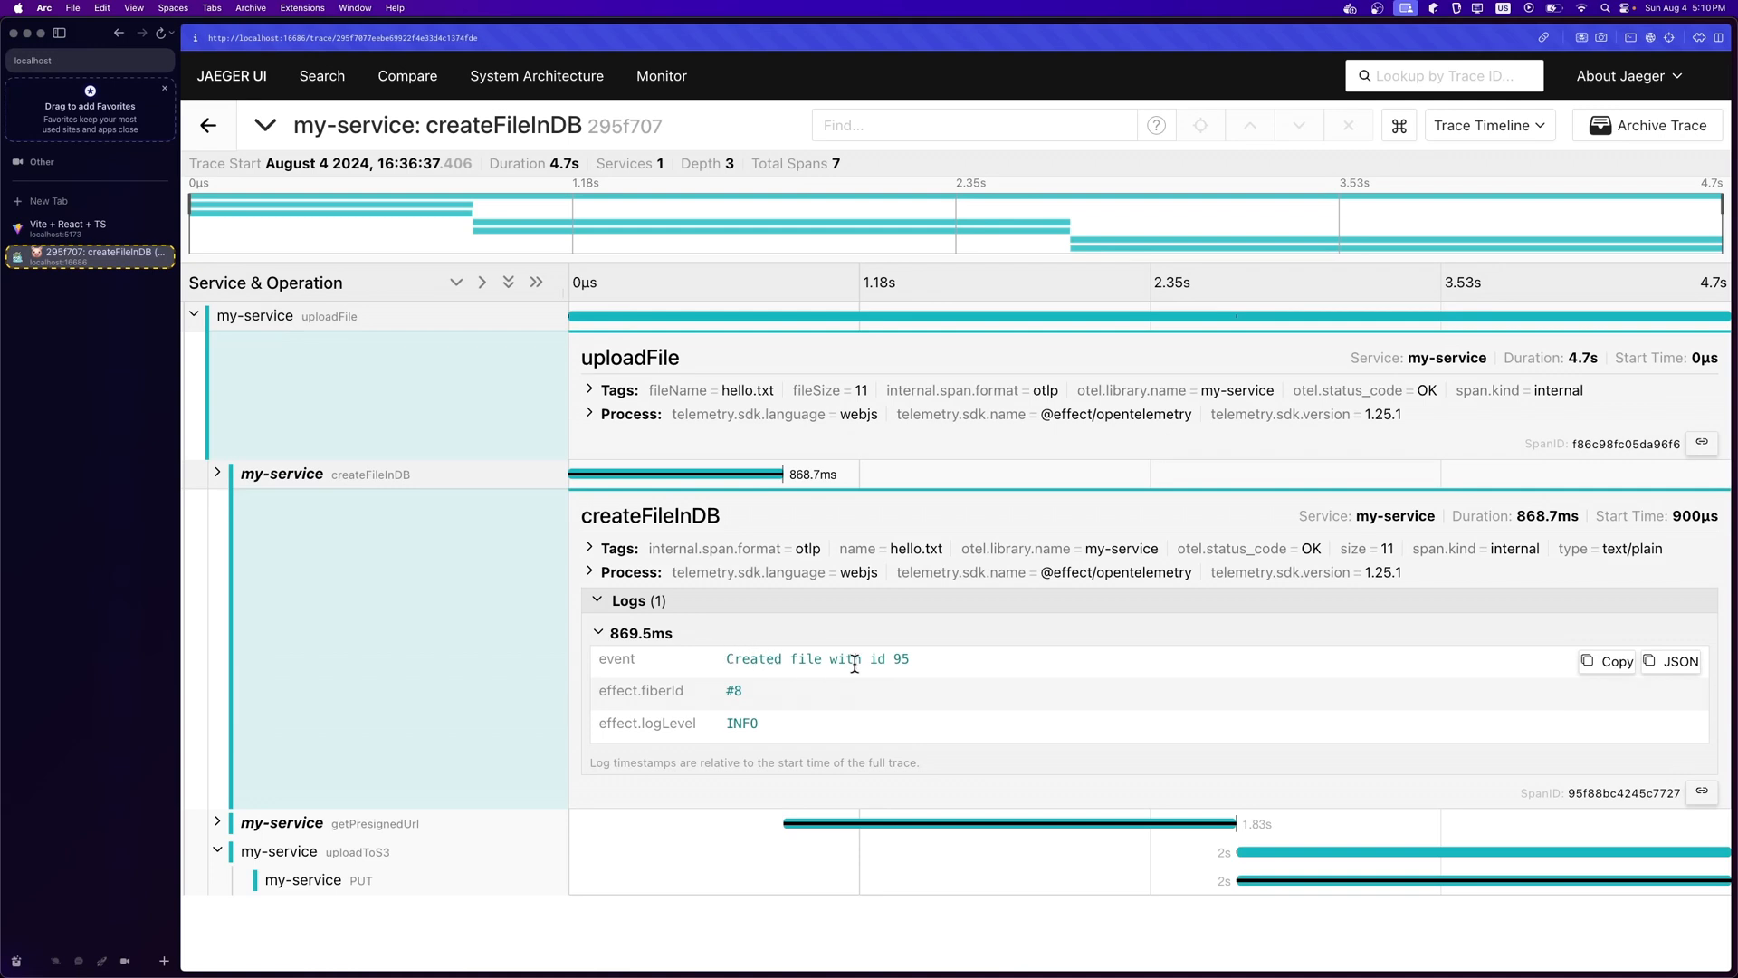
mouse_move(925, 663)
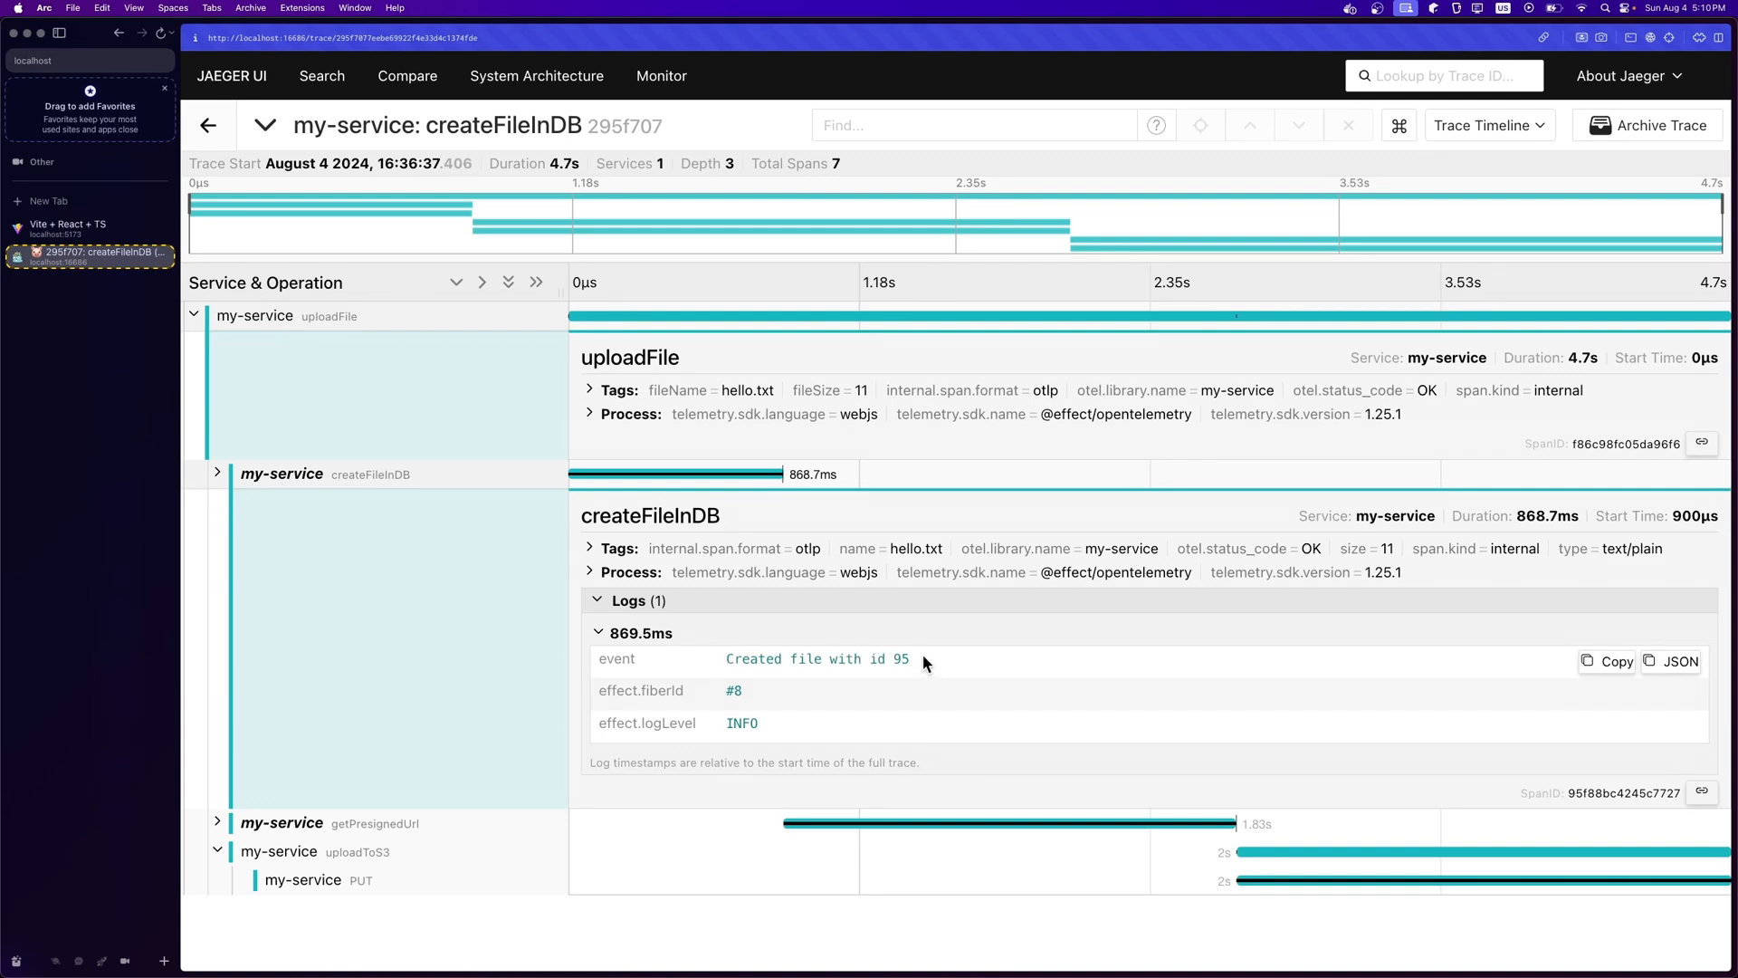
mouse_move(555, 752)
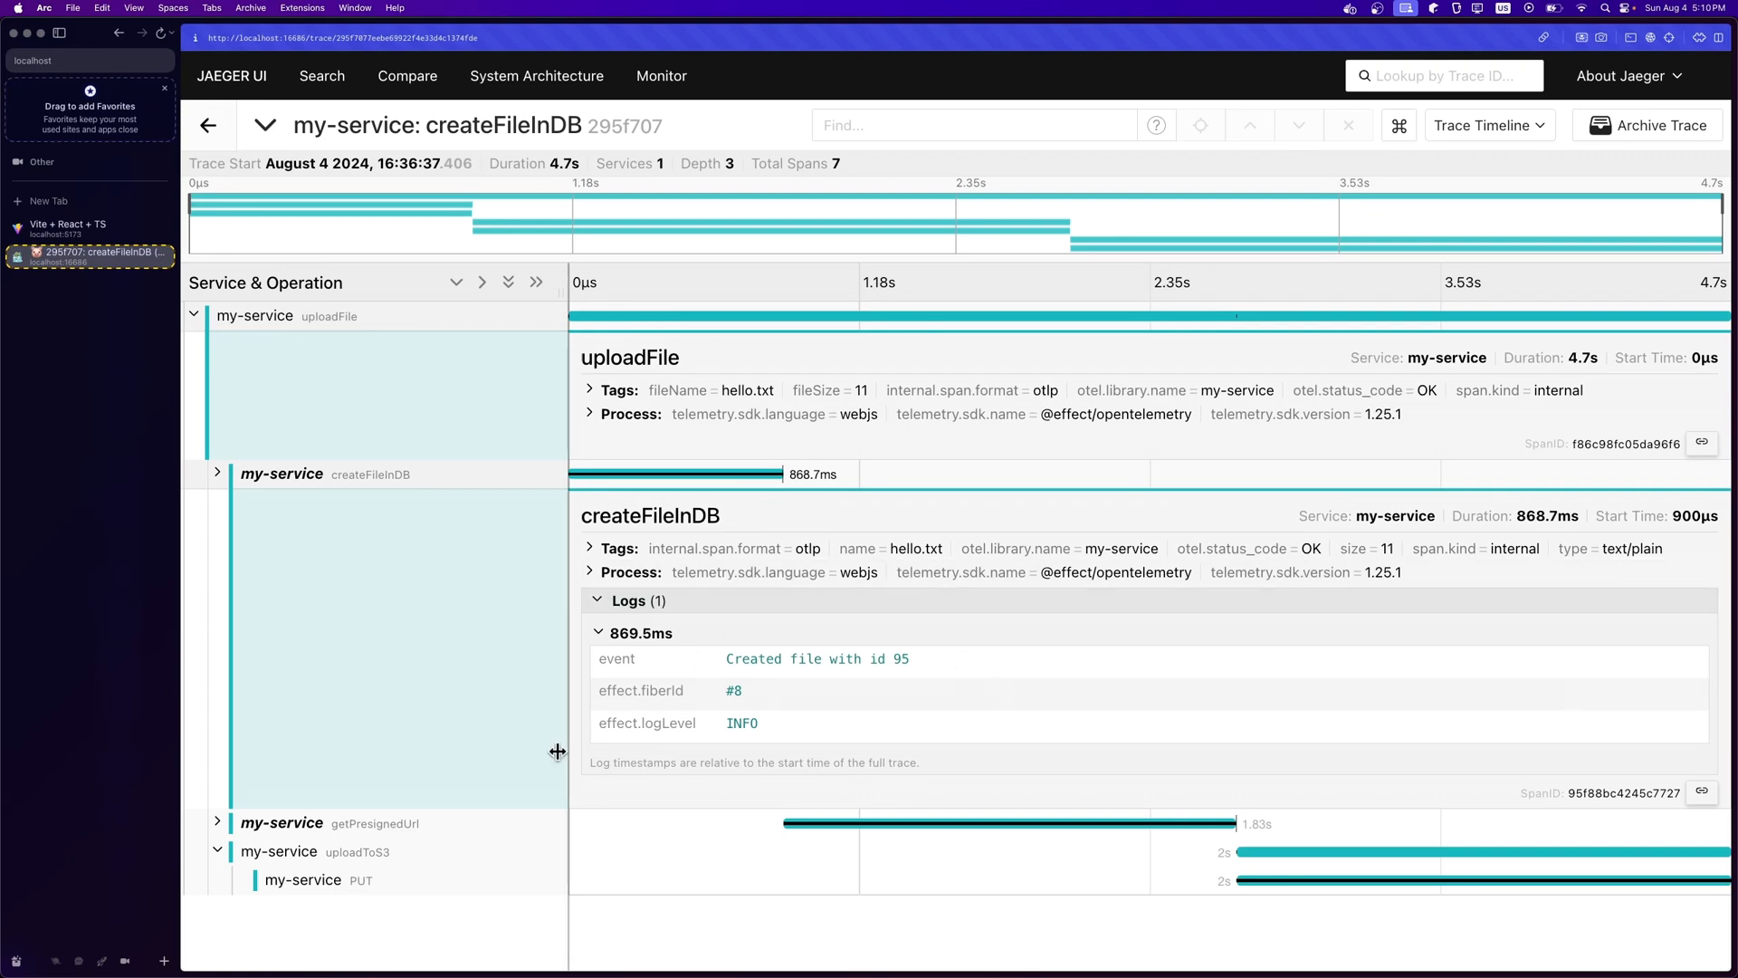
scroll("down", 3)
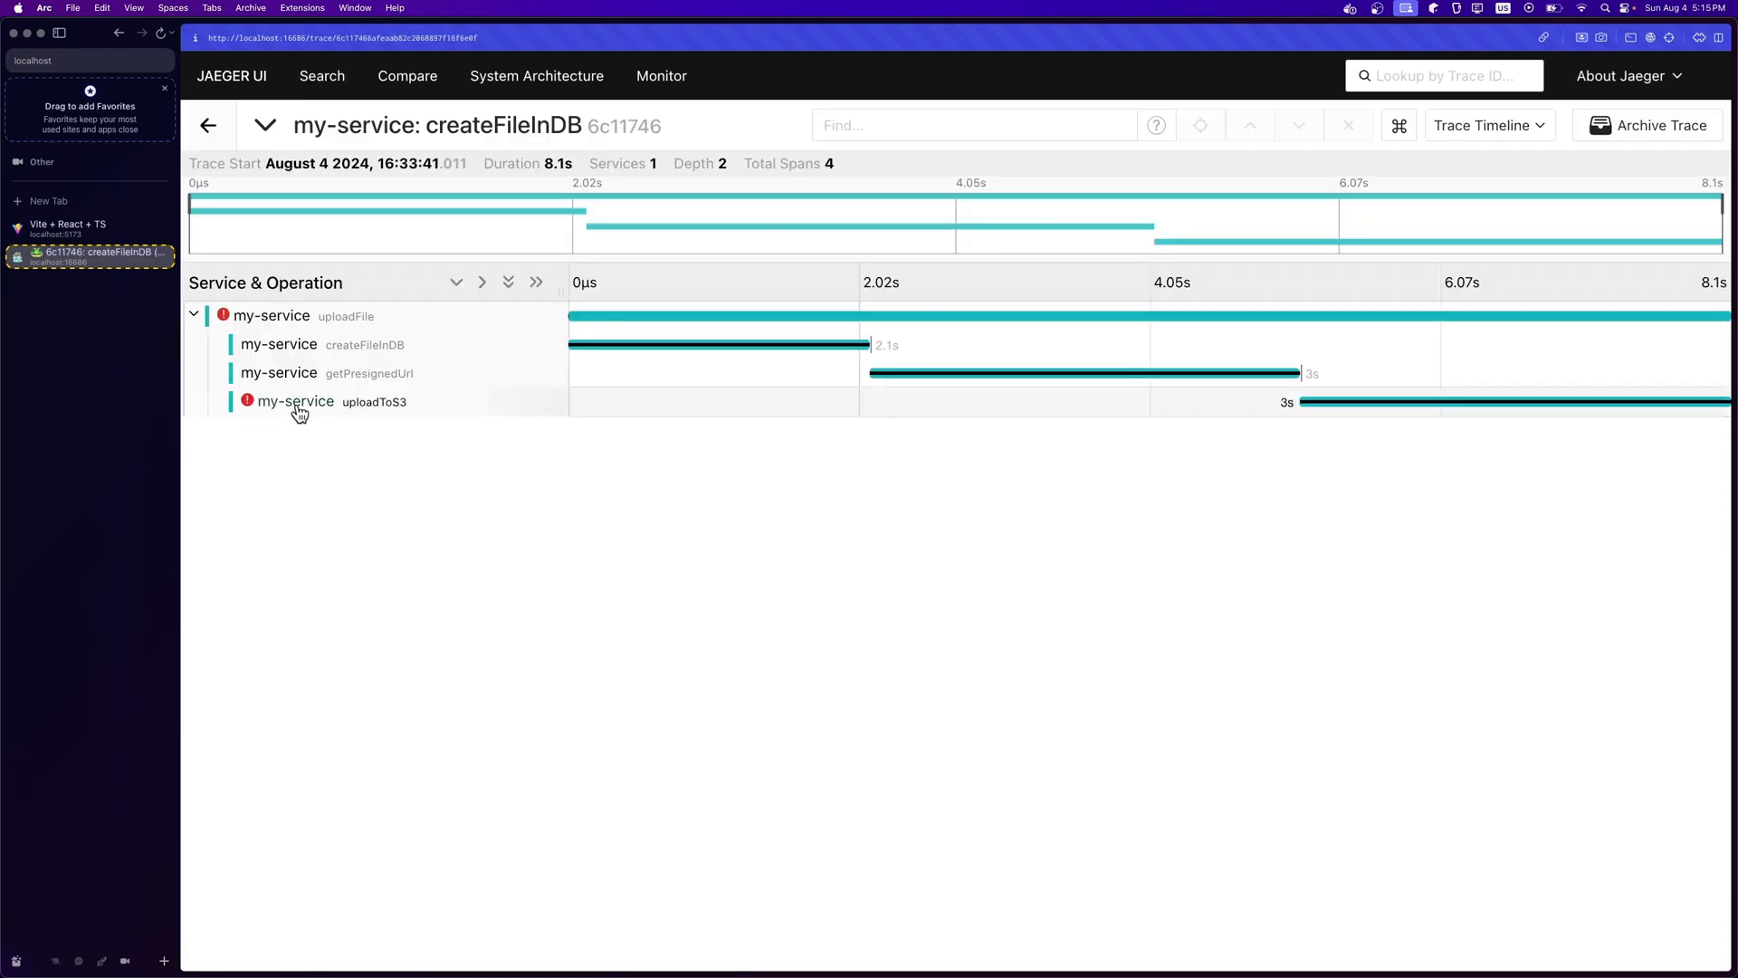
mouse_move(411, 404)
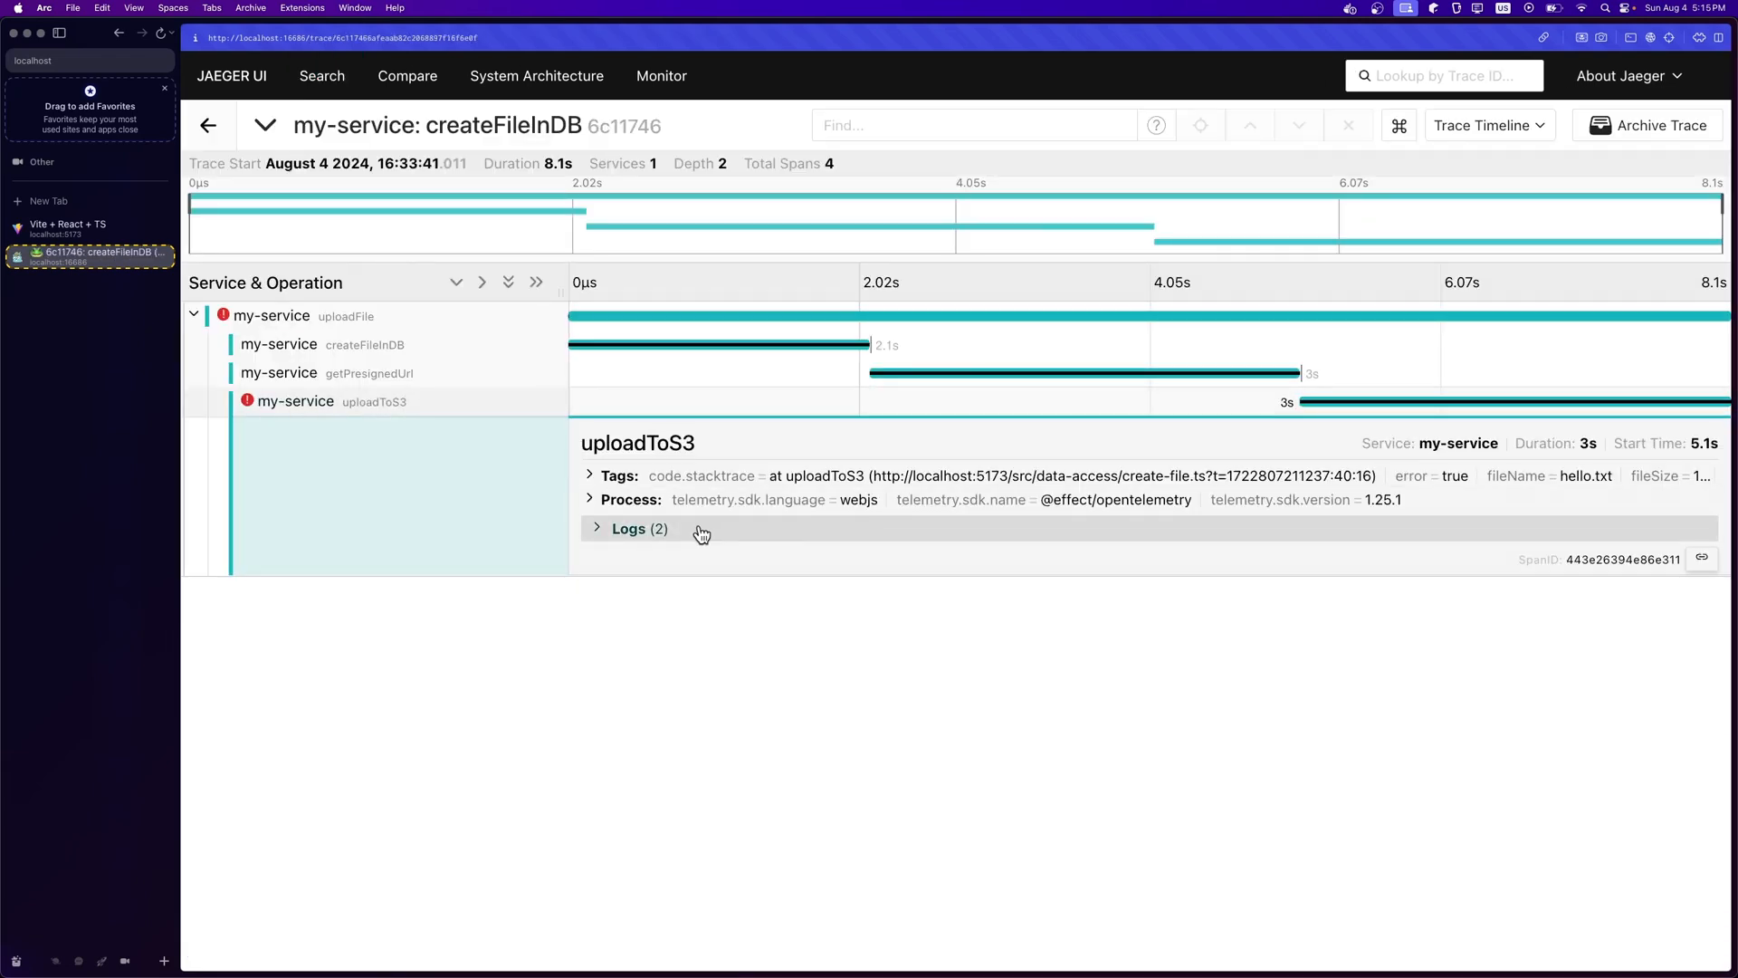
Expand uploadToS3's two logs, including the 'Failed to upload to S3' exception stack trace
left_click(628, 528)
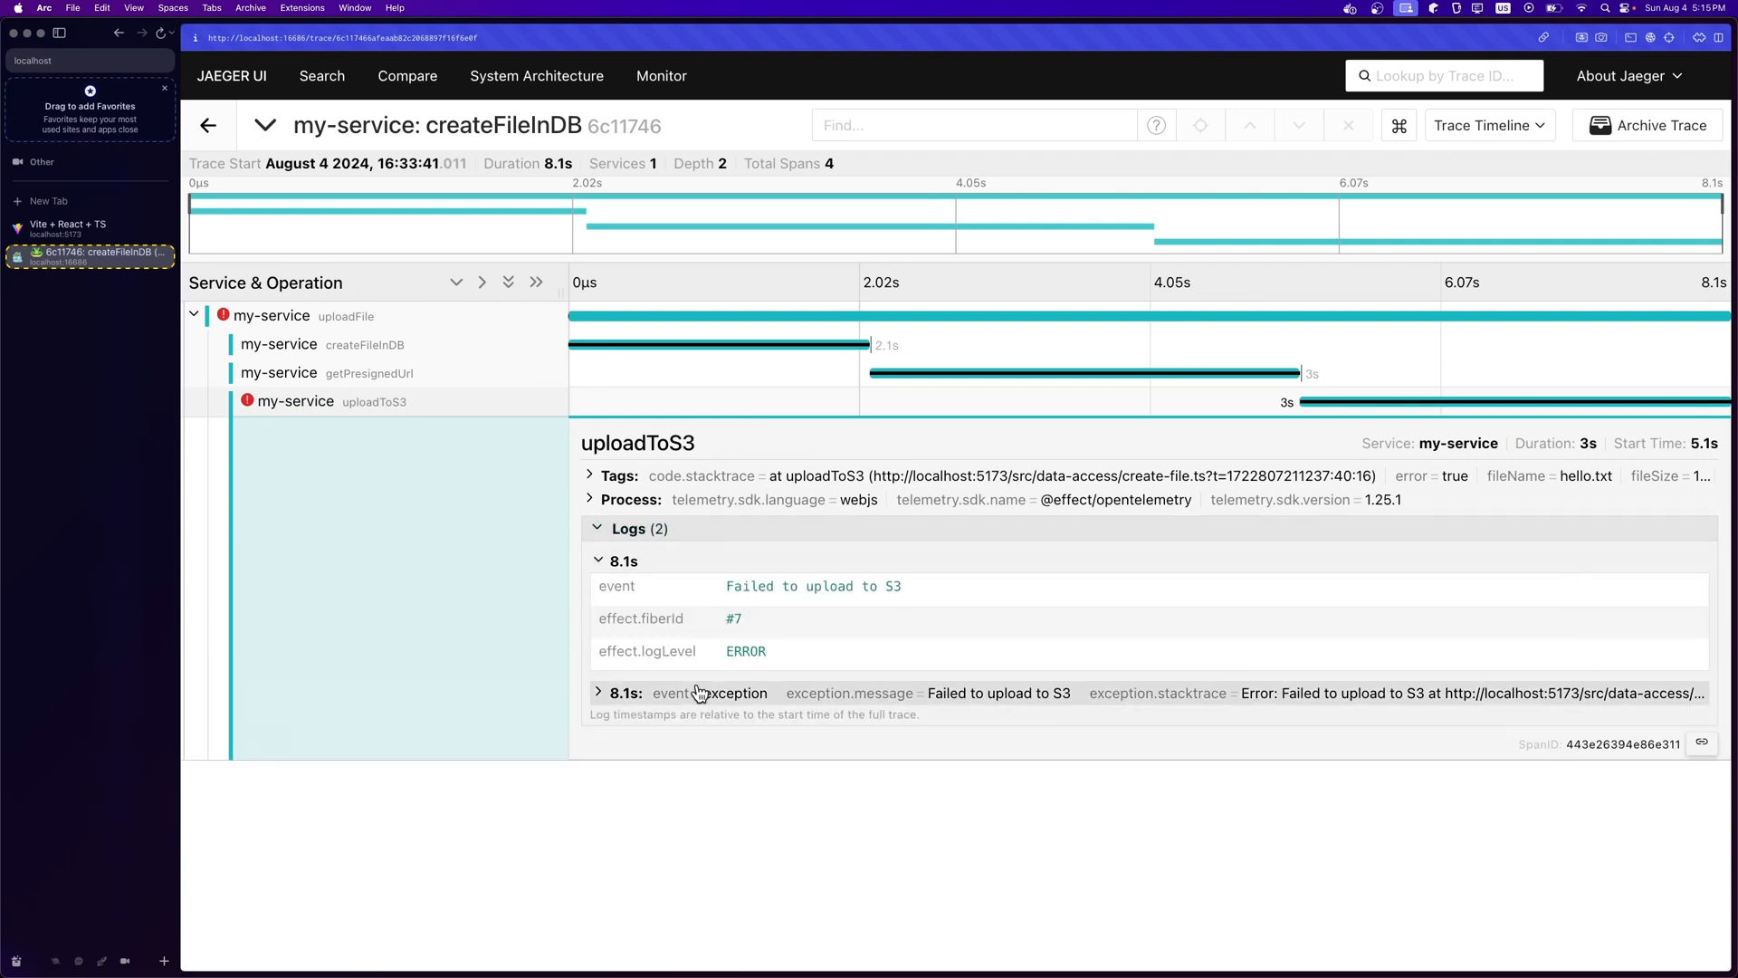
left_click(599, 693)
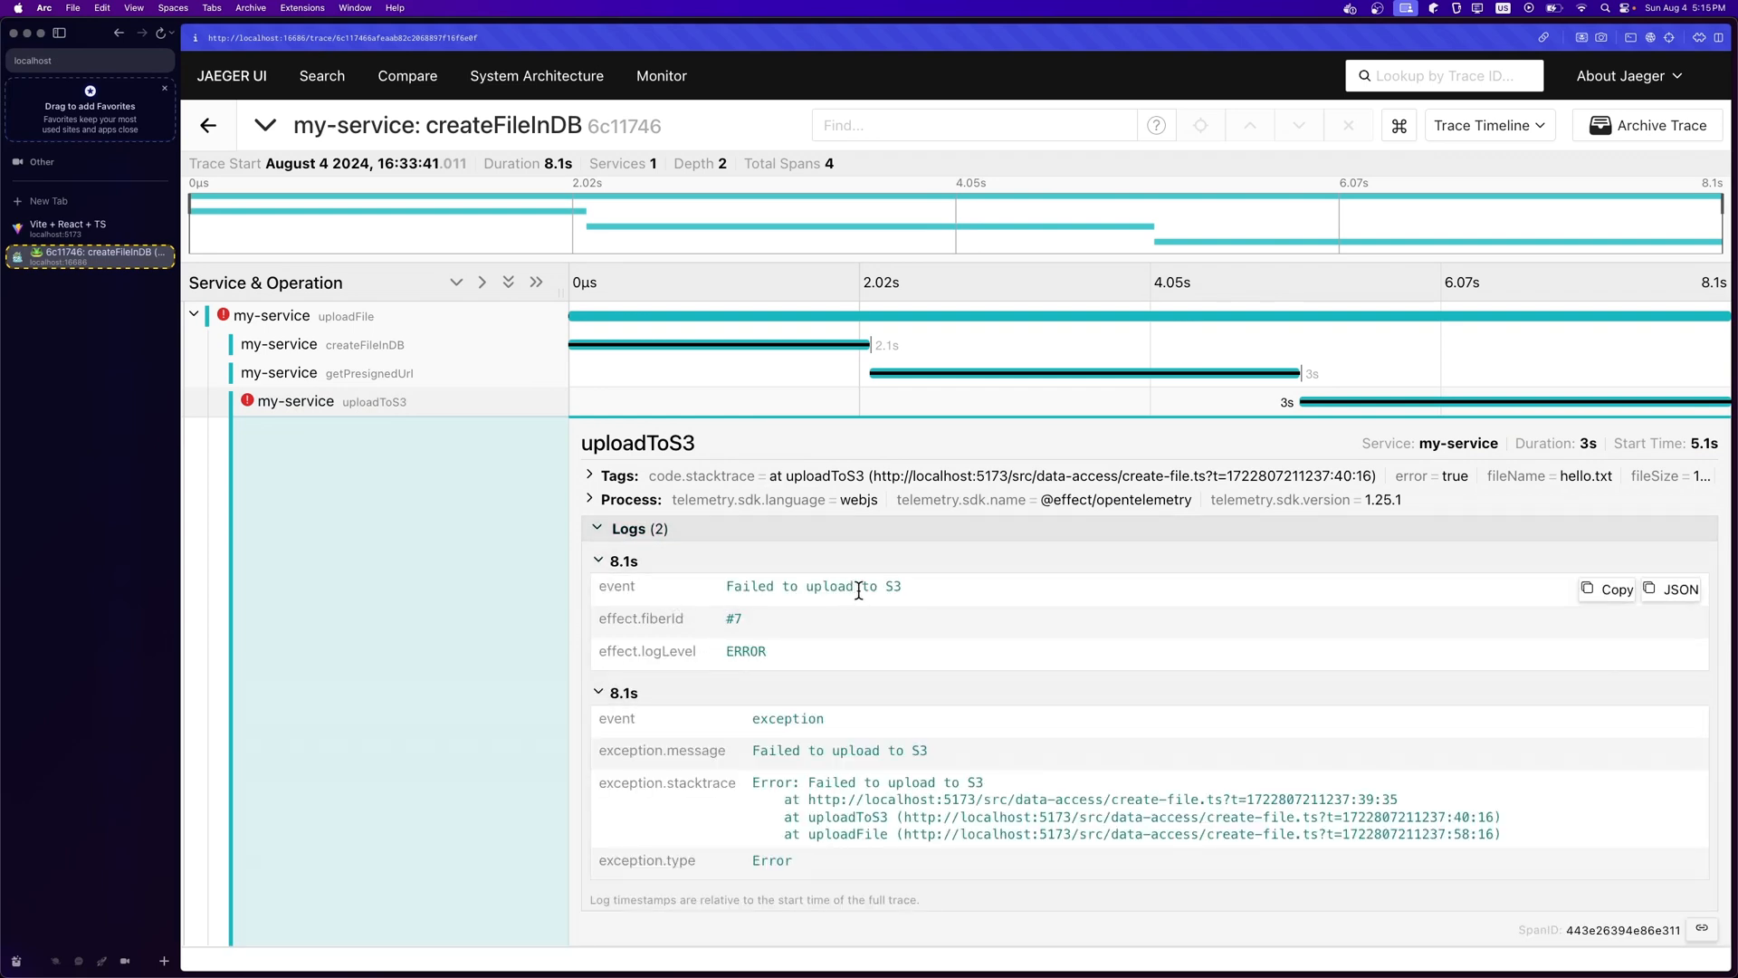
mouse_move(784, 717)
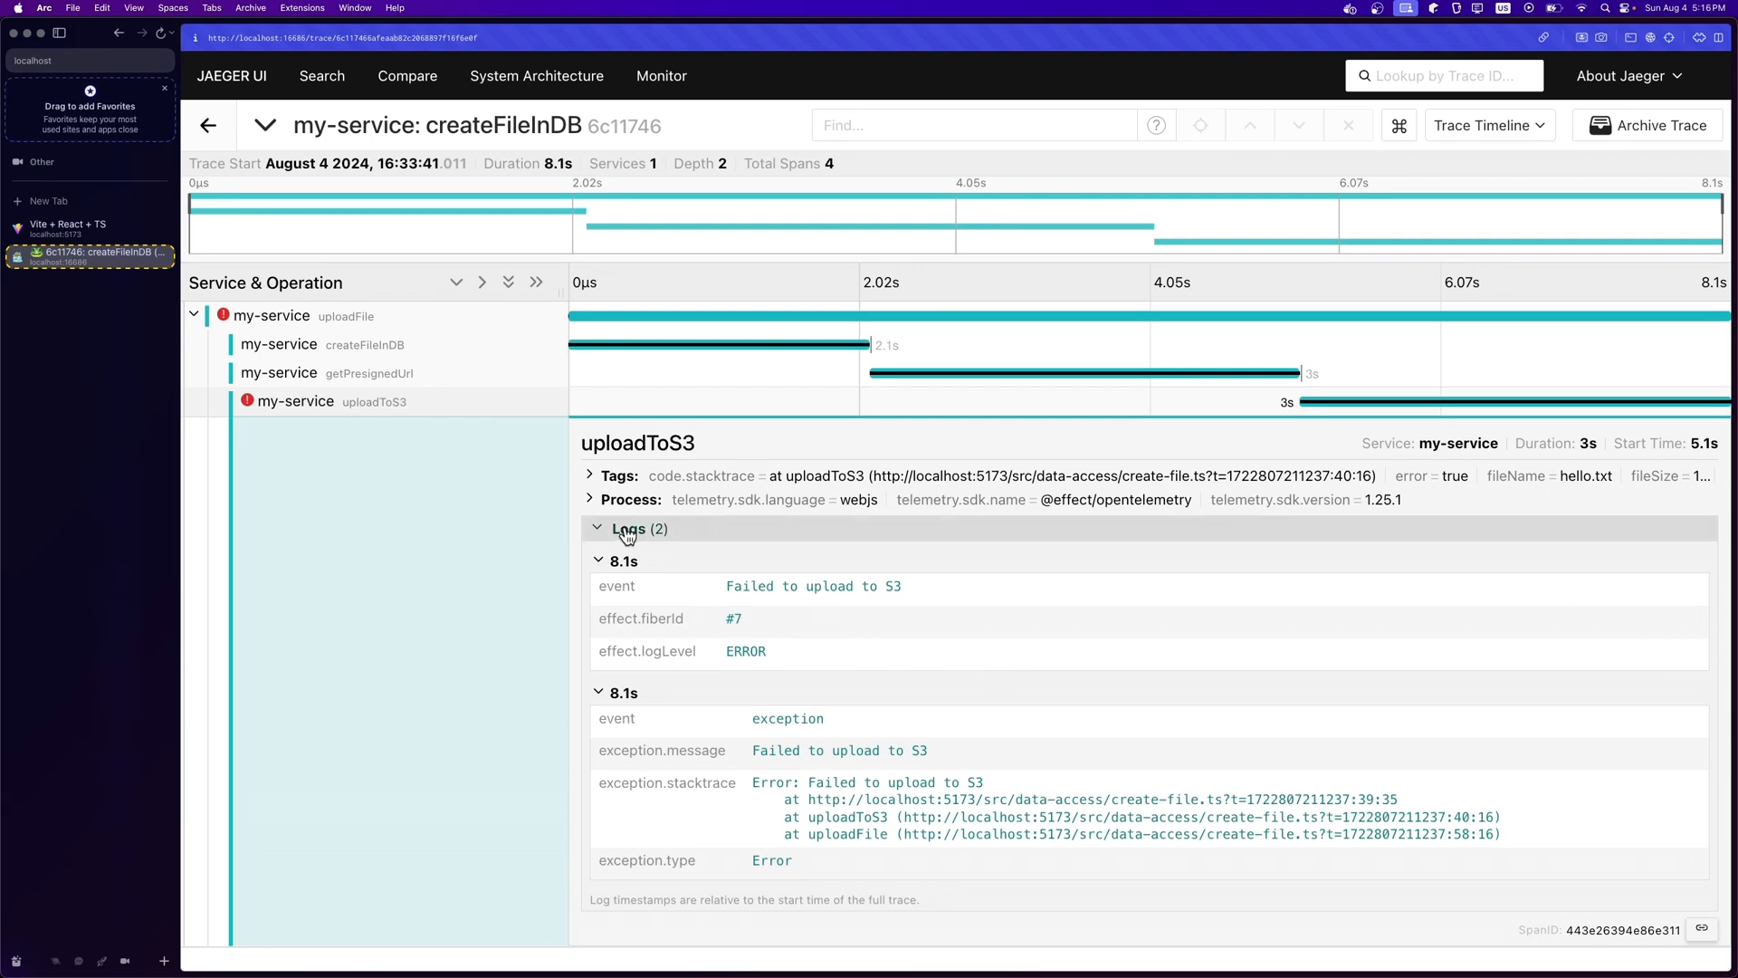
mouse_move(699, 586)
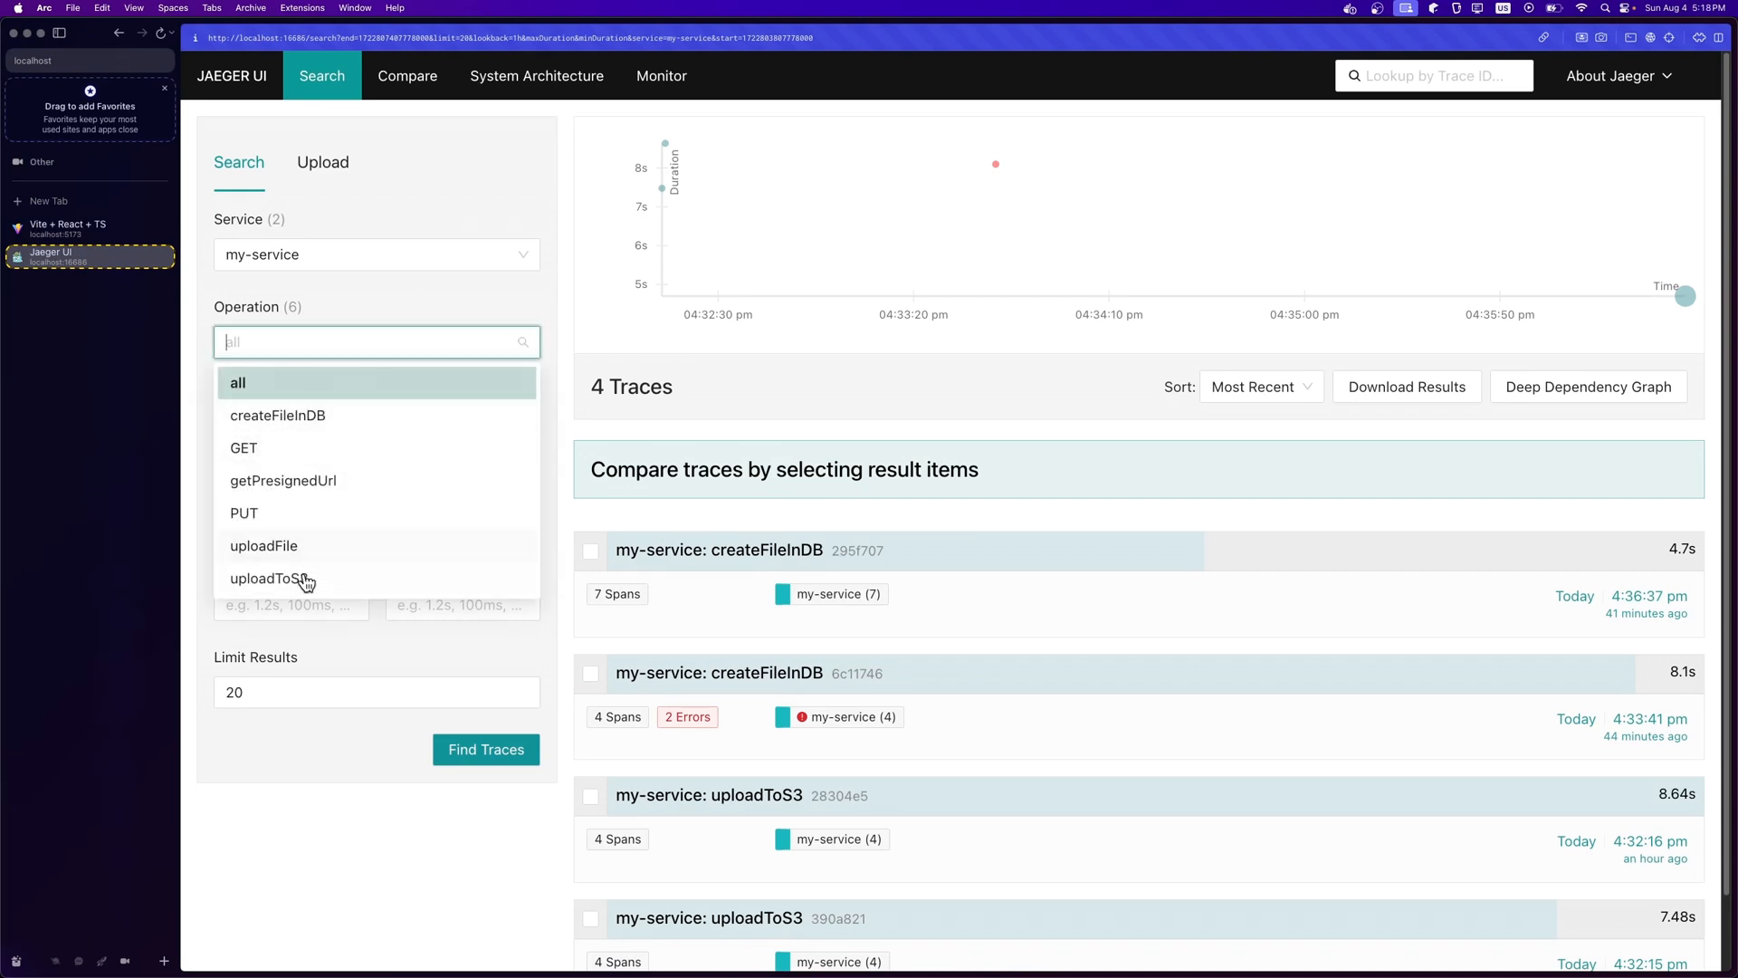
Filter the trace search to the uploadToS3 operation and run Find Traces
left_click(264, 577)
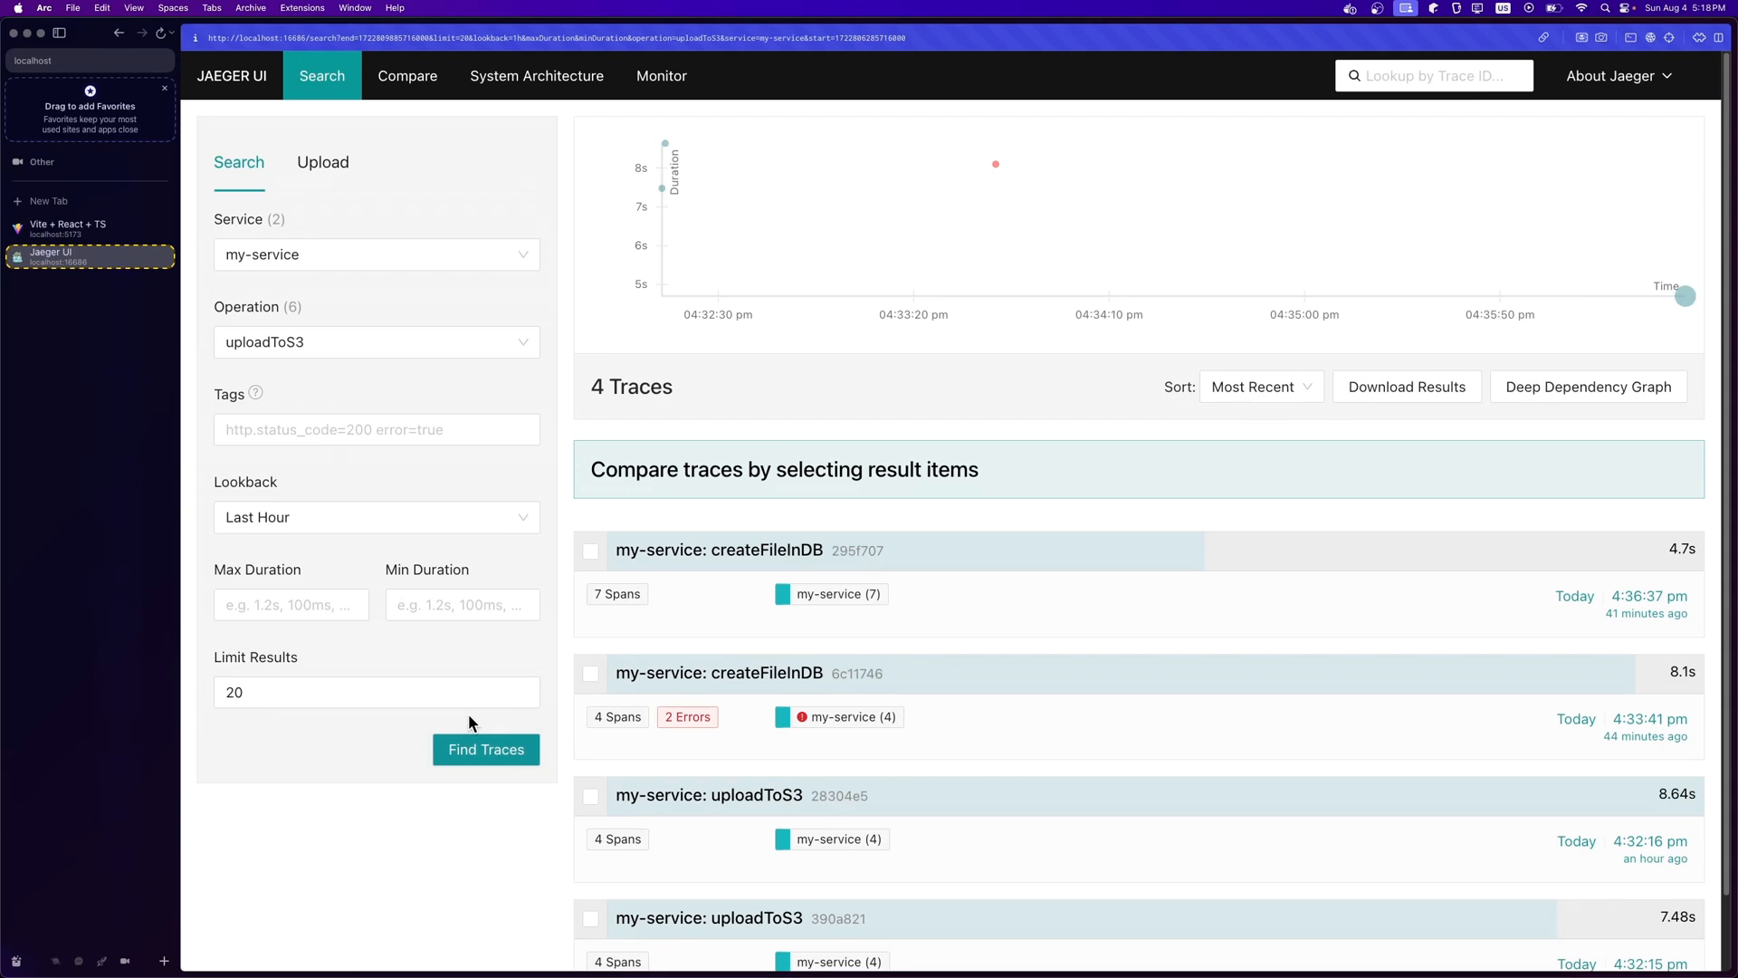
left_click(376, 342)
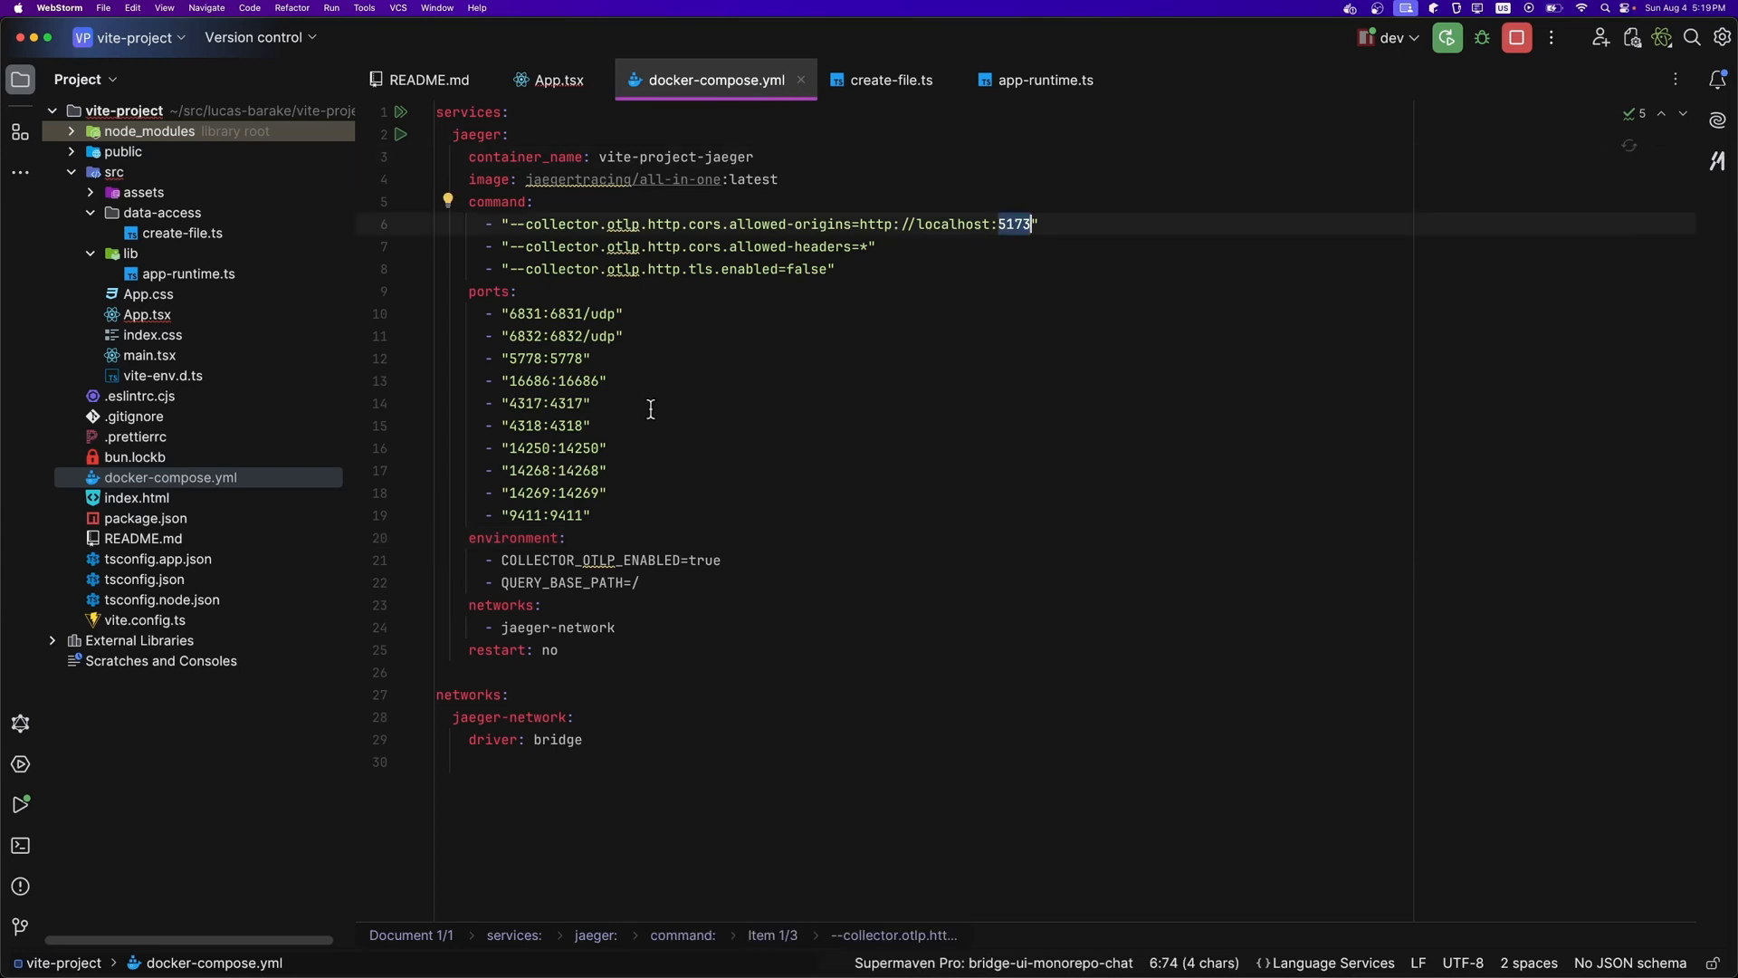
Highlight the exposed Jaeger ports in docker-compose.yml, close that file and pick app-runtime.ts
left_click_drag(501, 313, 590, 514)
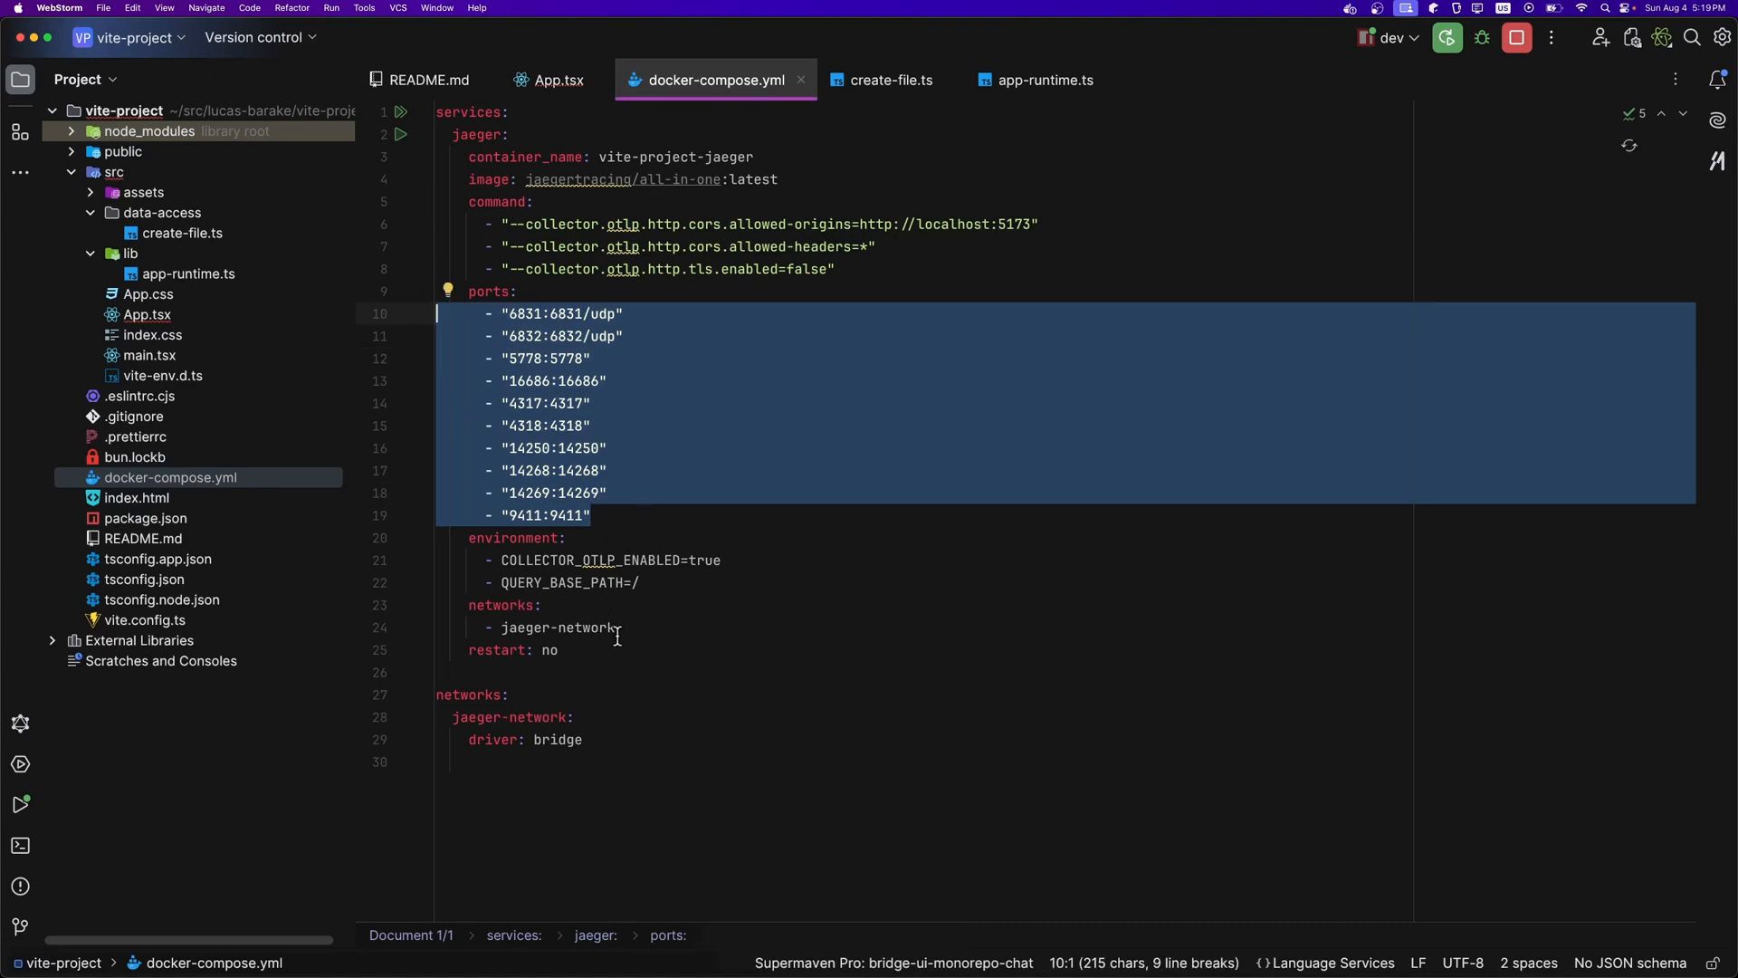
left_click(560, 80)
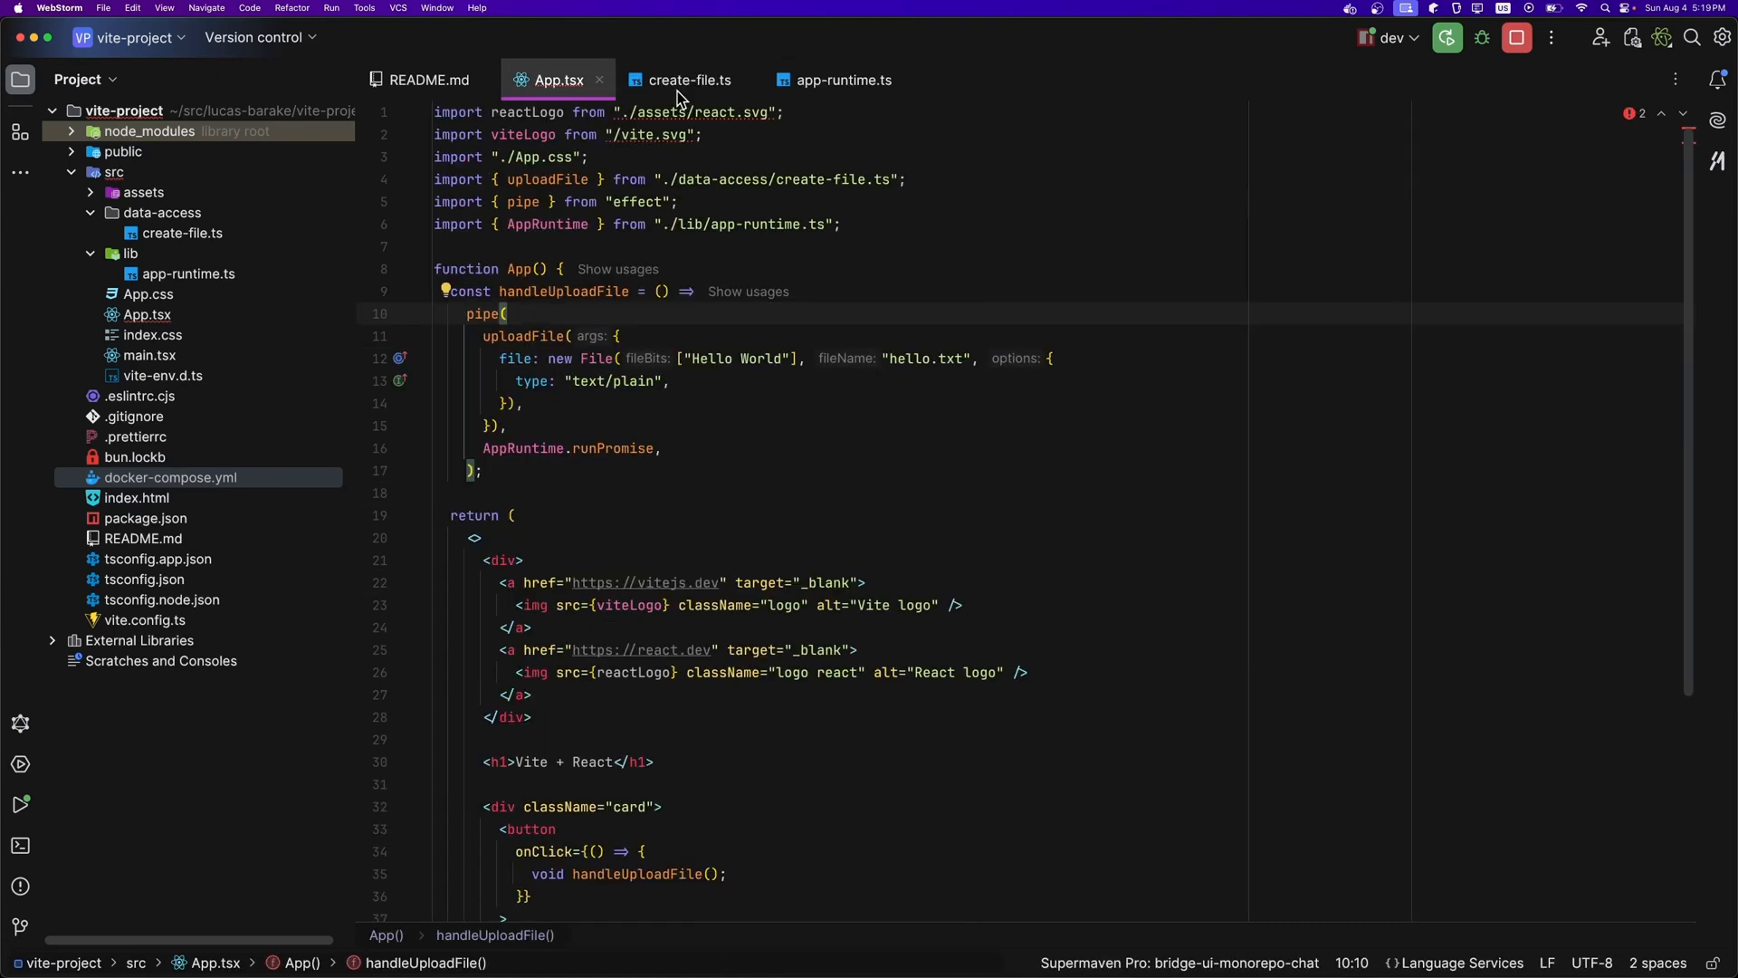
left_click(189, 273)
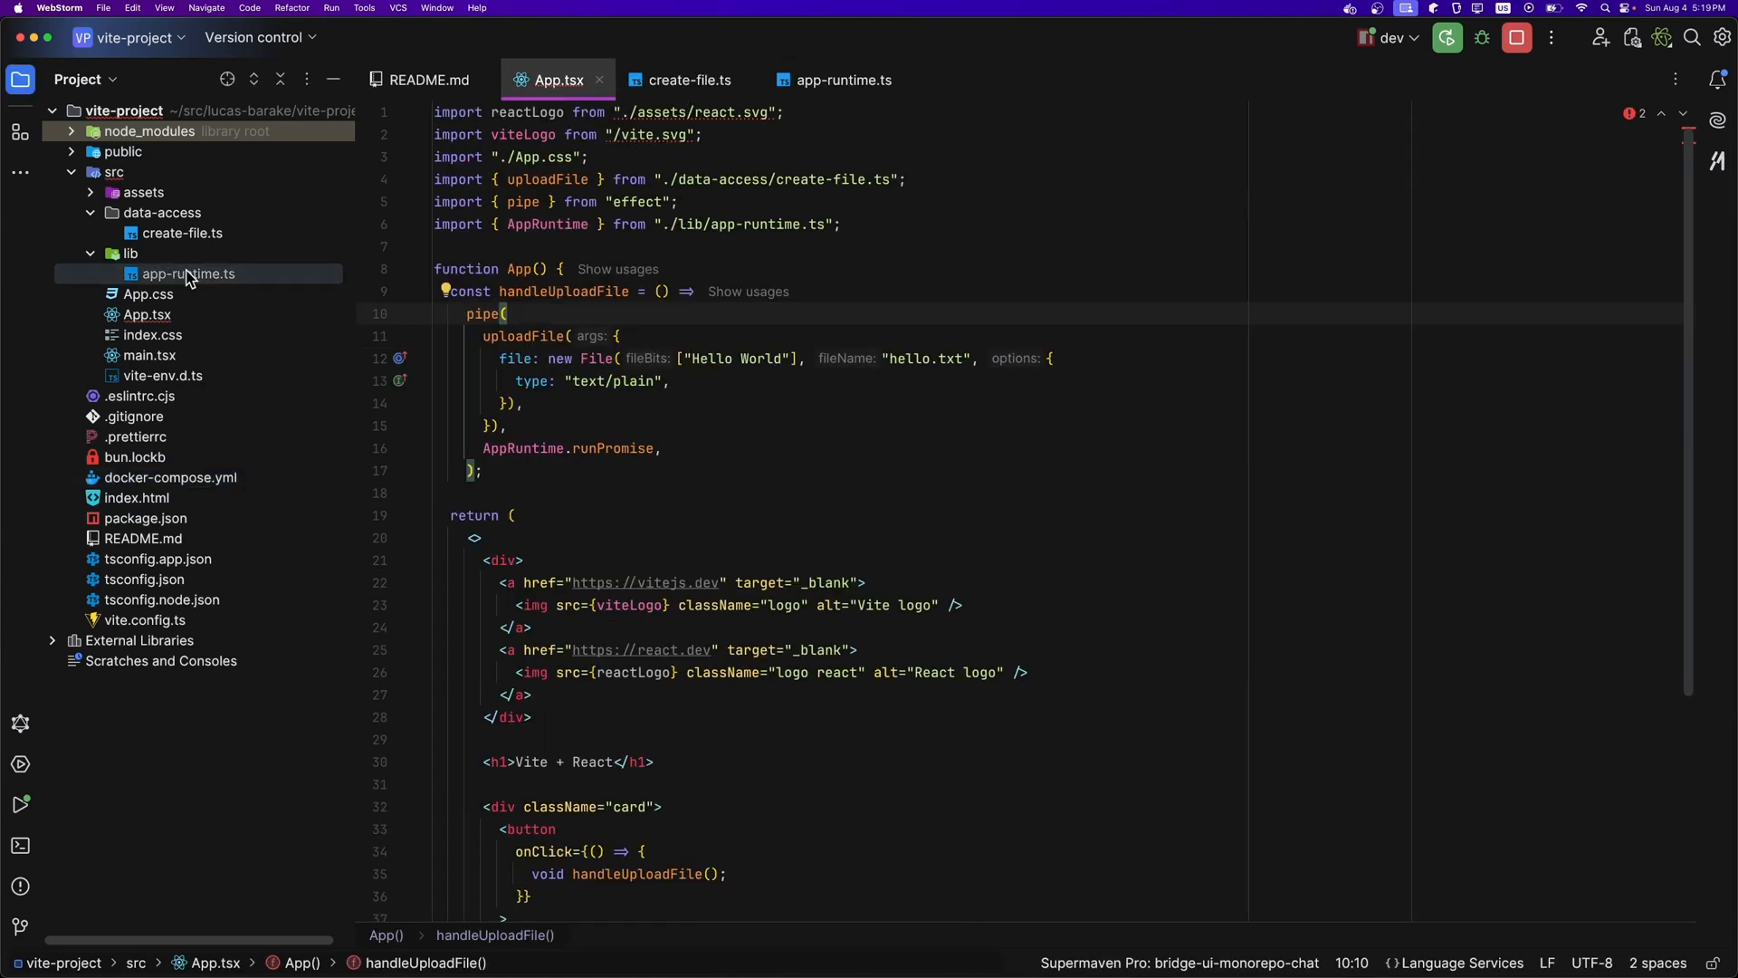
Show app-runtime.ts with the my-service serviceName line, then move to create-file.ts
left_click(842, 80)
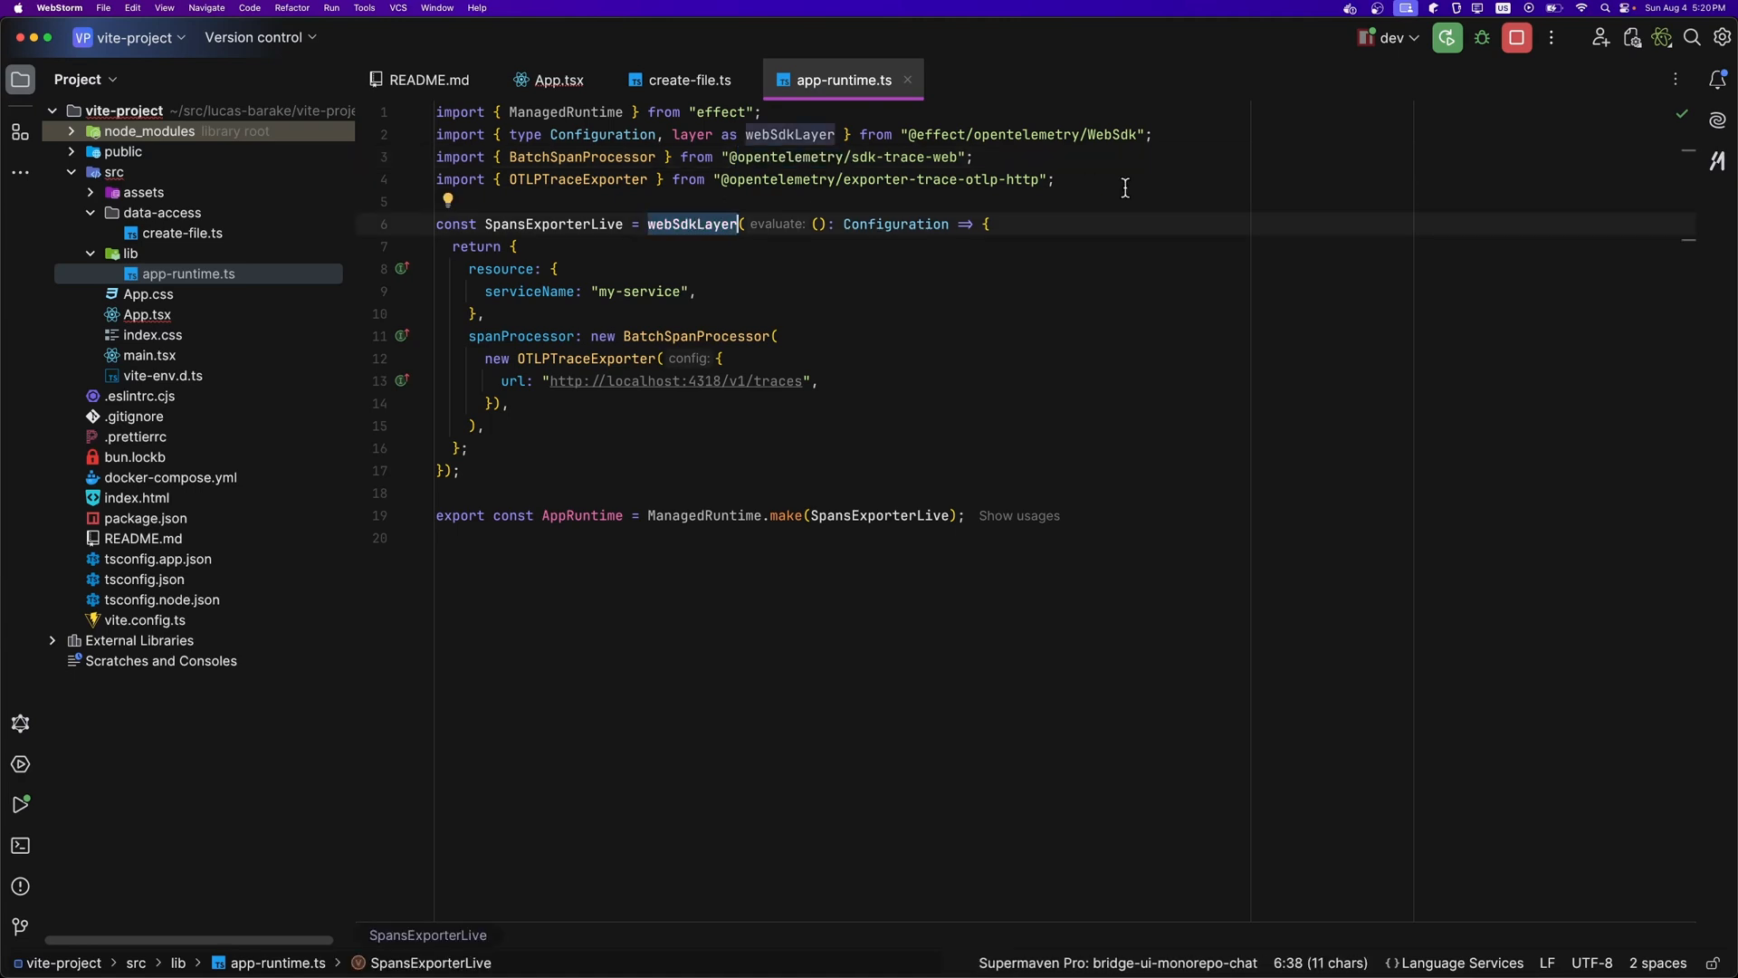
left_click(528, 291)
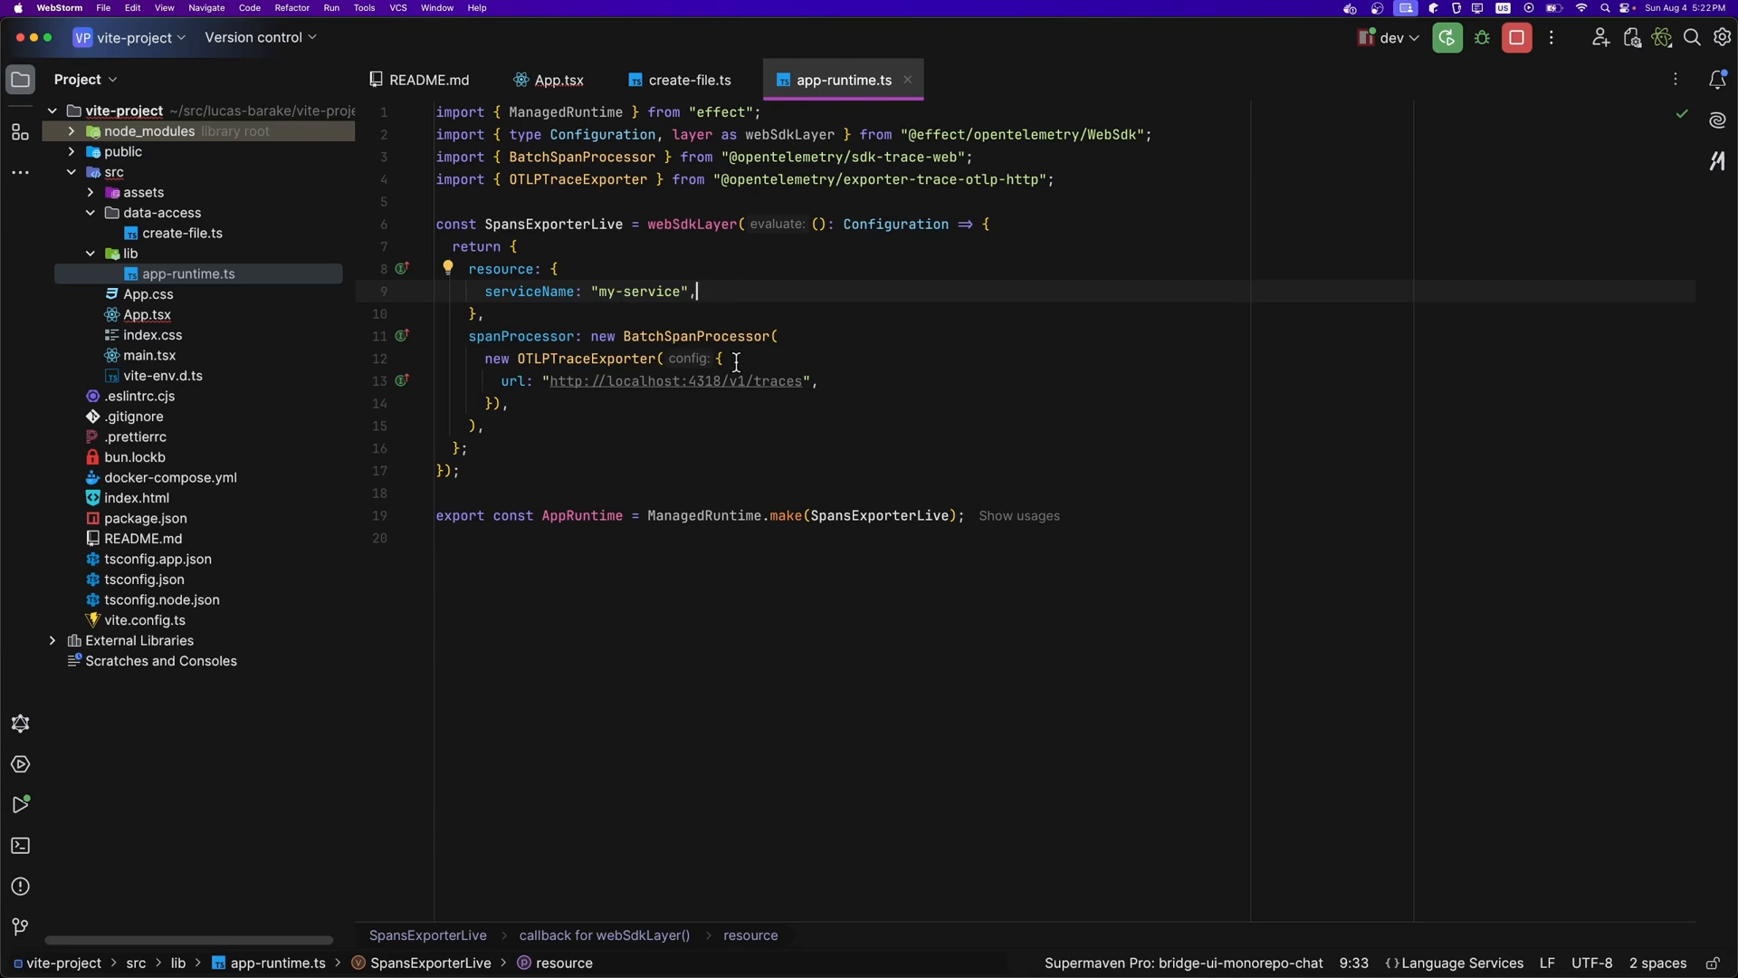
mouse_move(737, 396)
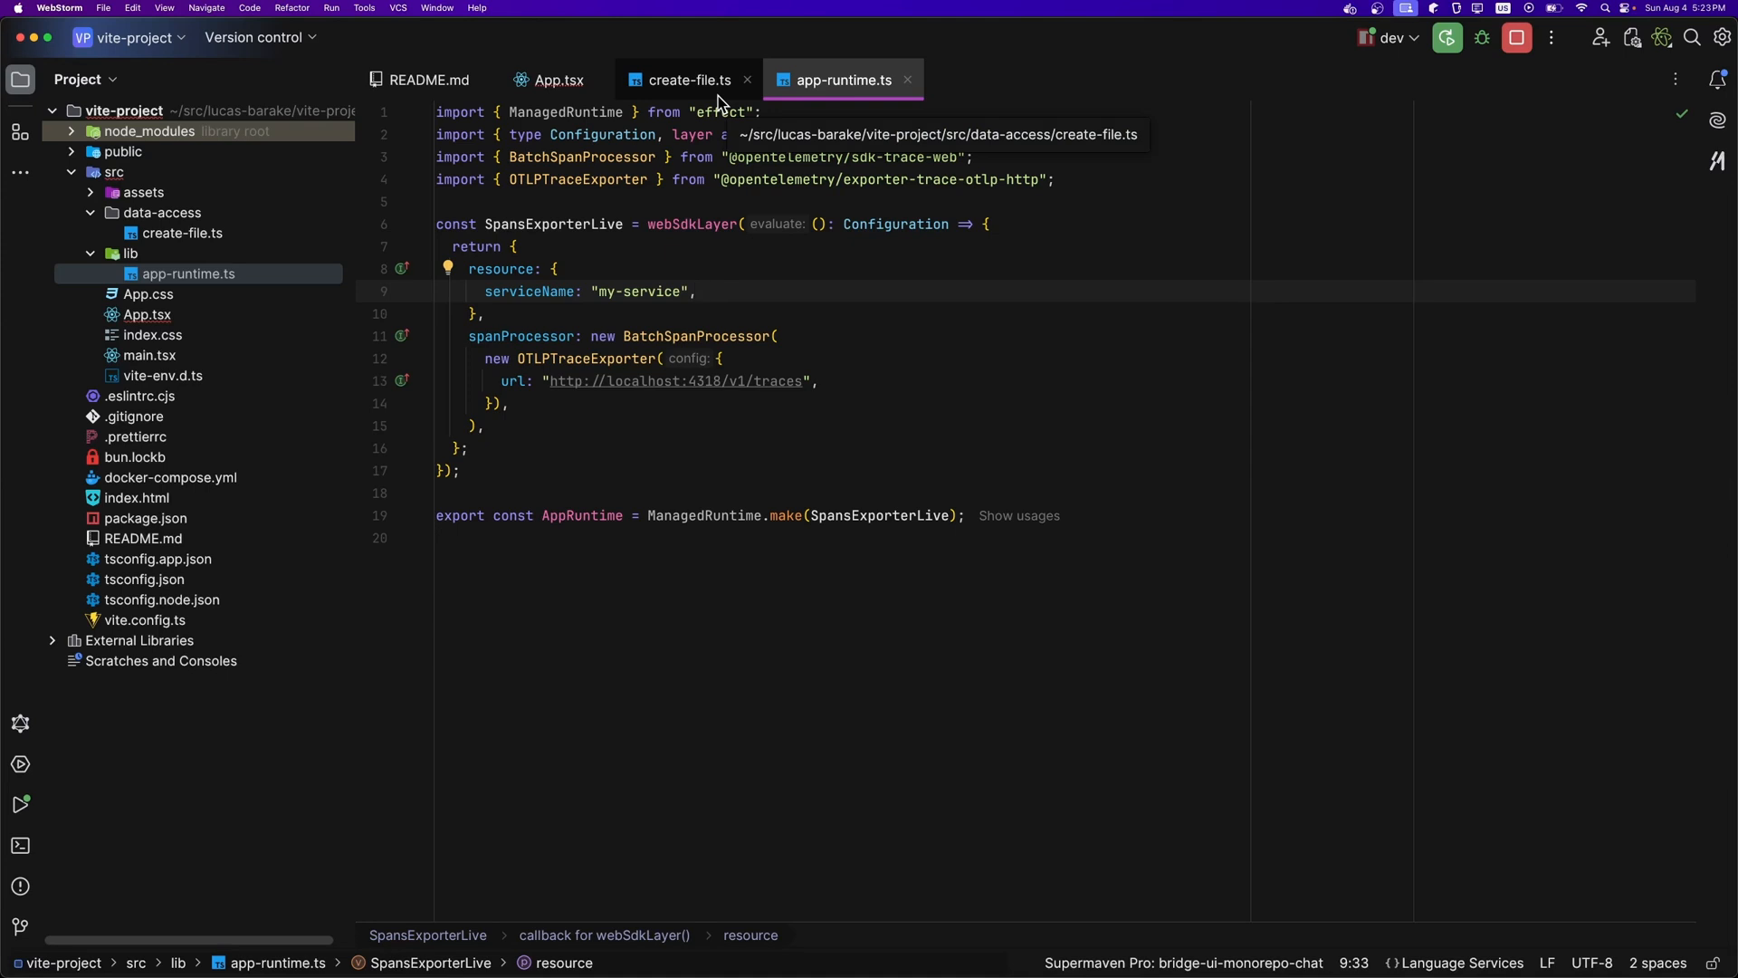
left_click(695, 292)
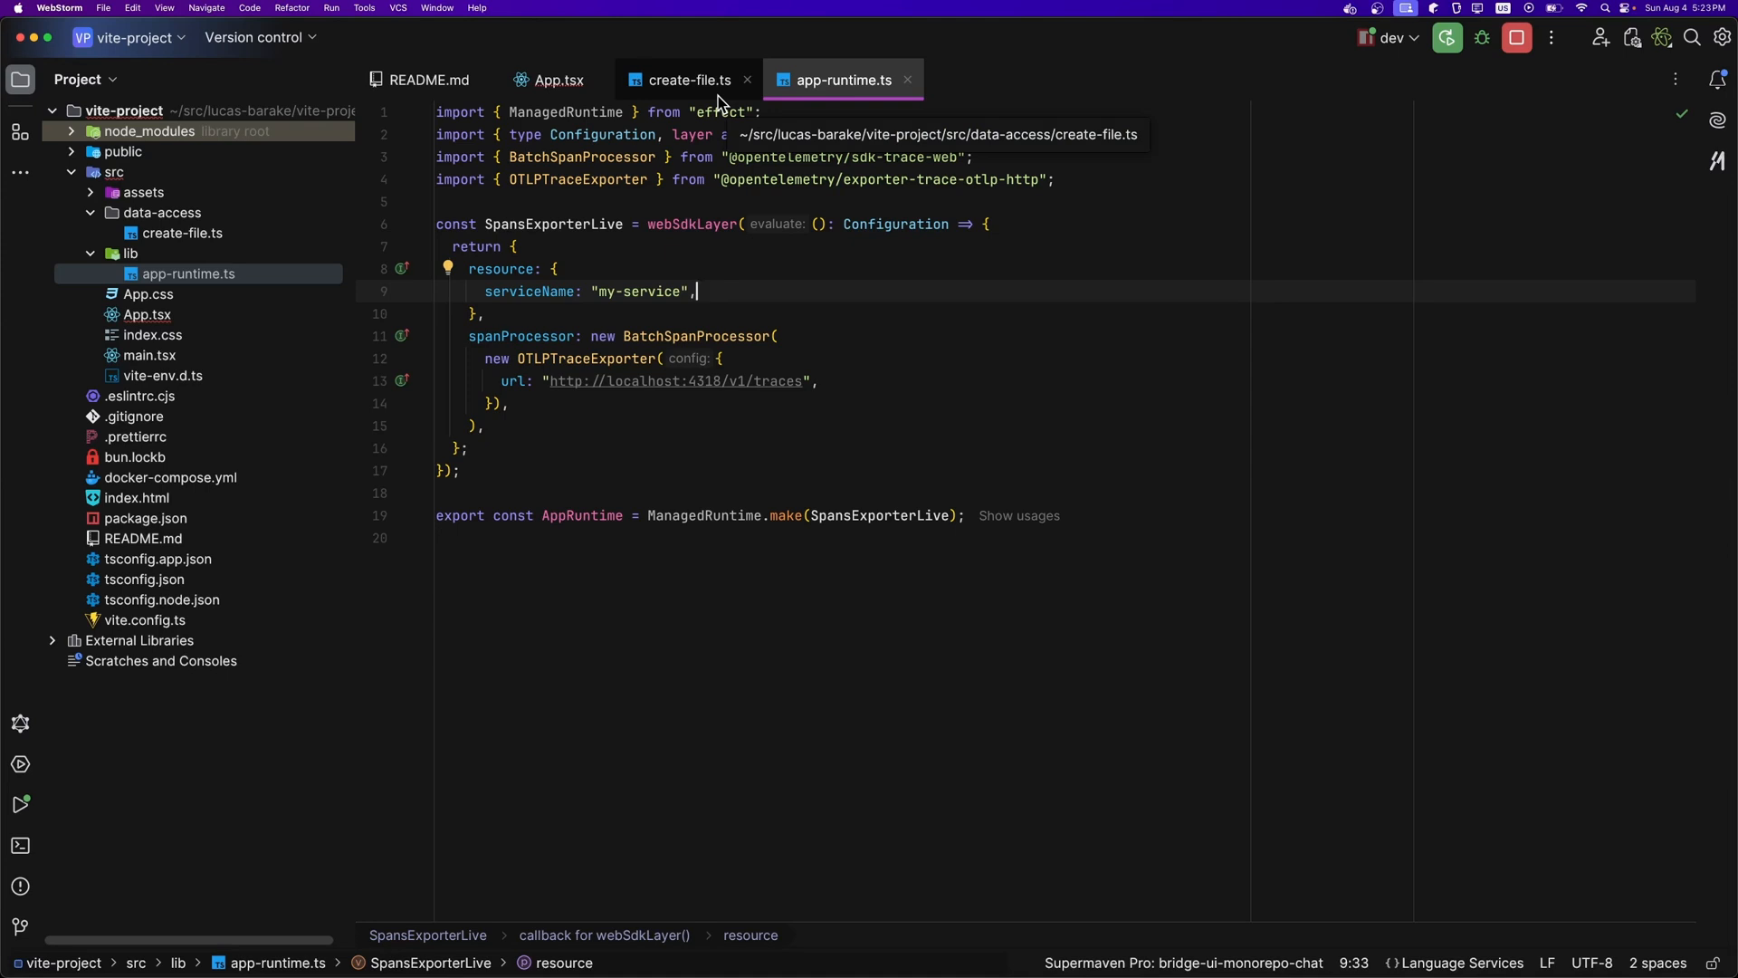
In create-file.ts, fold the createFileInDB span attributes and highlight the PUT span's sleep call
left_click(688, 80)
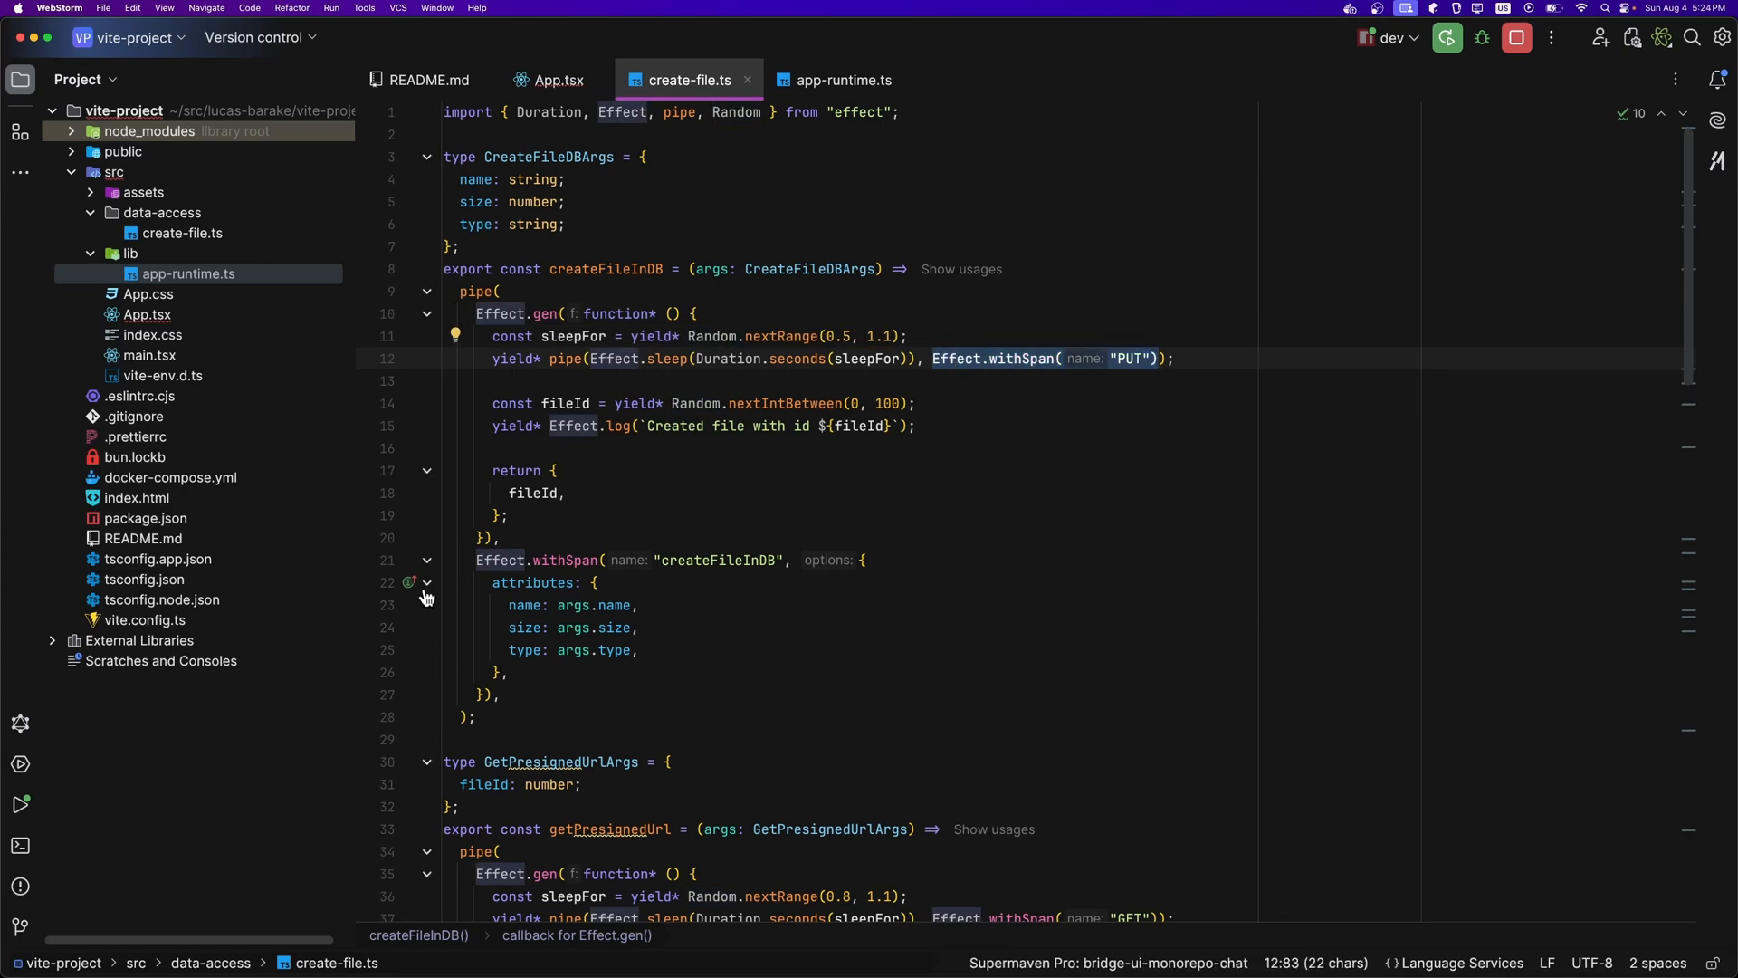
left_click(425, 581)
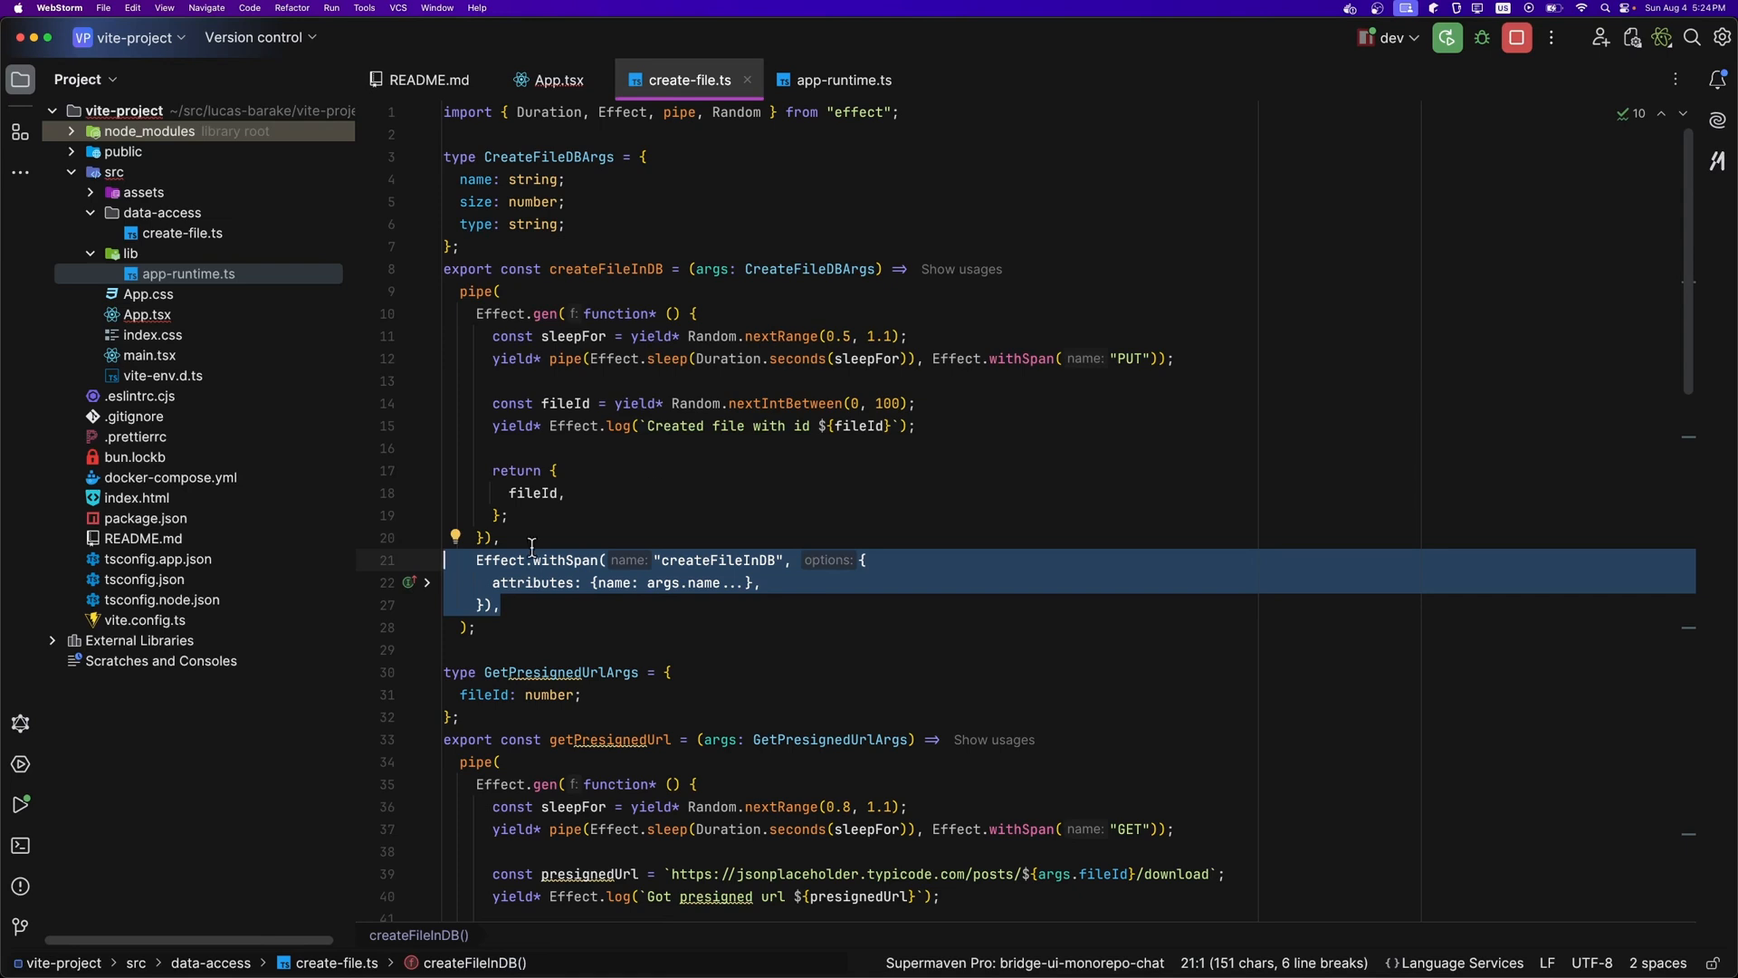
left_click(1128, 358)
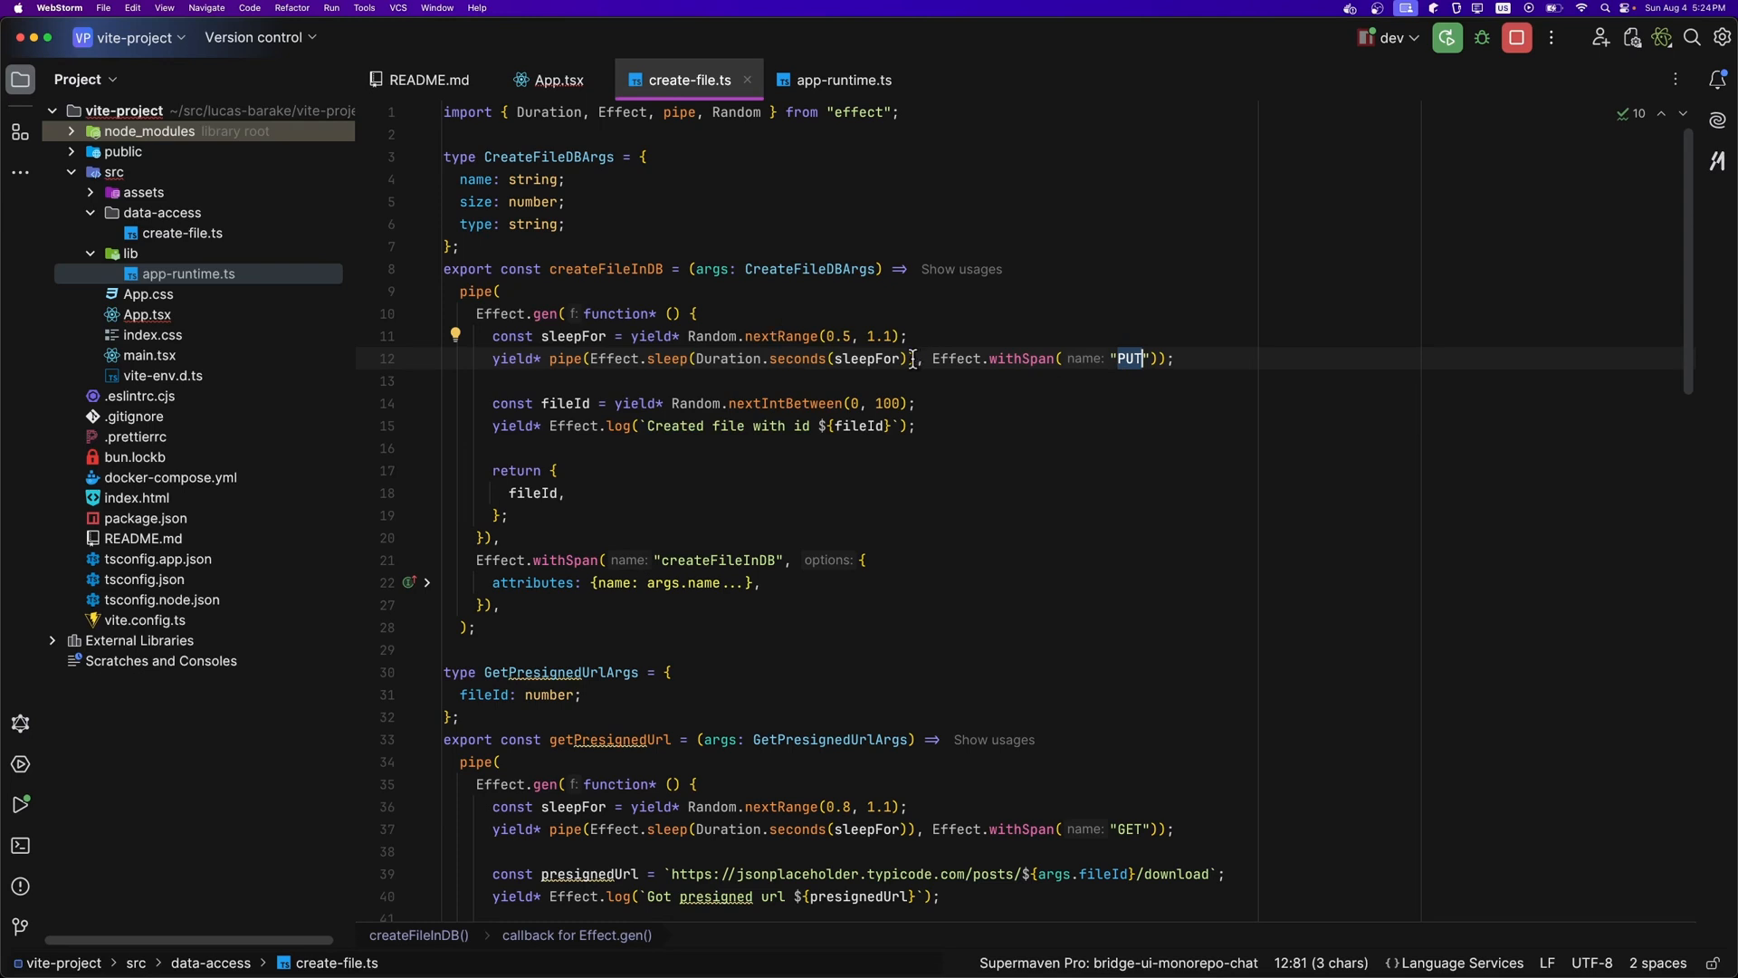
left_click_drag(590, 358, 916, 358)
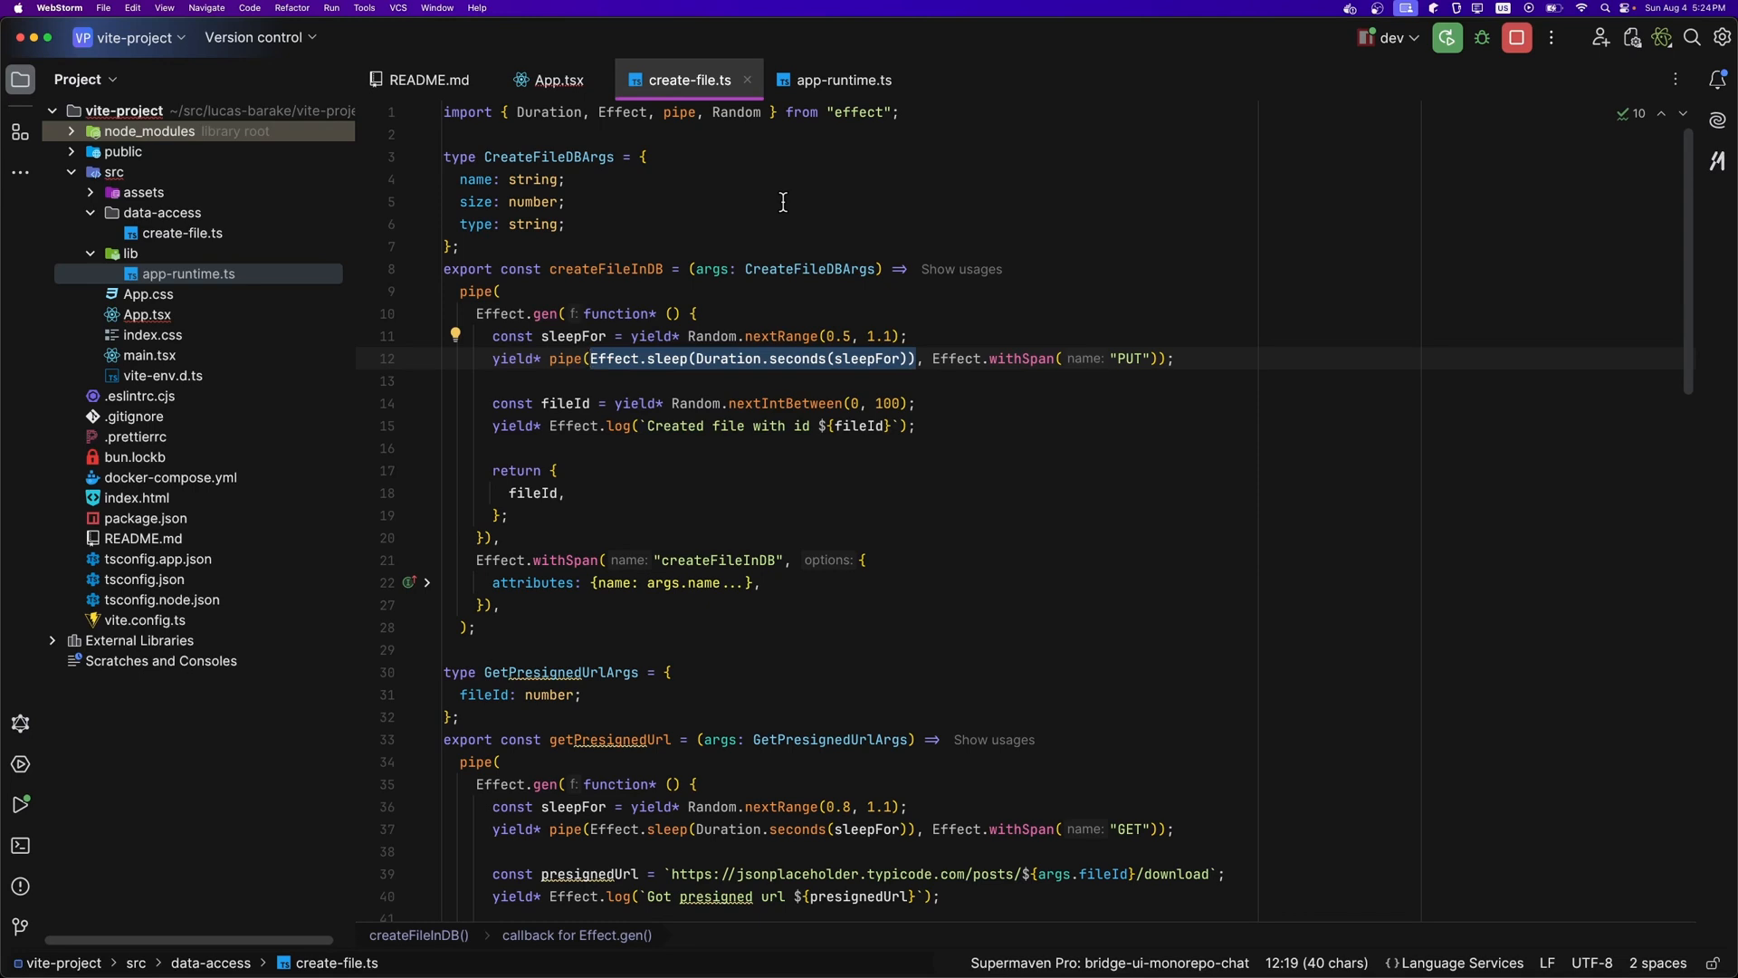
scroll("down", 3)
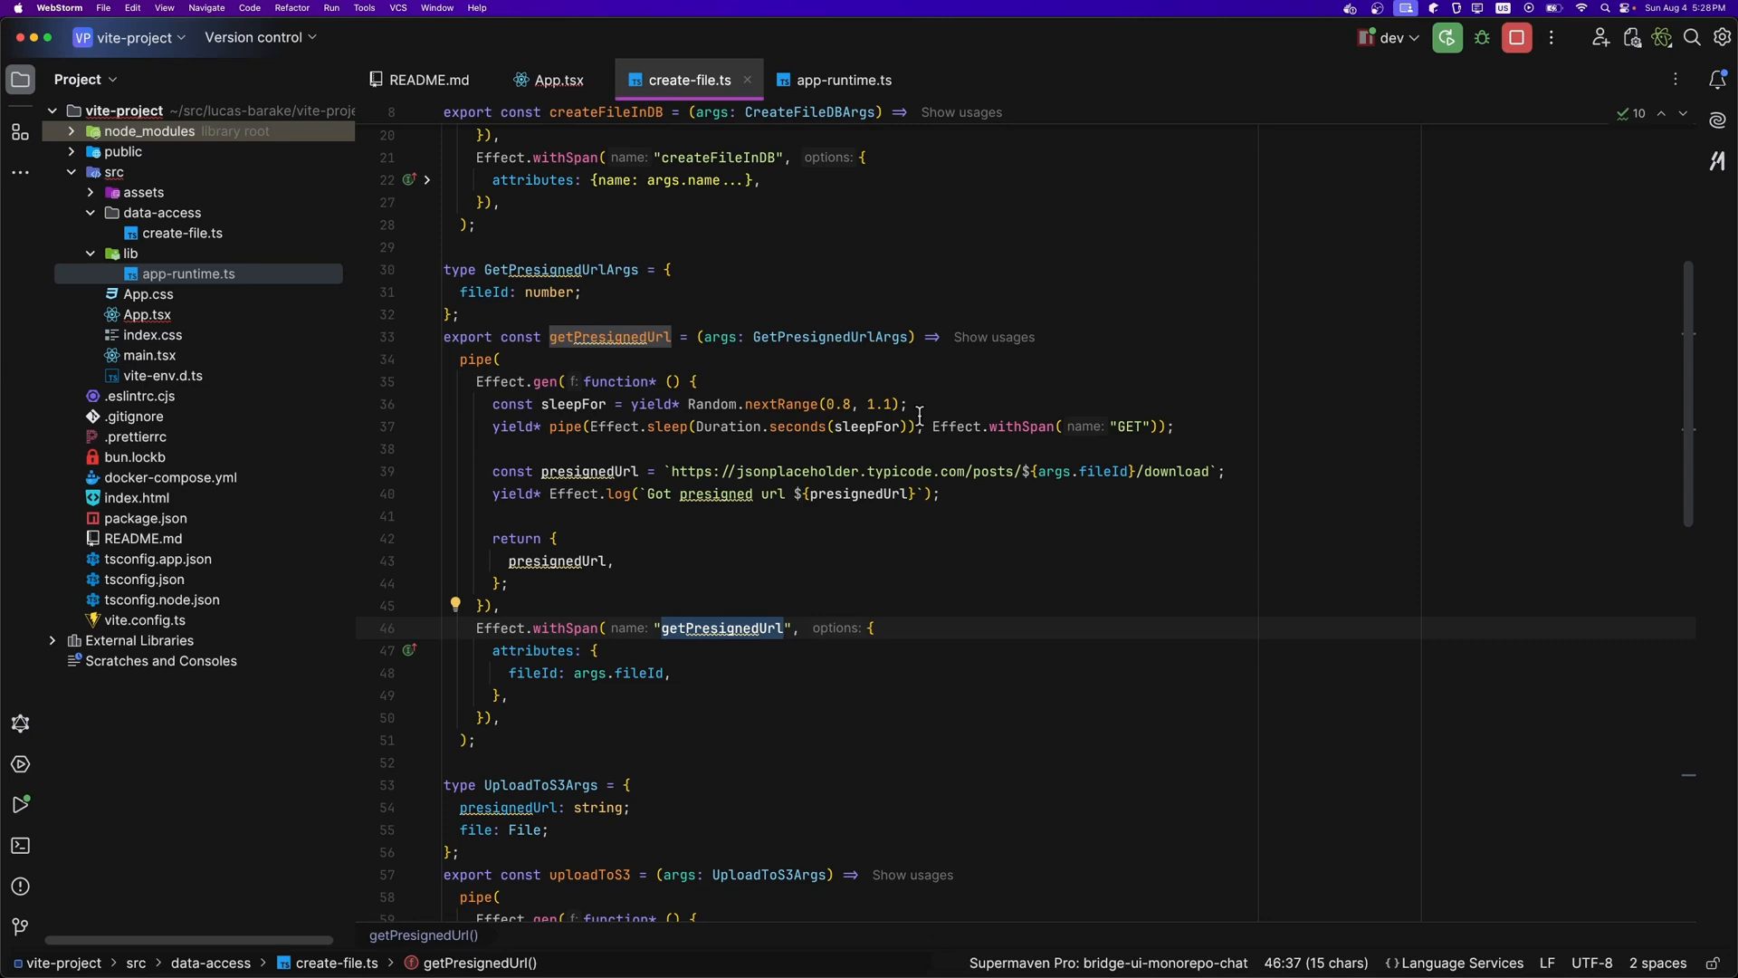
left_click(784, 628)
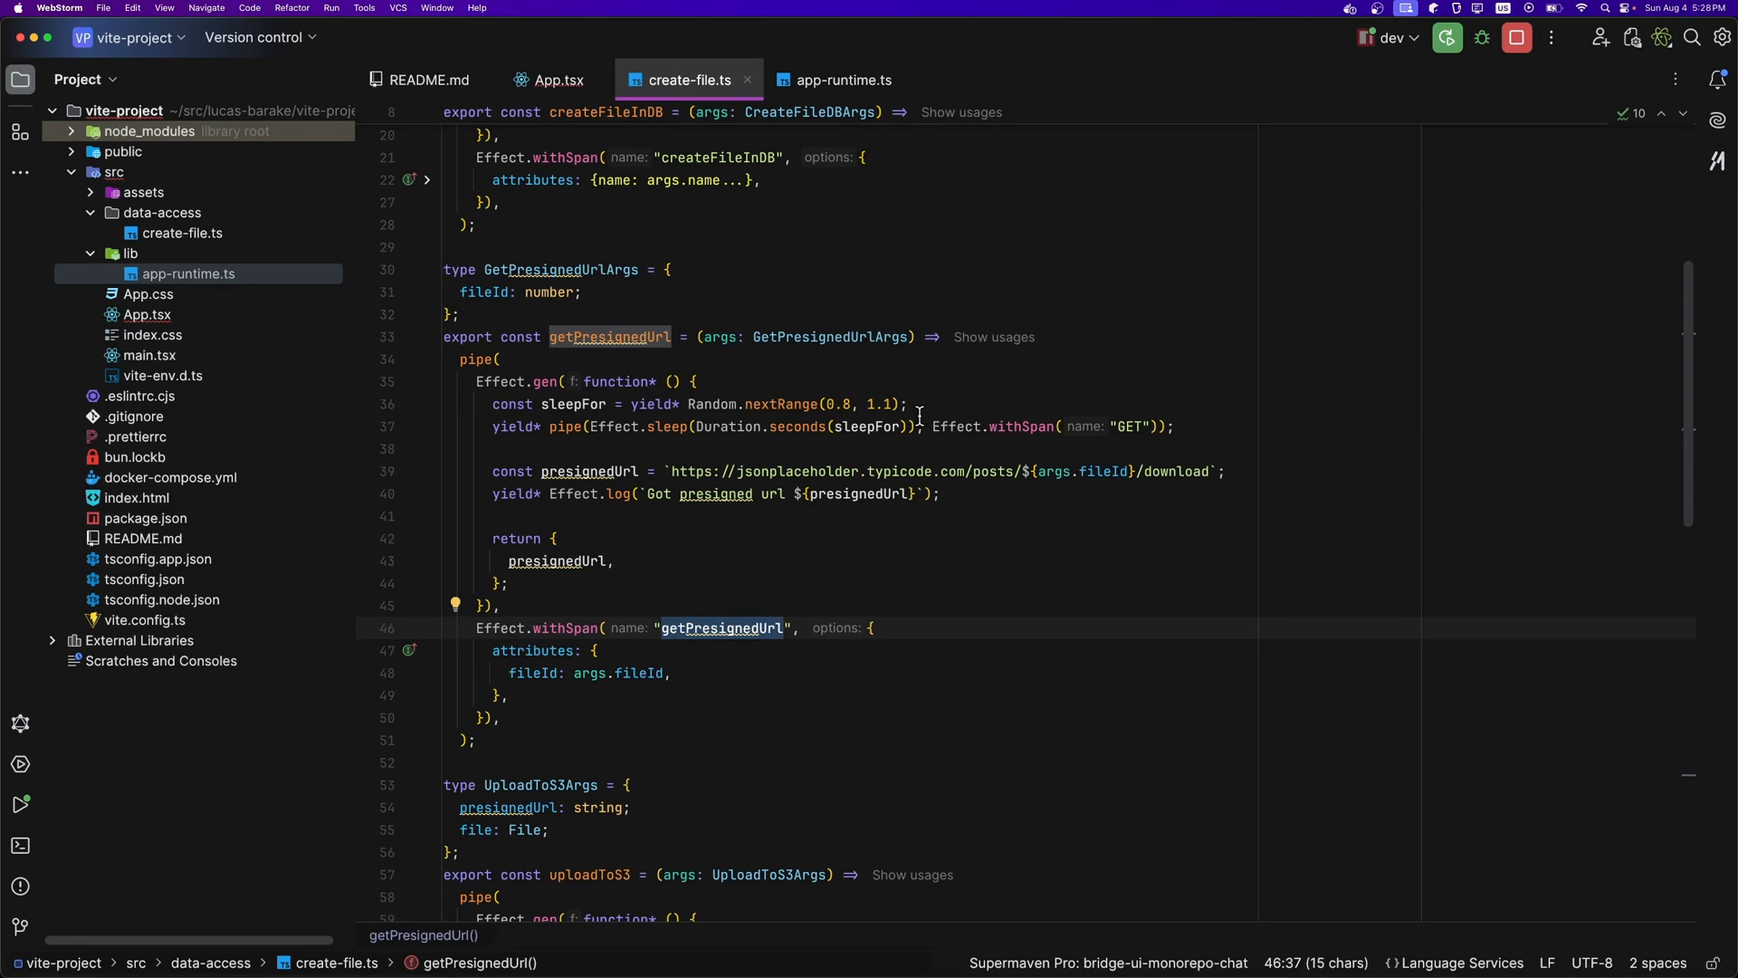
scroll("down", 3)
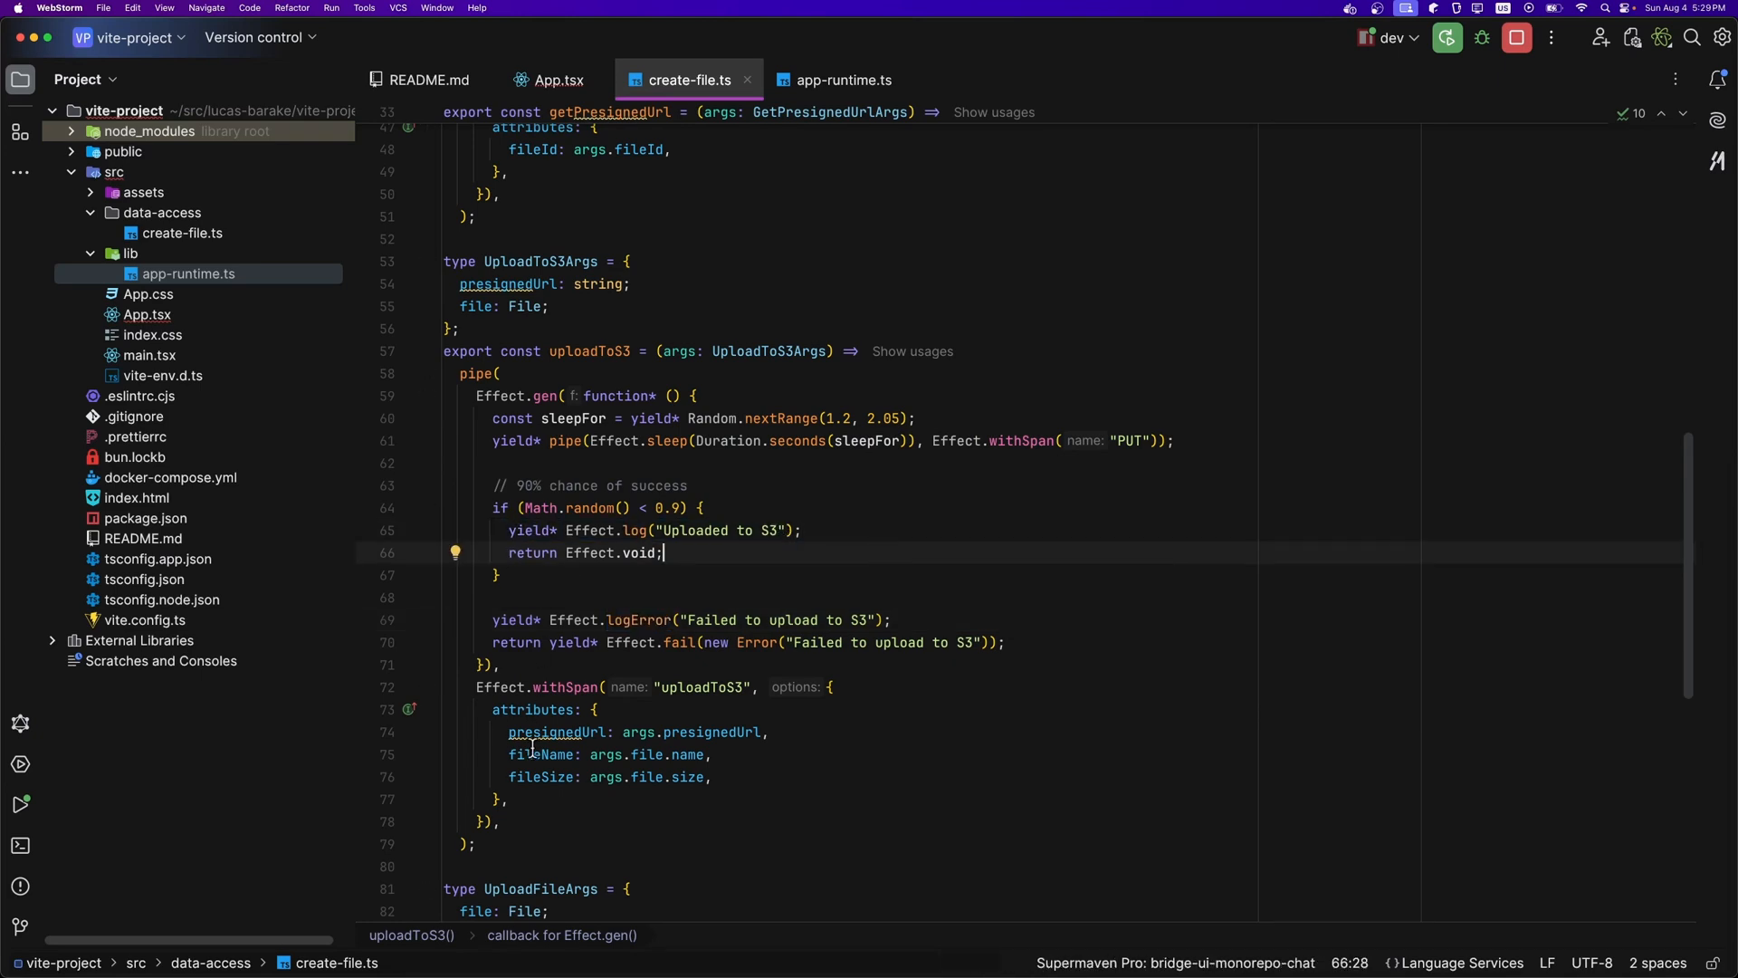
scroll("down", 3)
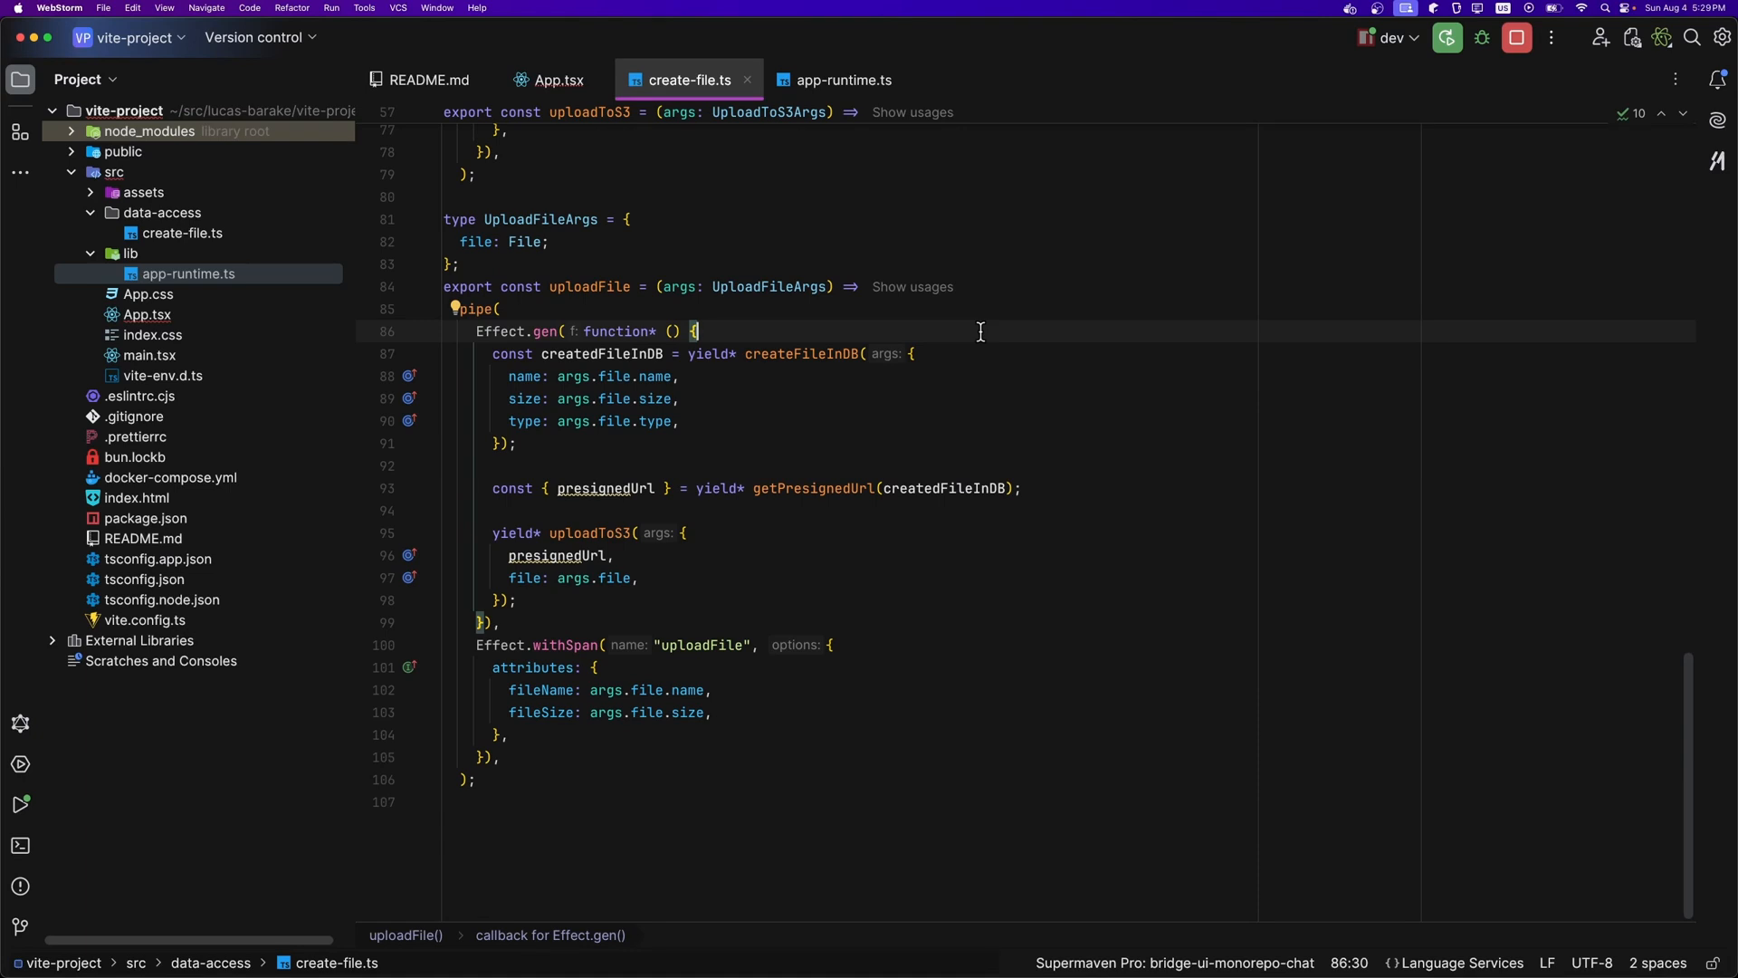
mouse_move(564, 377)
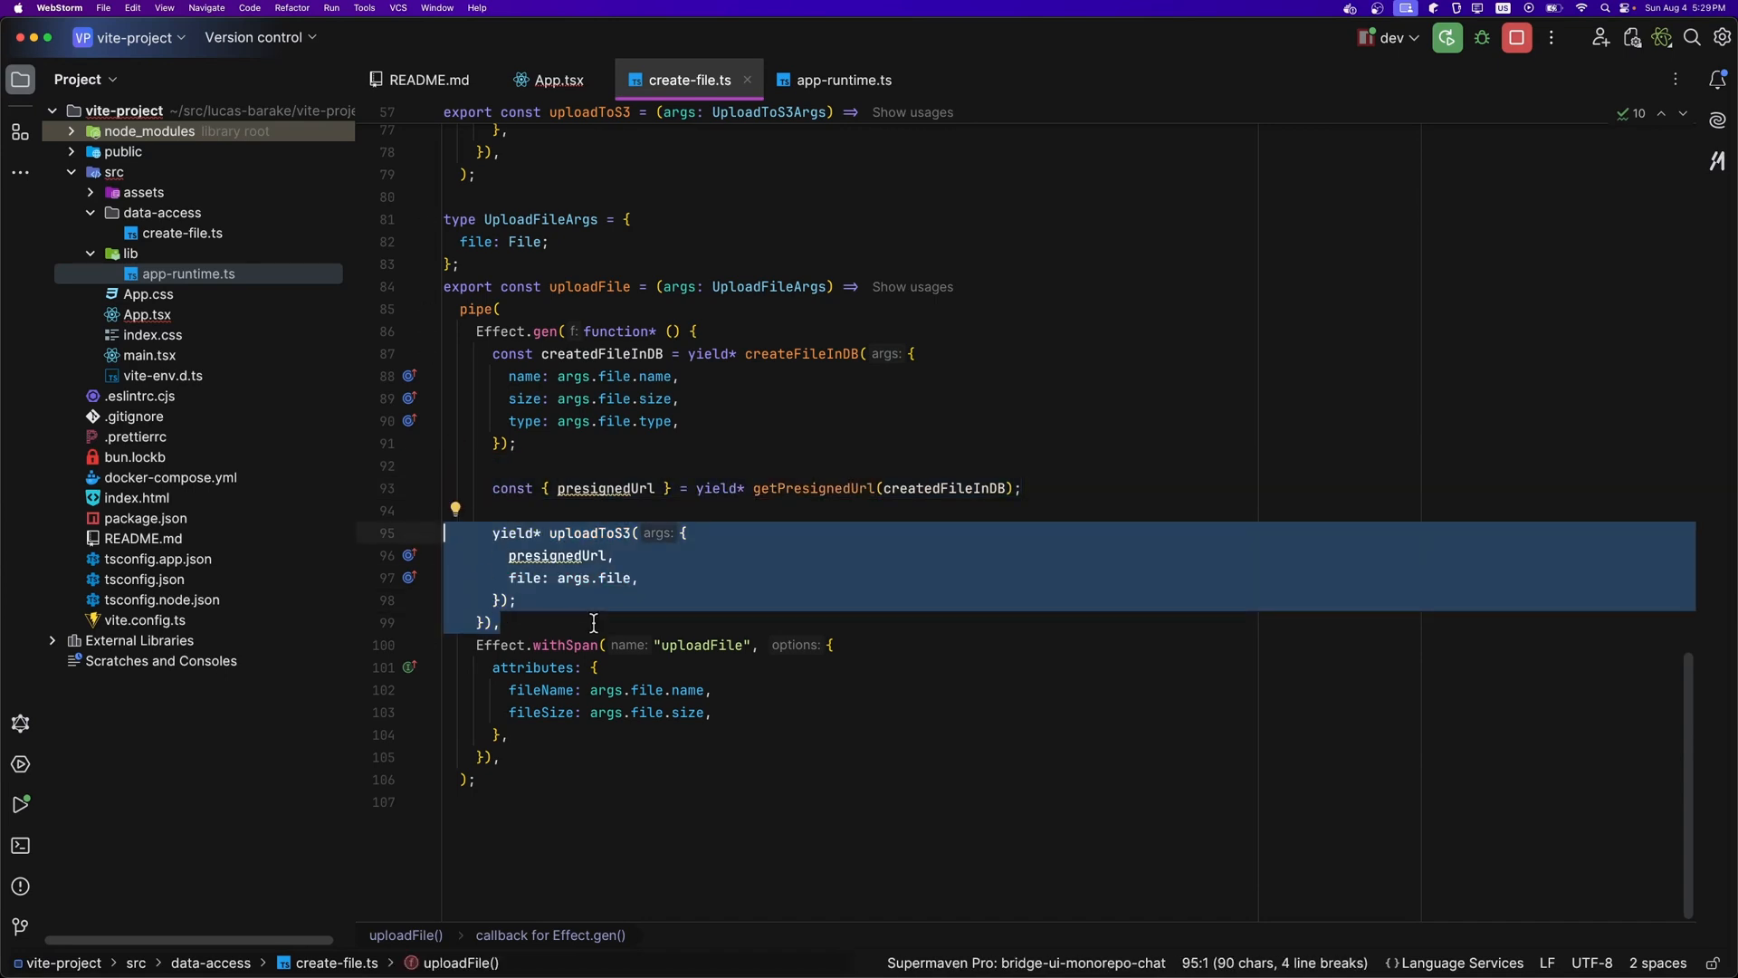
mouse_move(723, 654)
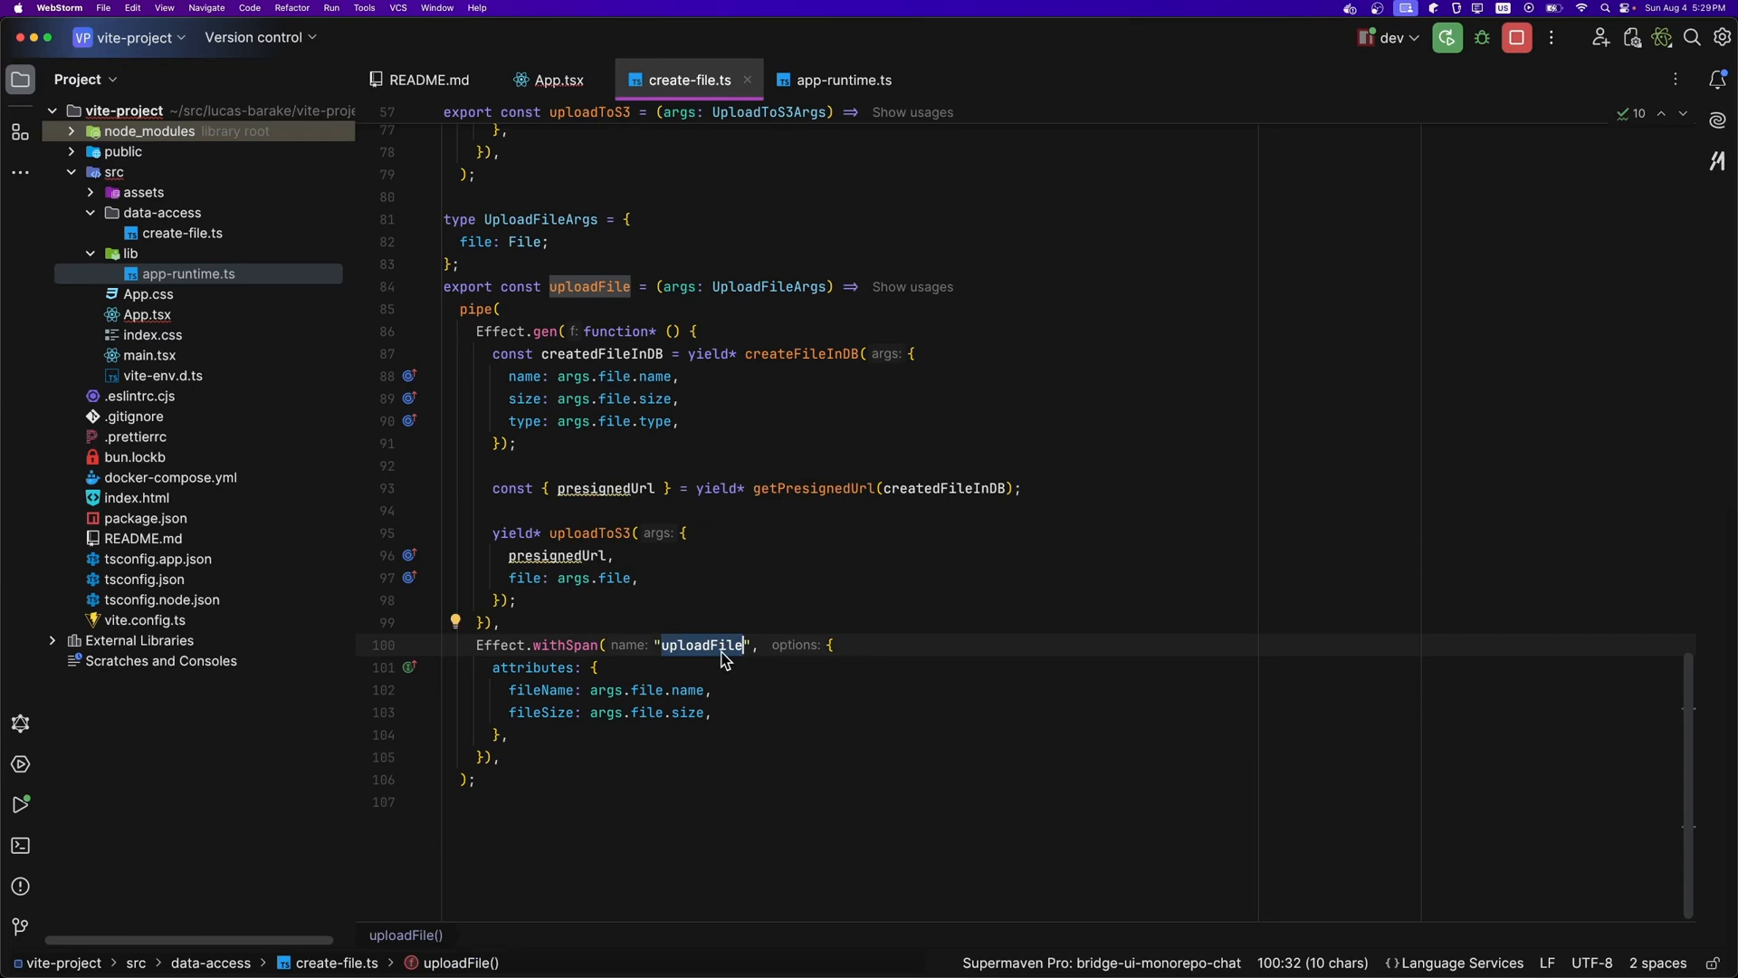
left_click(555, 80)
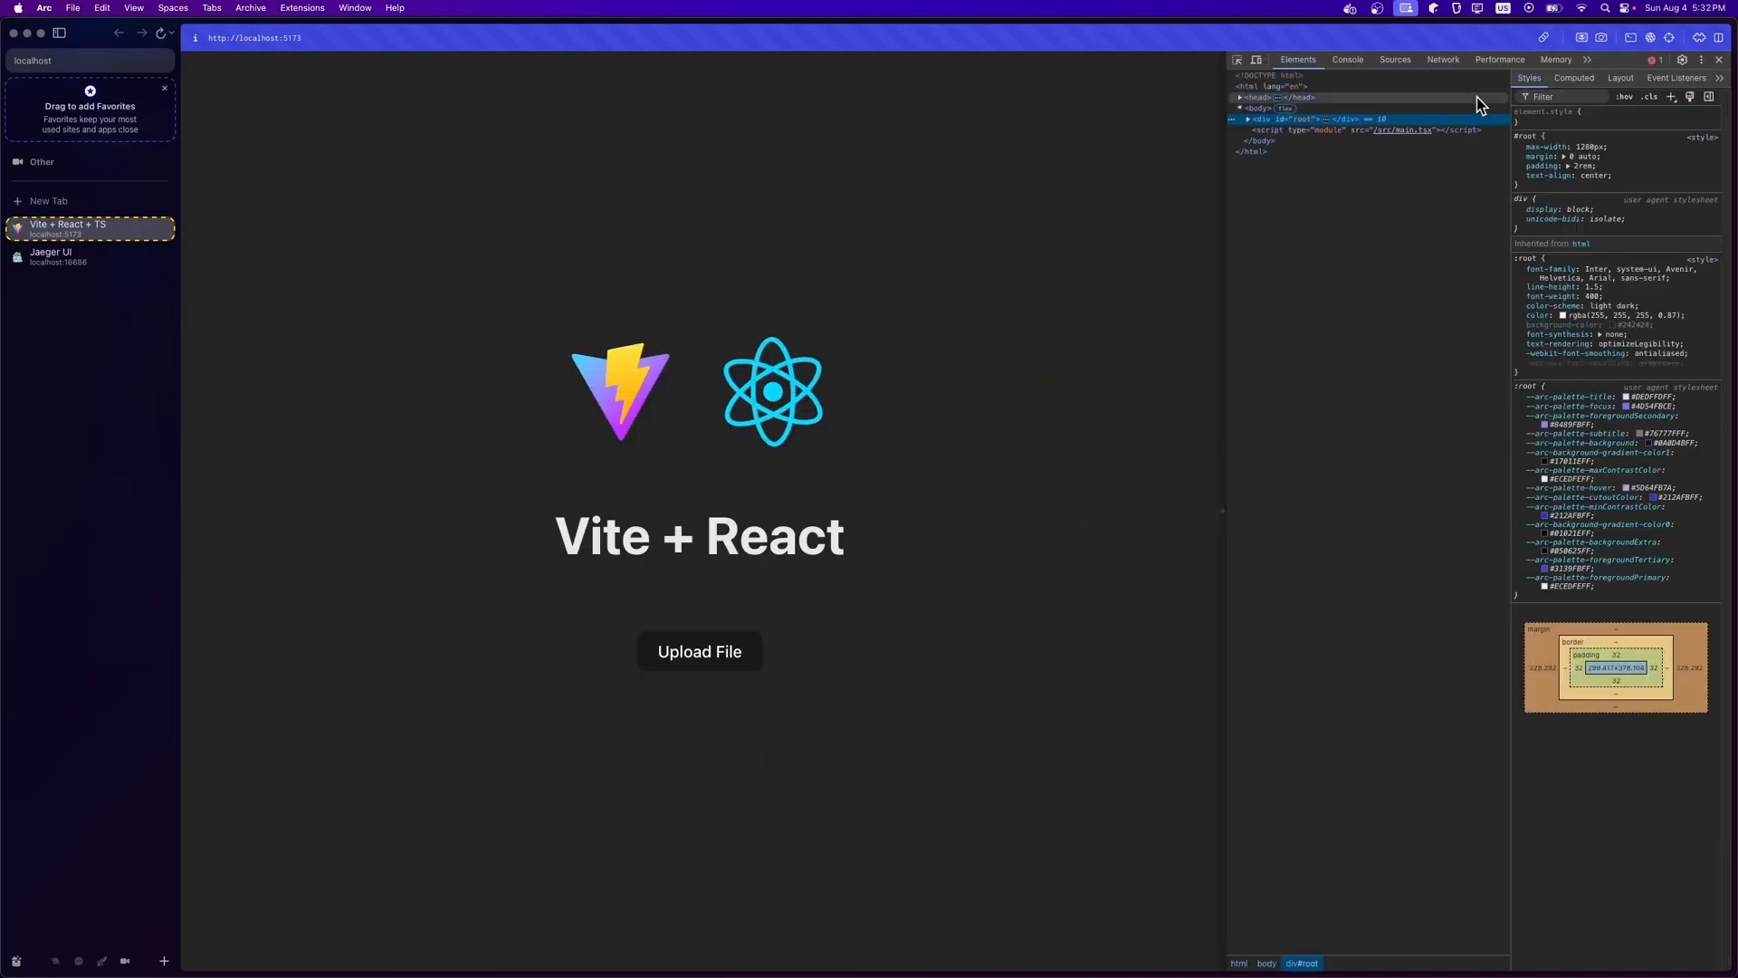
Show the DevTools Network list and upload a file from the Vite app to send new traces
left_click(1443, 58)
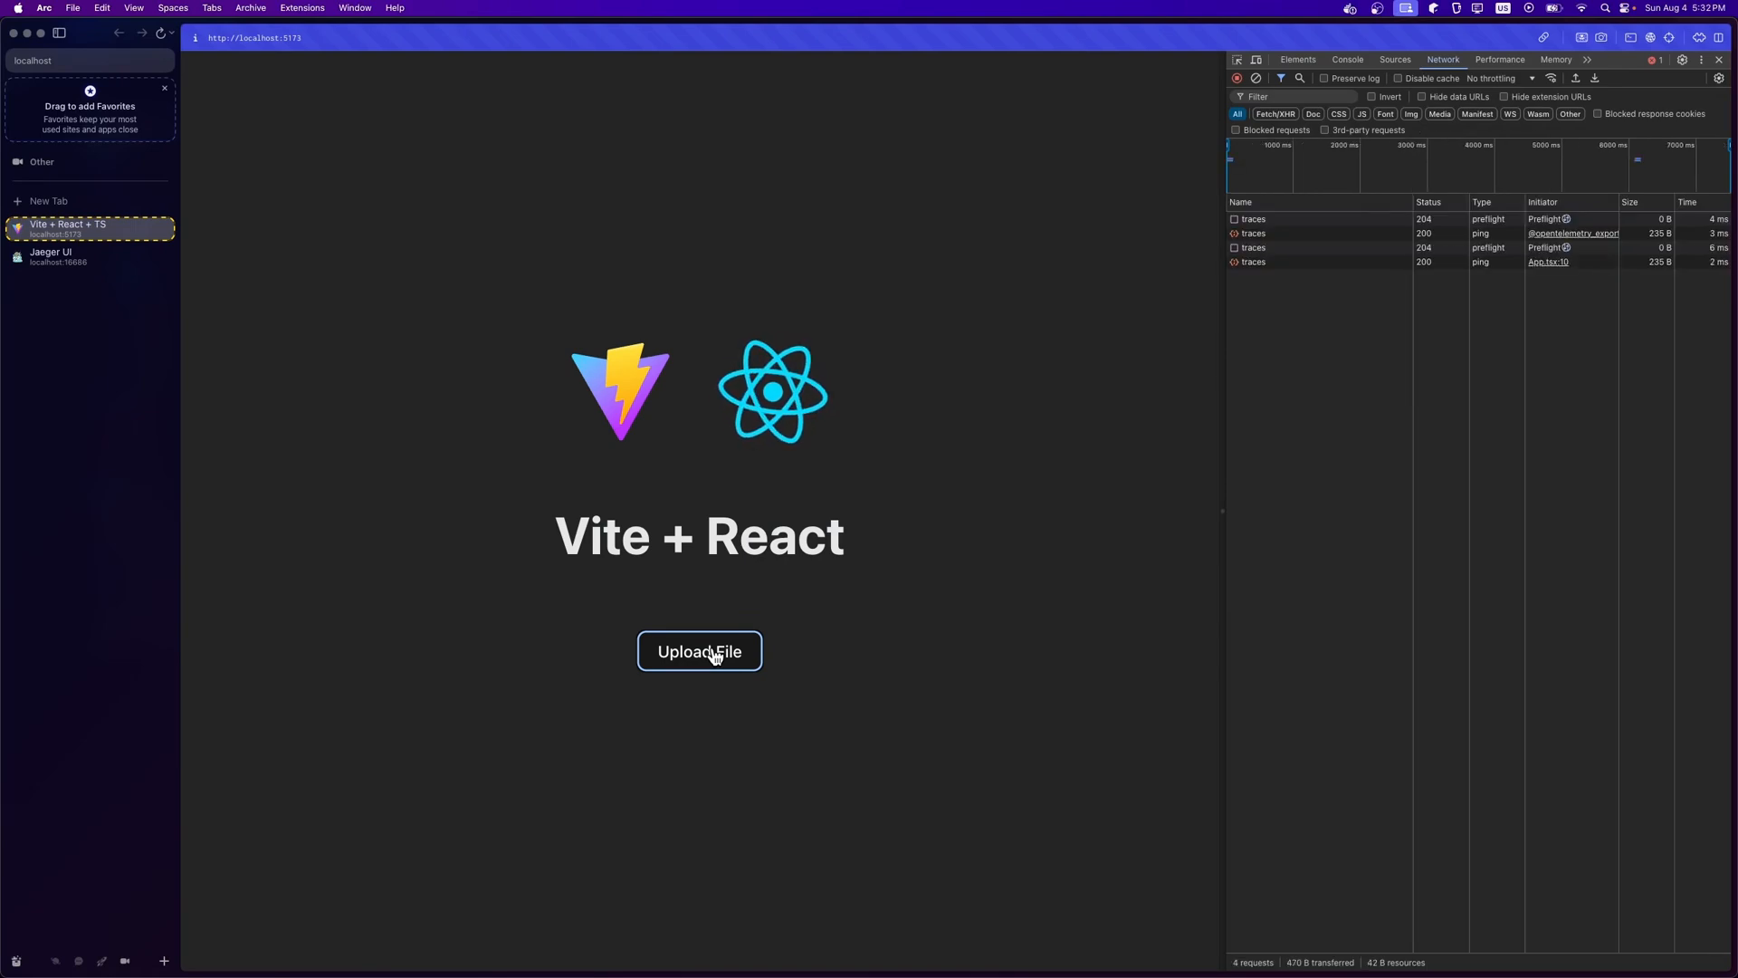
left_click(89, 255)
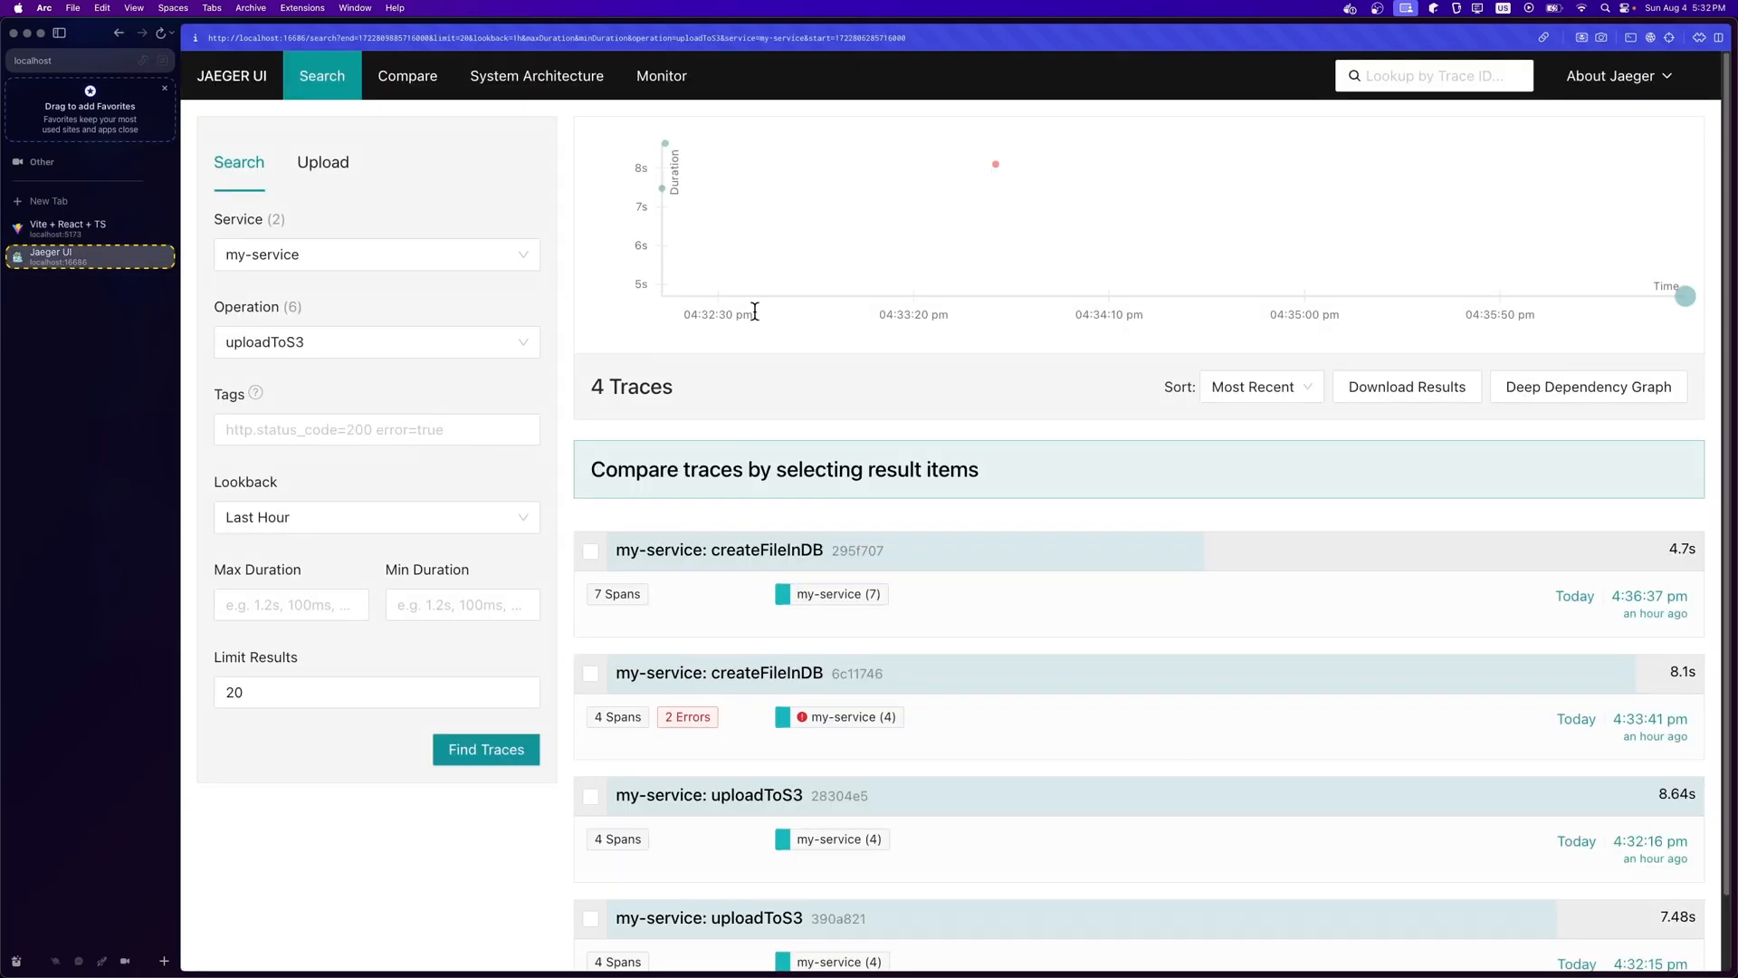
Rerun Find Traces, open the latest uploadFile trace and view it as a Trace Graph of its seven spans
left_click(485, 750)
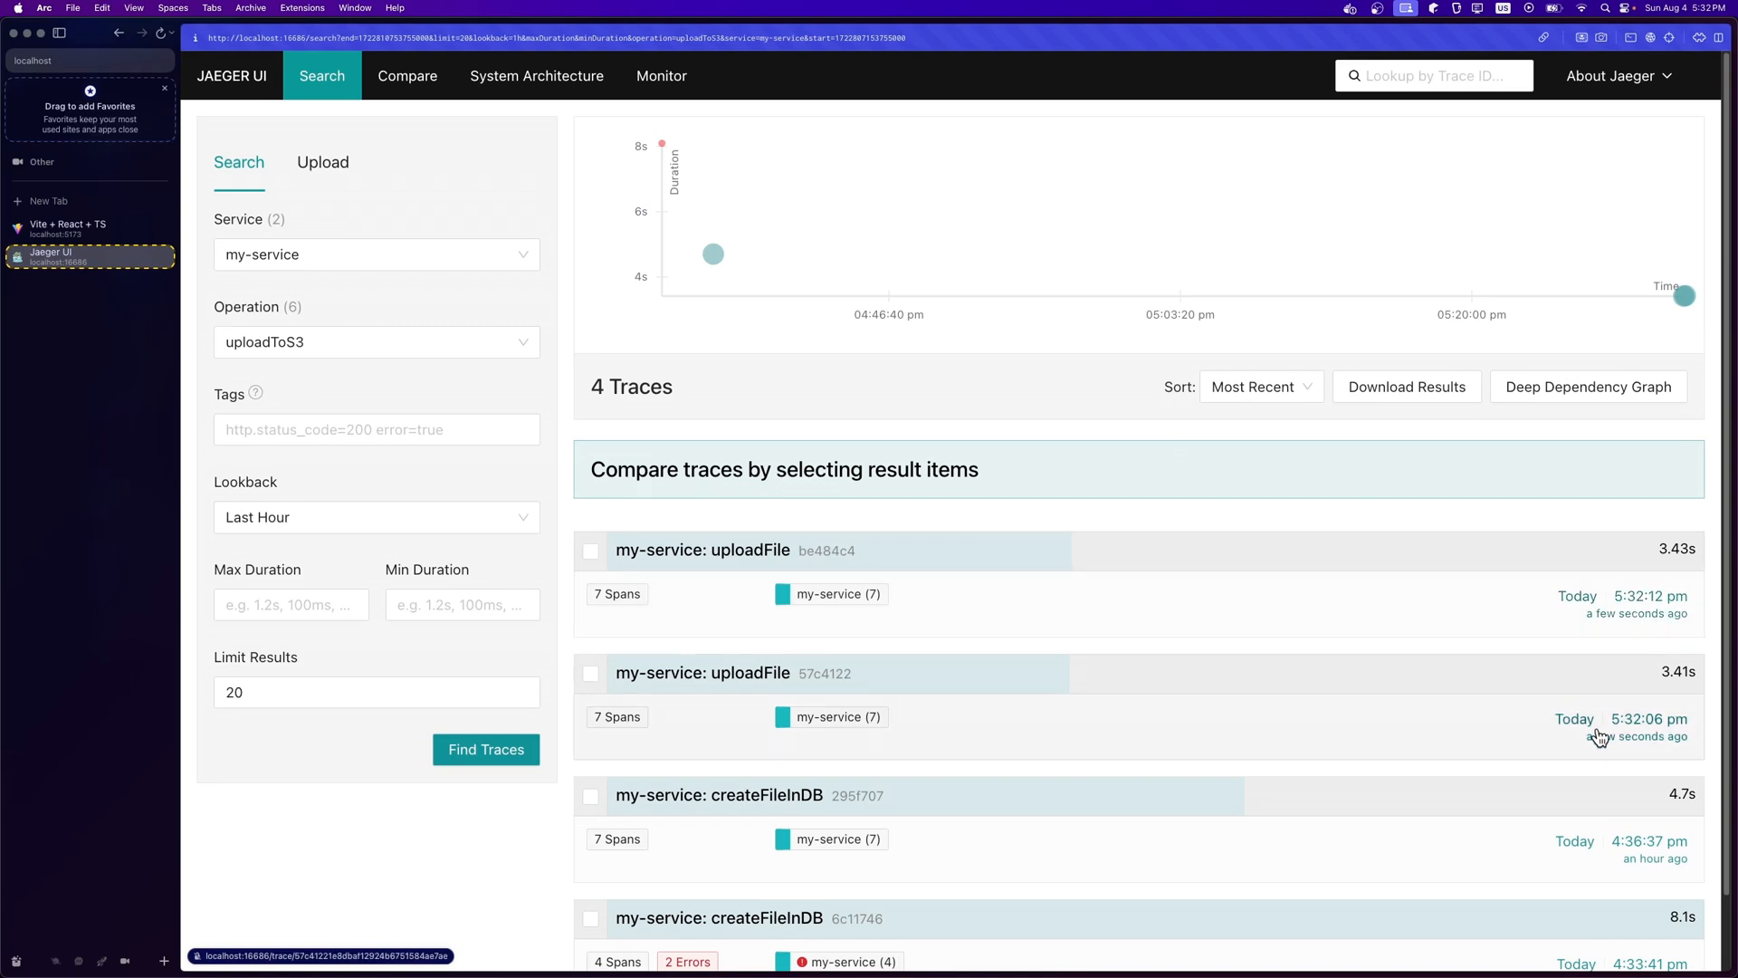
mouse_move(1605, 744)
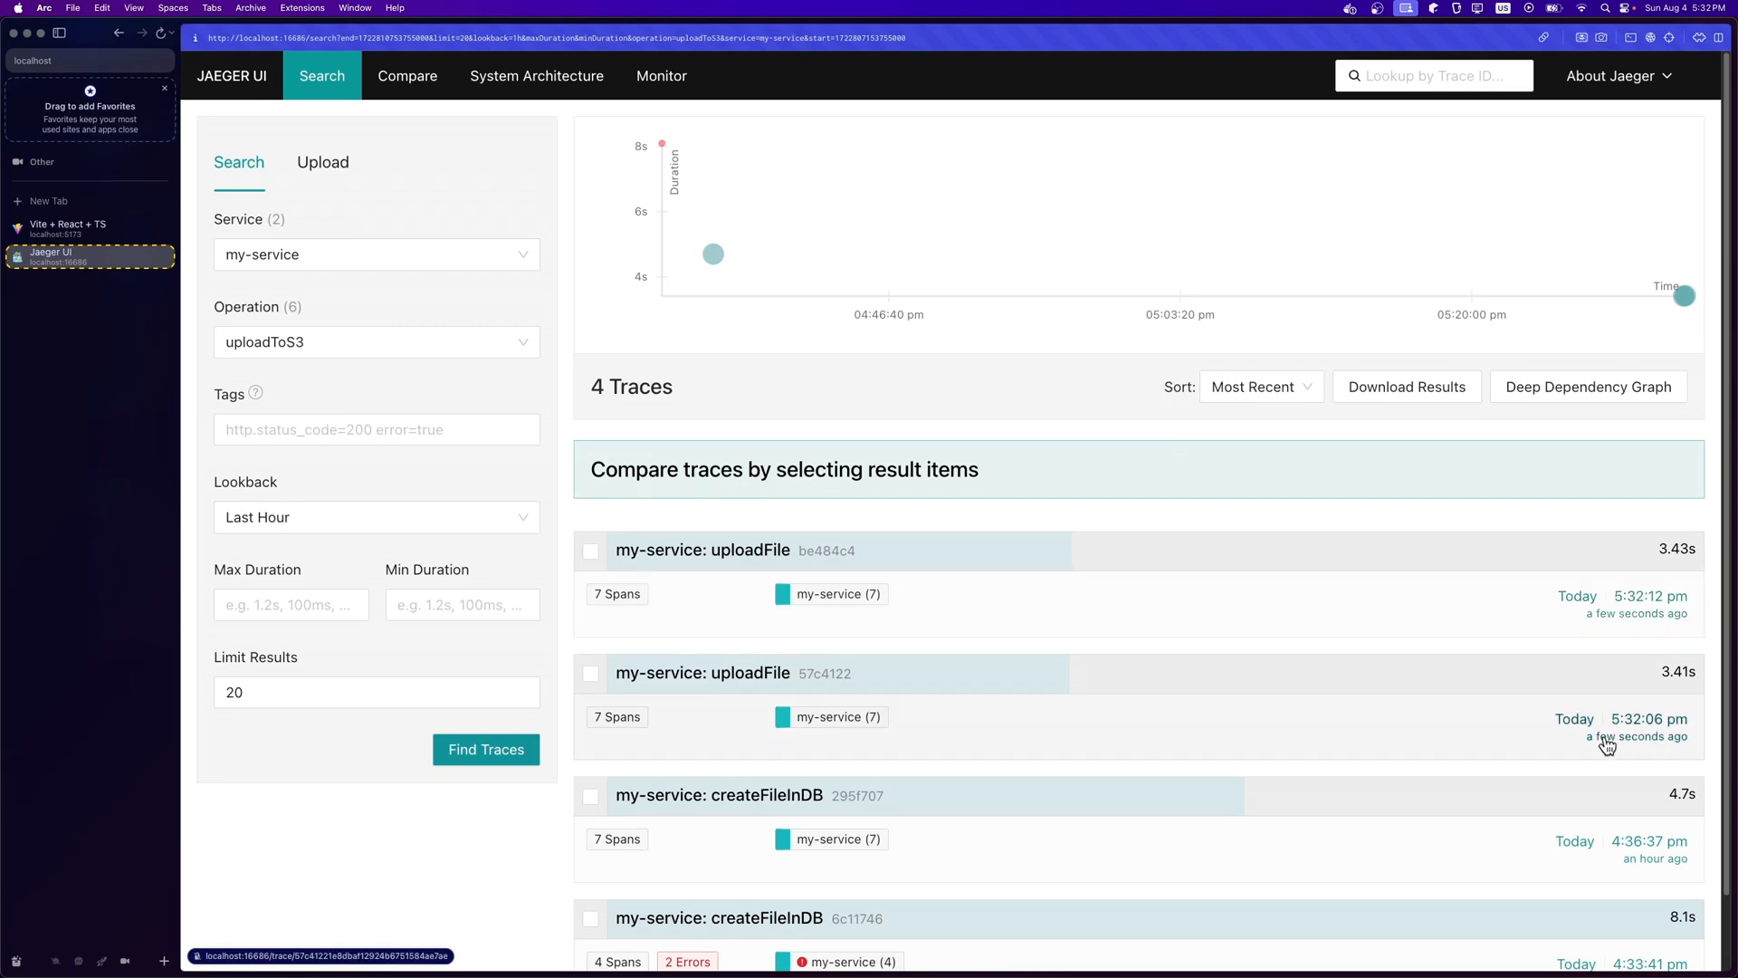
left_click(702, 550)
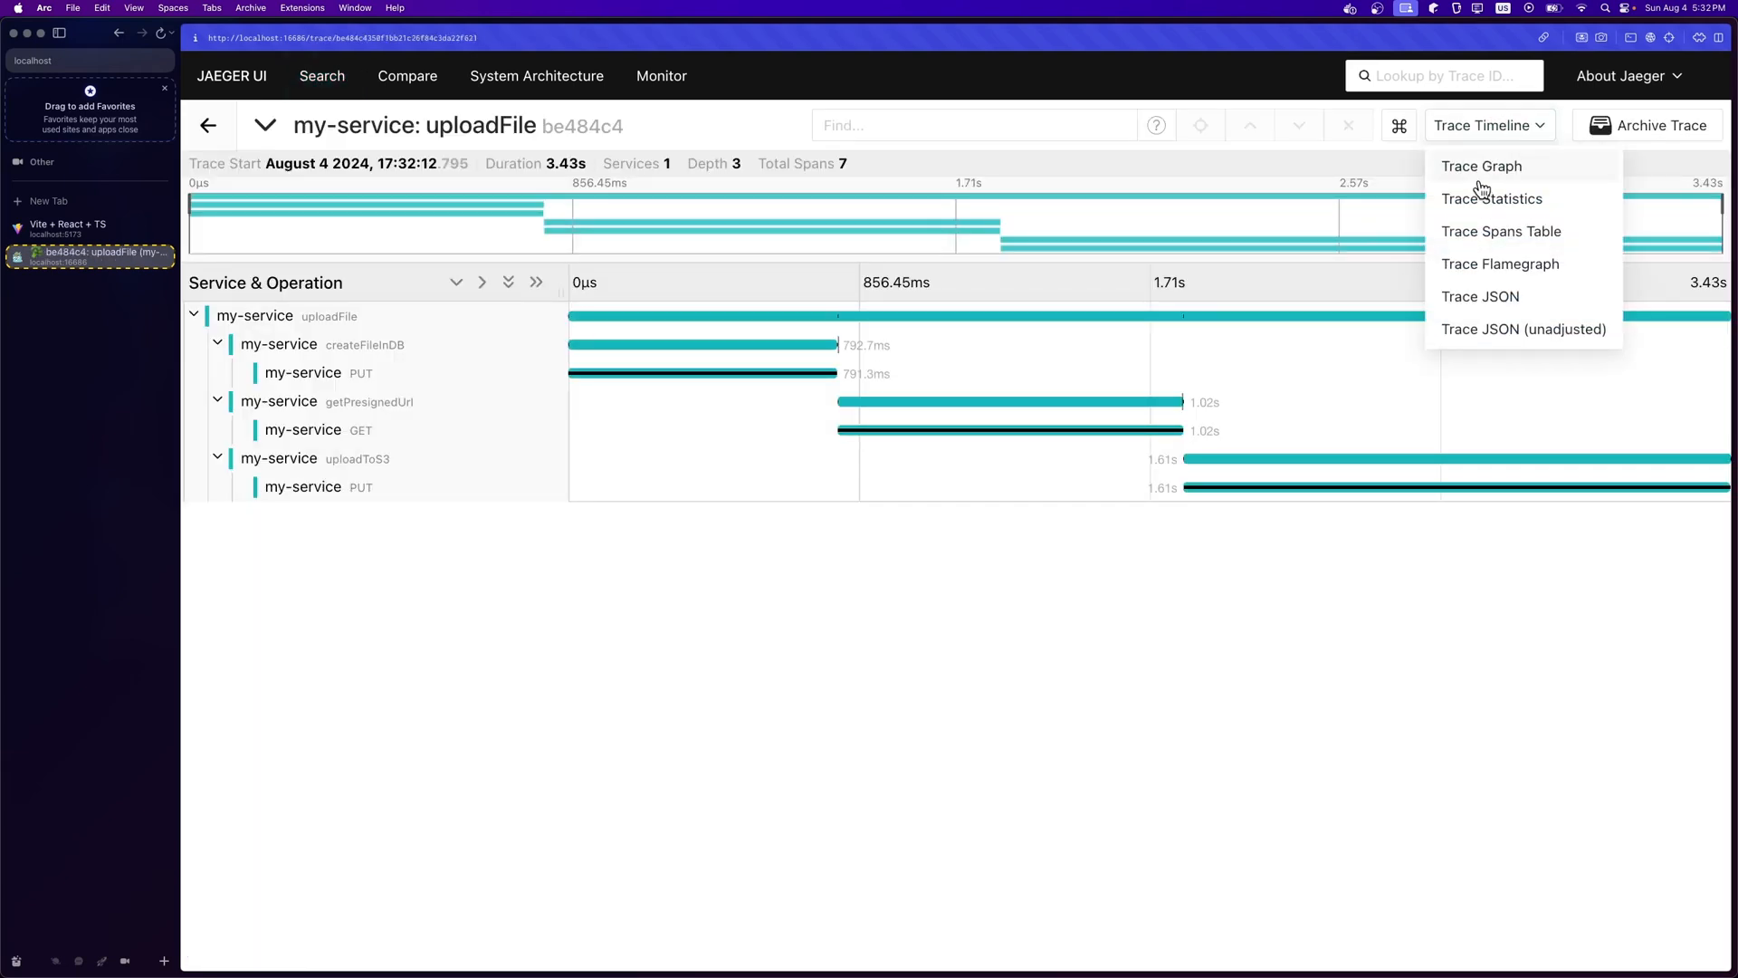
left_click(1482, 165)
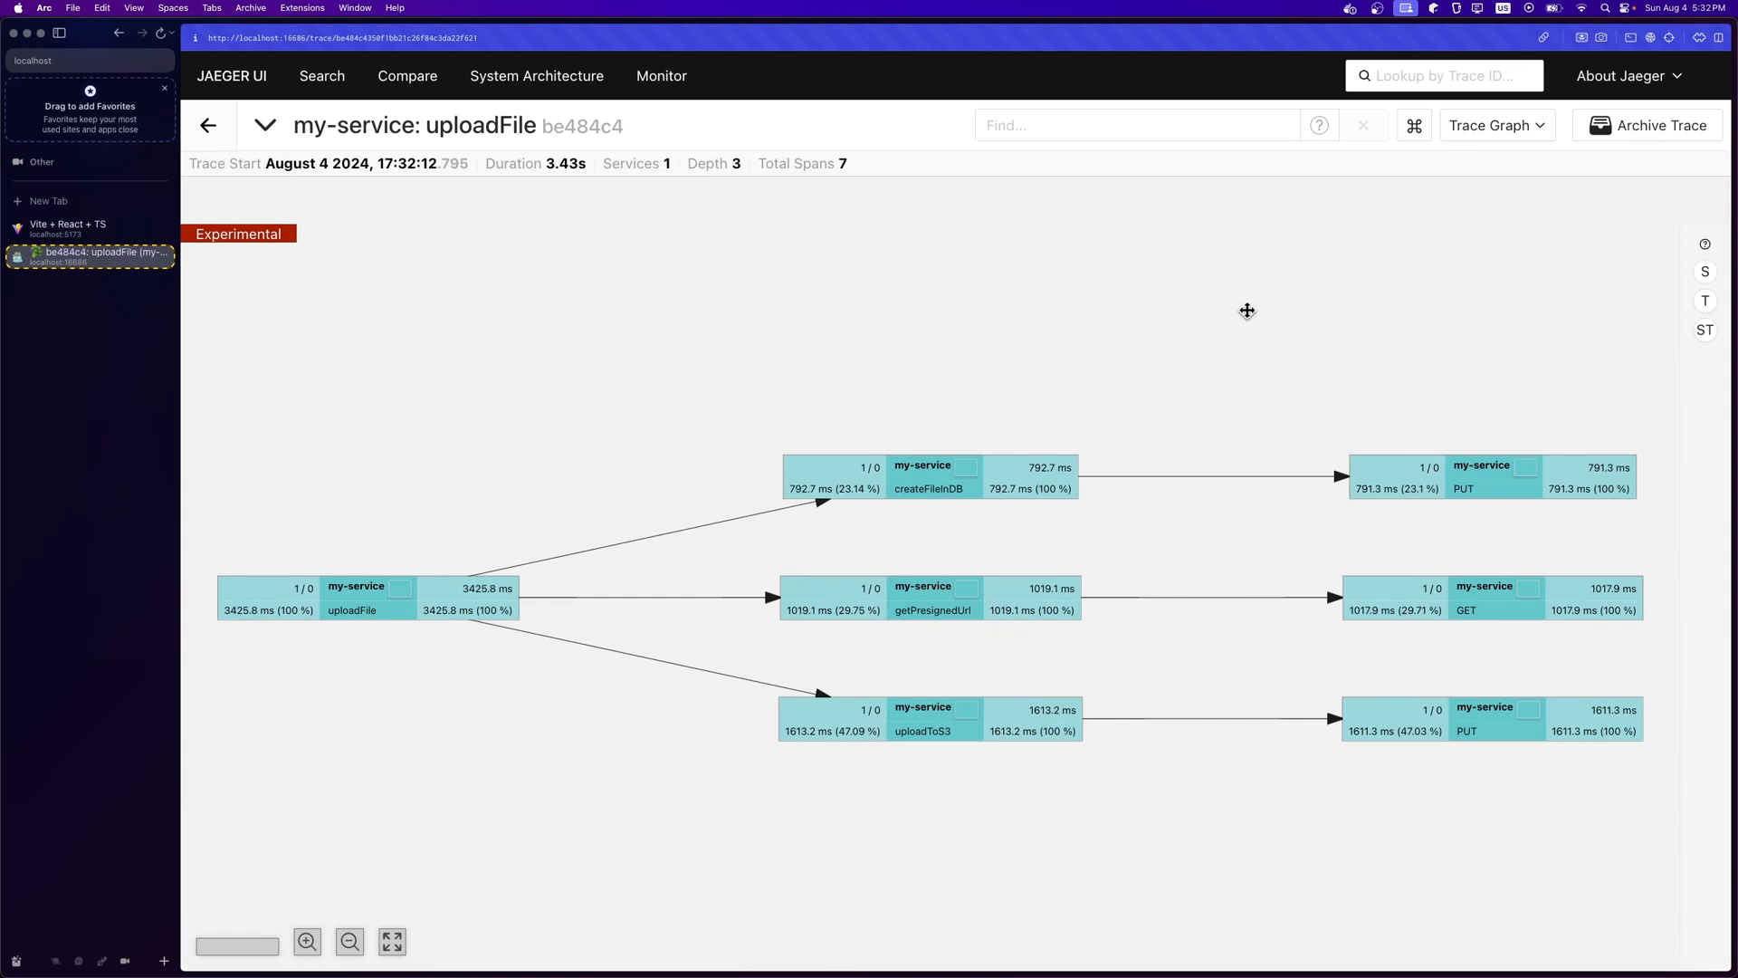